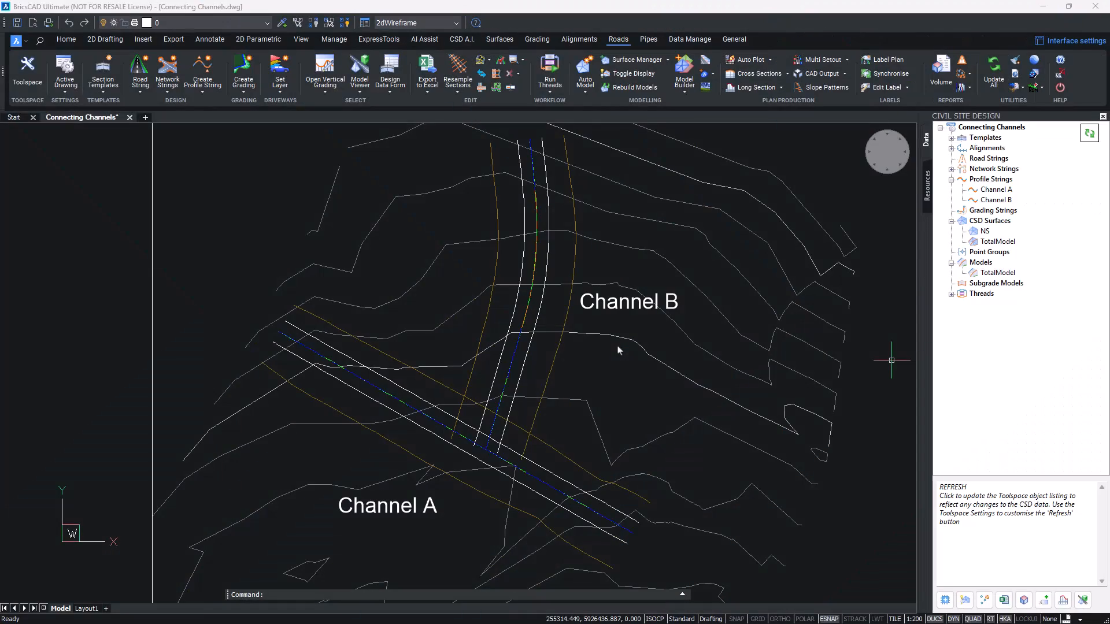
pyautogui.moveTo(398, 530)
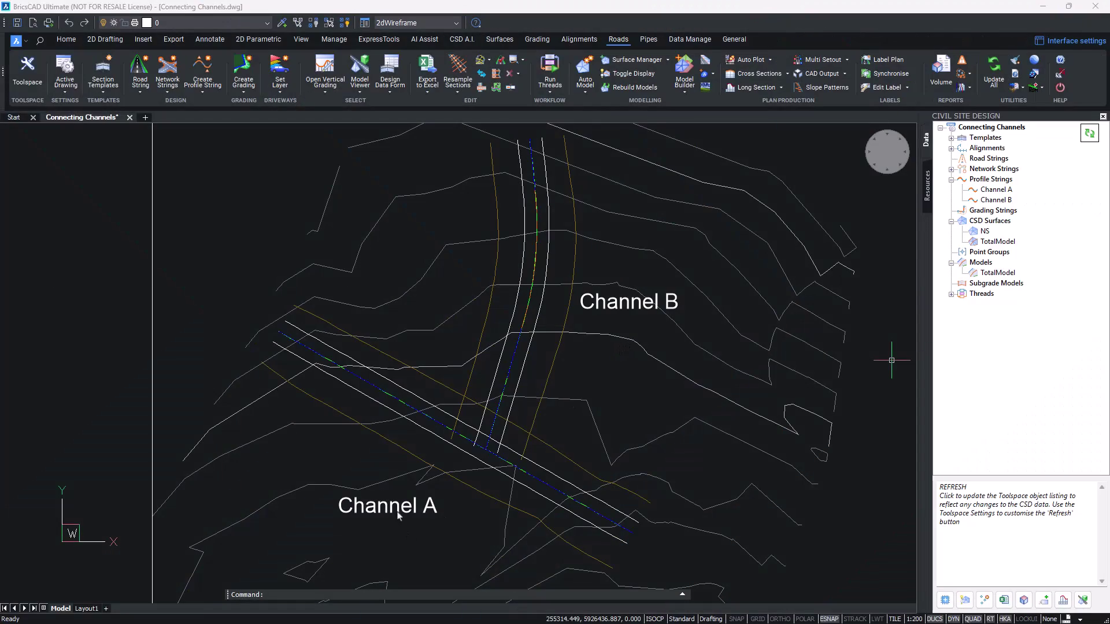
pyautogui.moveTo(574, 492)
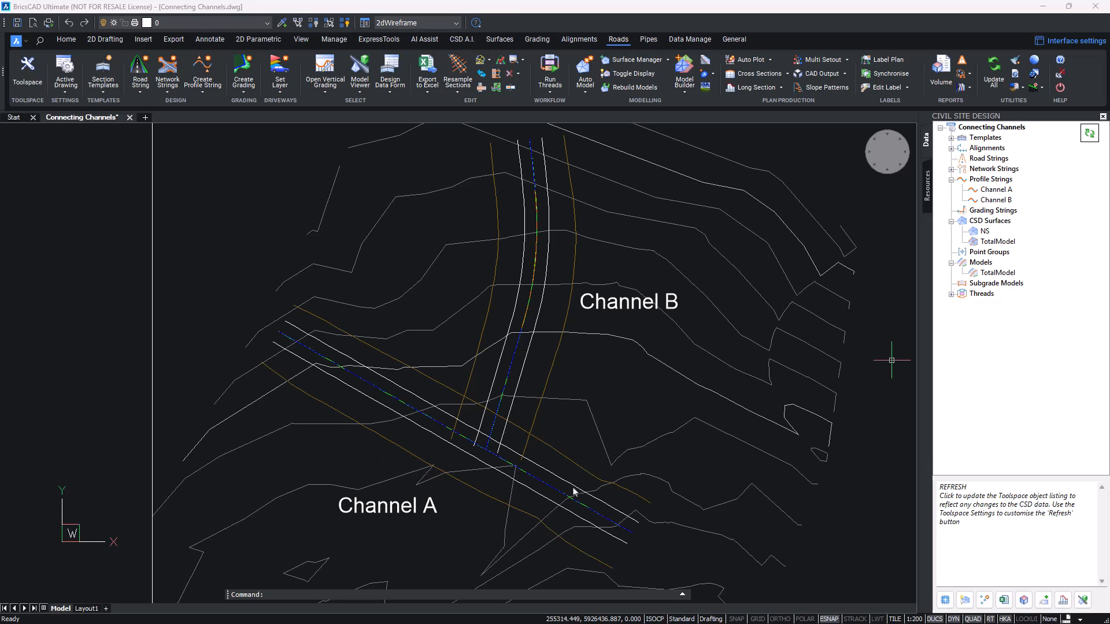
pyautogui.moveTo(545, 235)
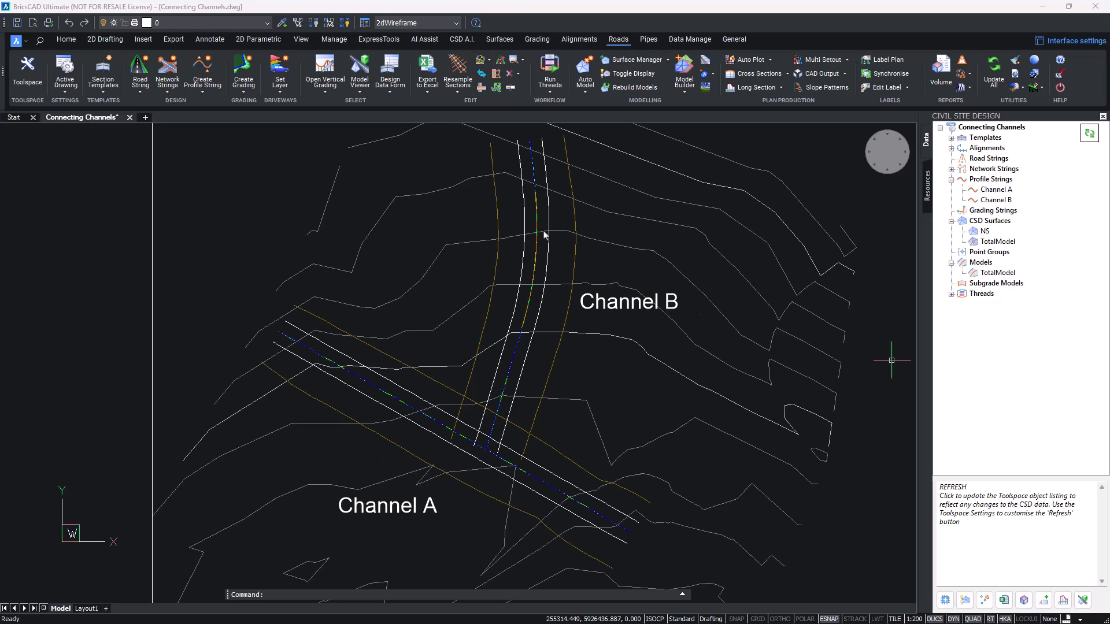
pyautogui.moveTo(534, 469)
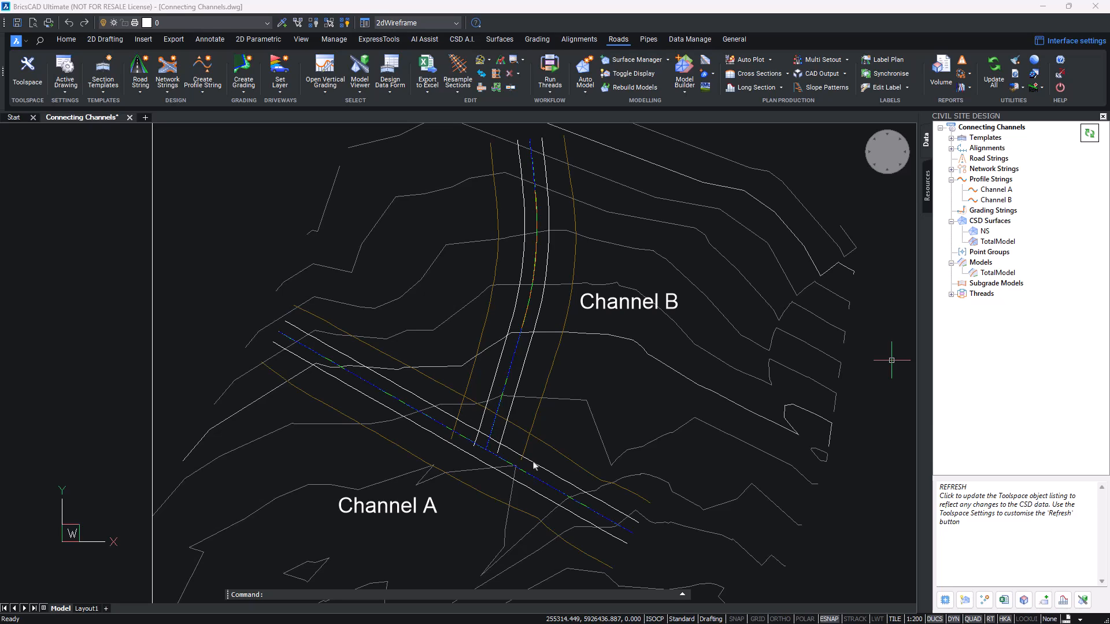
pyautogui.moveTo(561, 436)
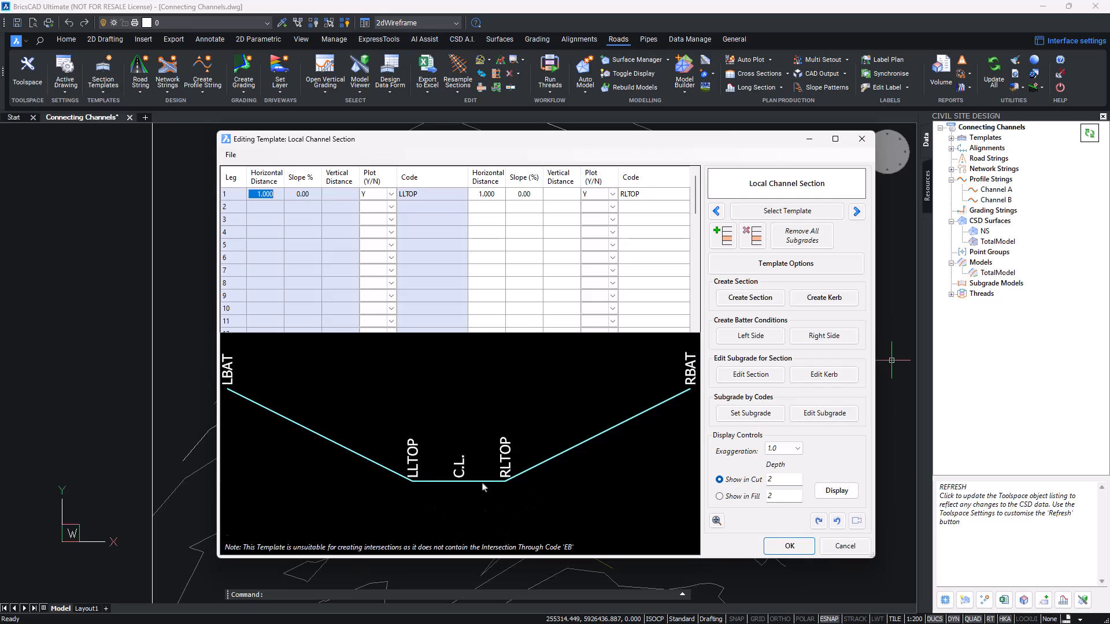
pyautogui.moveTo(608, 397)
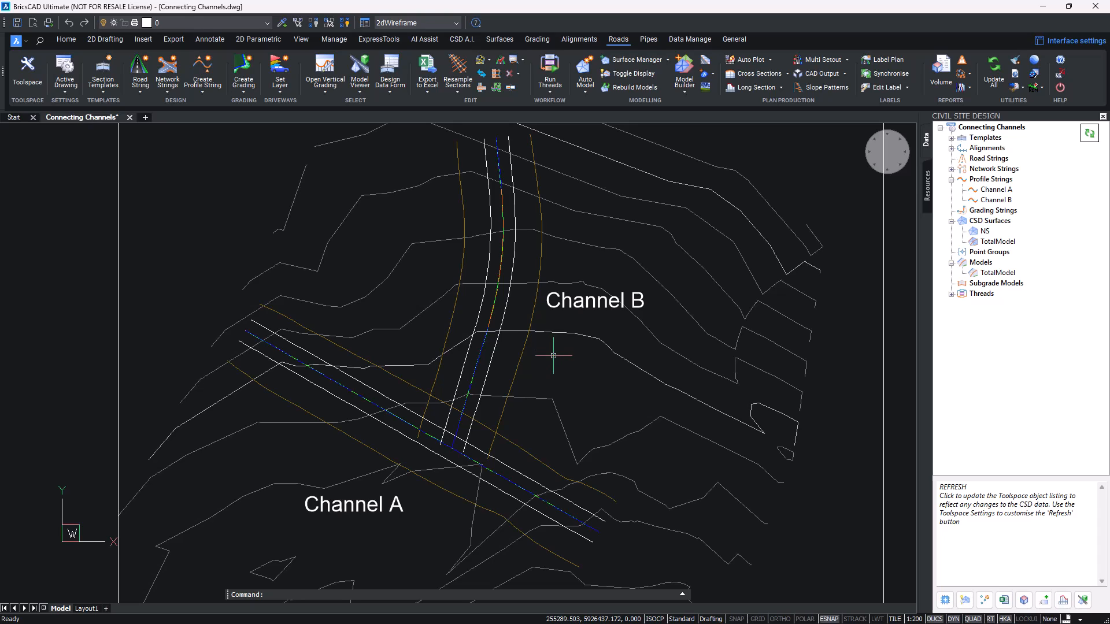
pyautogui.moveTo(262, 324)
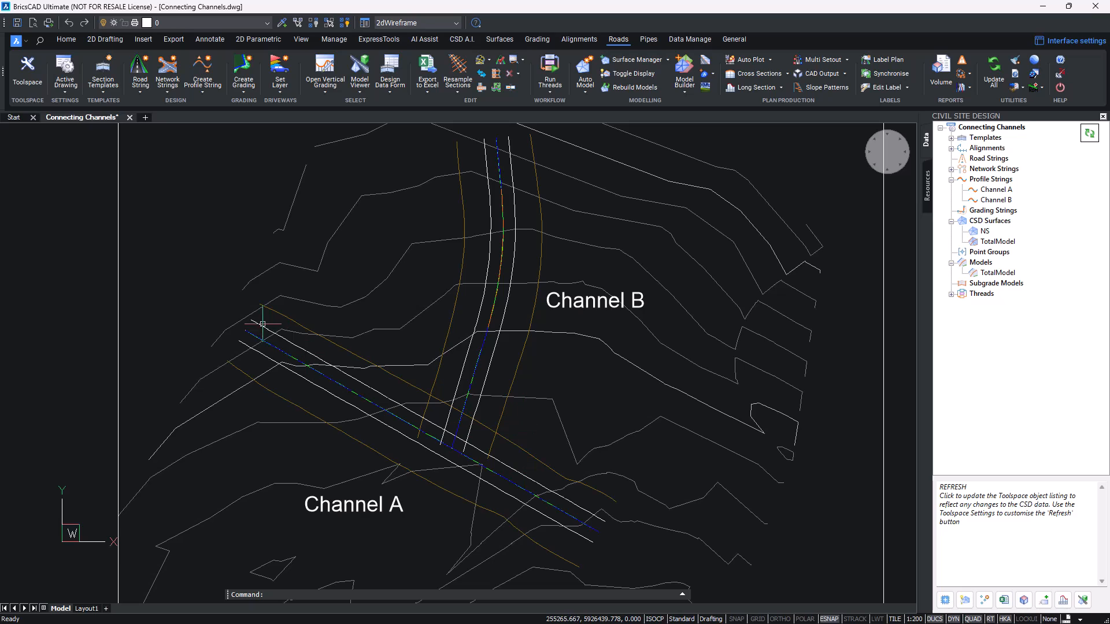
pyautogui.moveTo(520, 416)
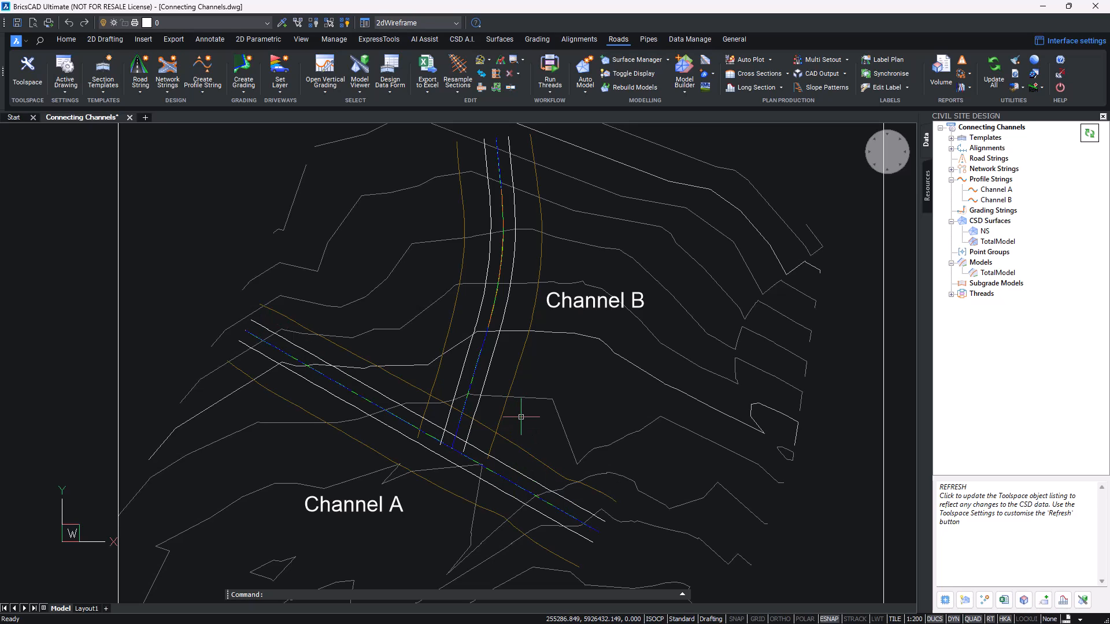
pyautogui.moveTo(536, 434)
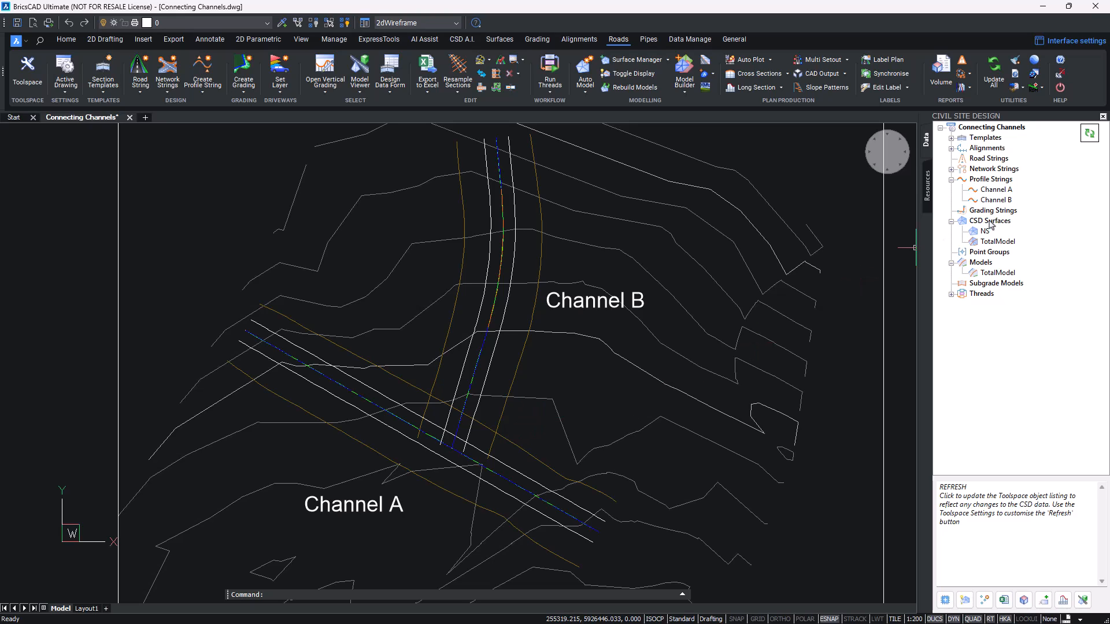
# Step: Update Channel A's model from the Vertical Grading Editor so contours 247–248 appear along the channel
pyautogui.rightClick(995, 190)
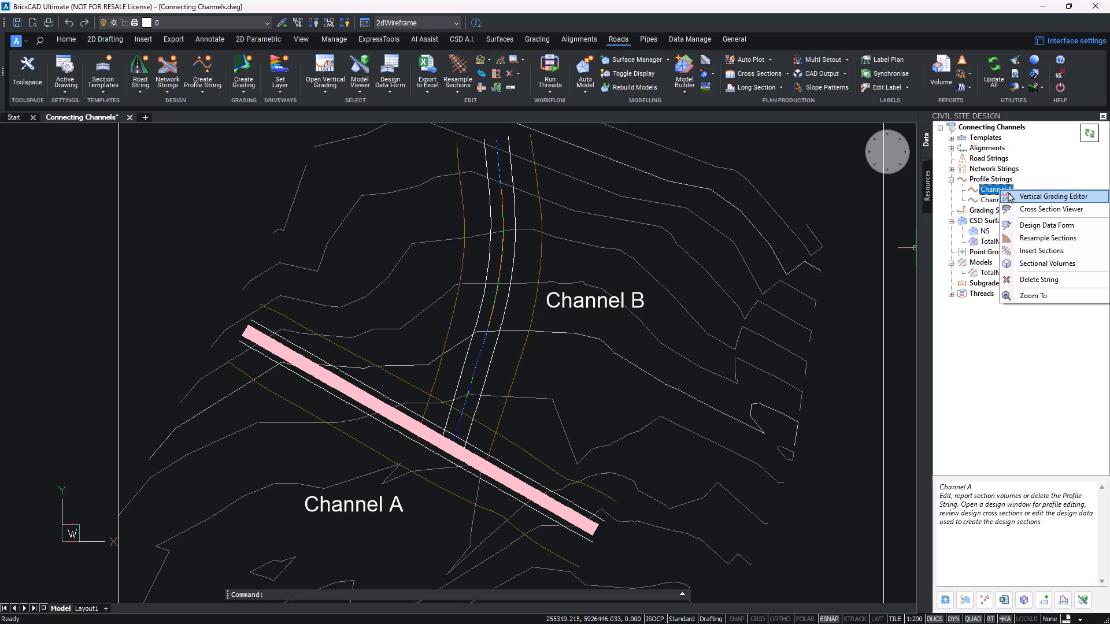
pyautogui.click(1050, 196)
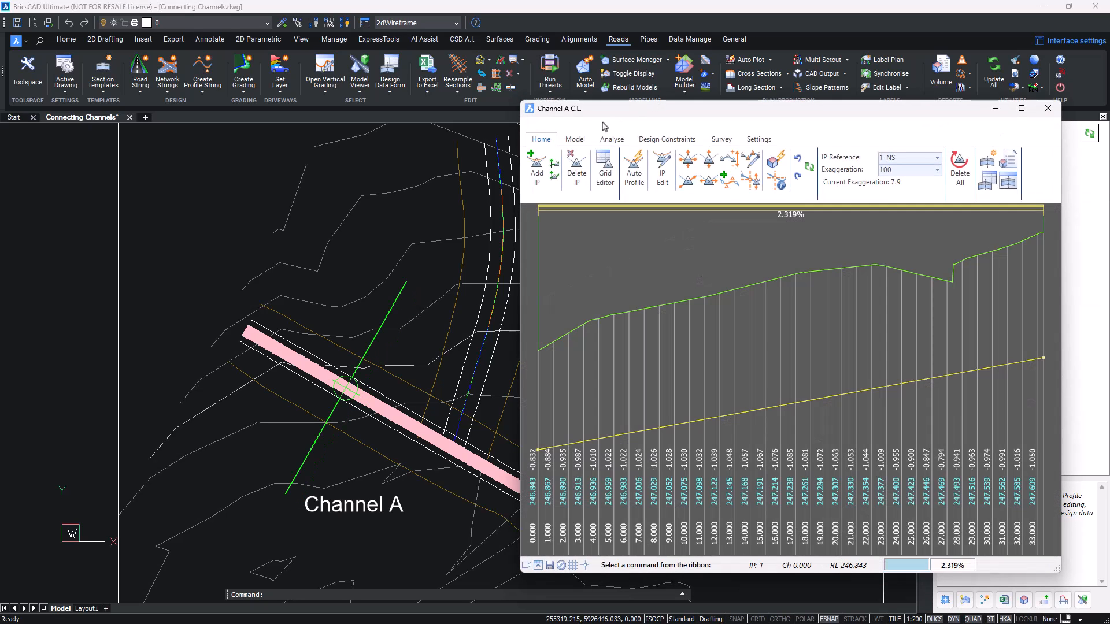
pyautogui.click(575, 139)
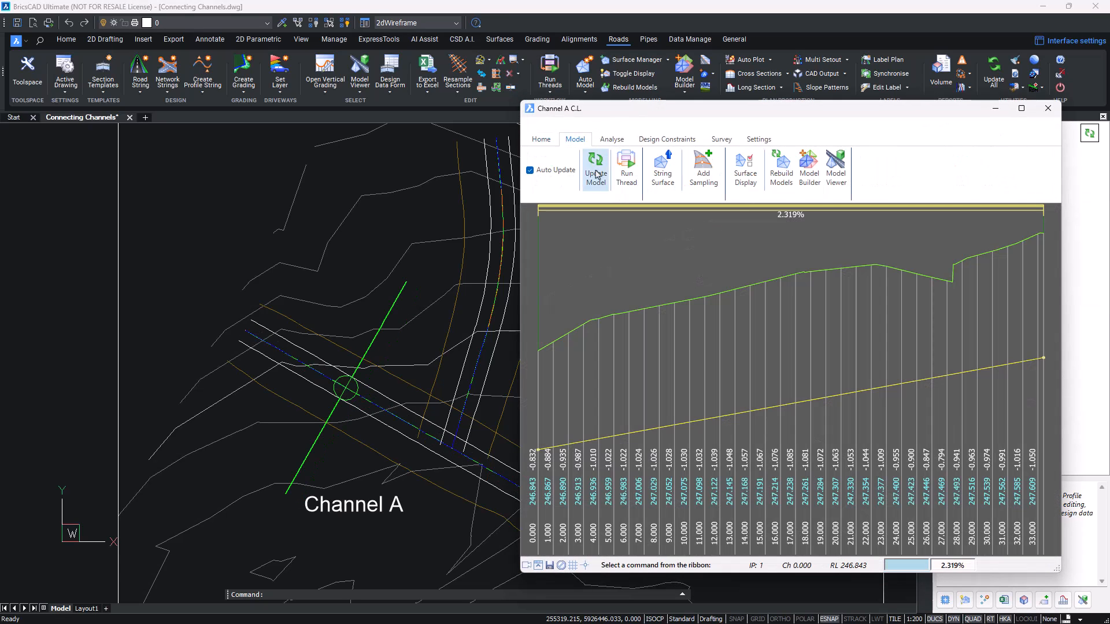
pyautogui.moveTo(664, 174)
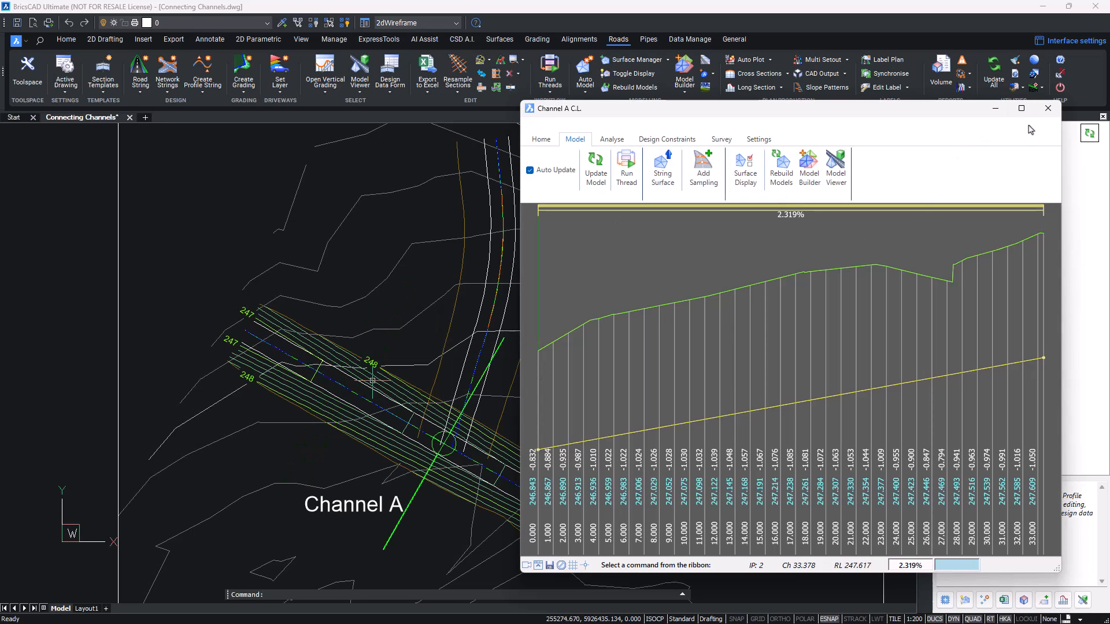
pyautogui.moveTo(1048, 109)
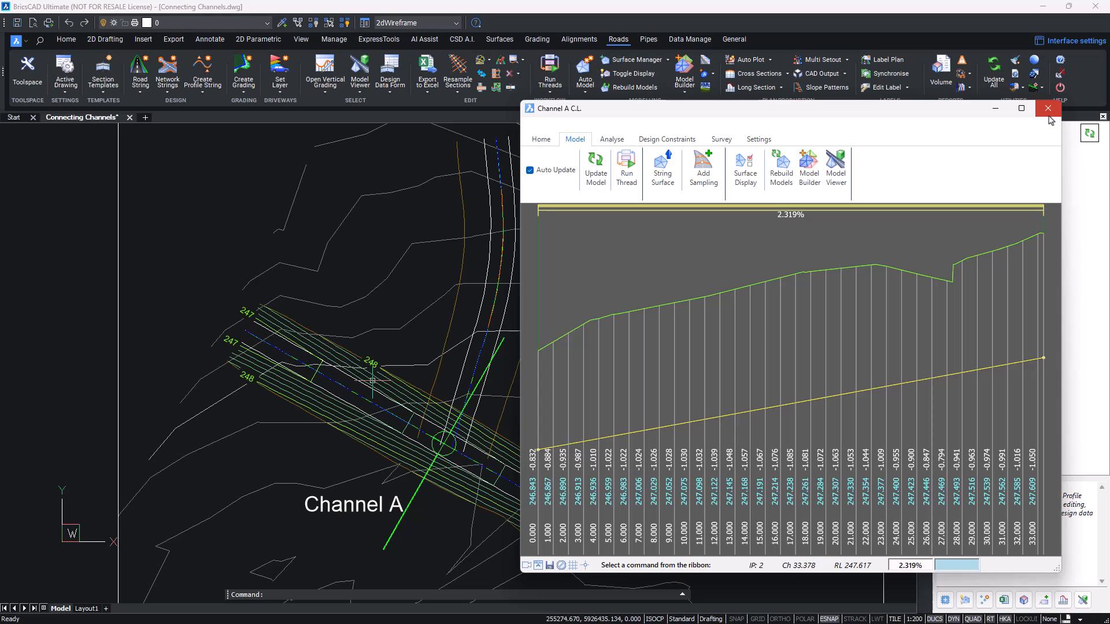
pyautogui.click(1048, 108)
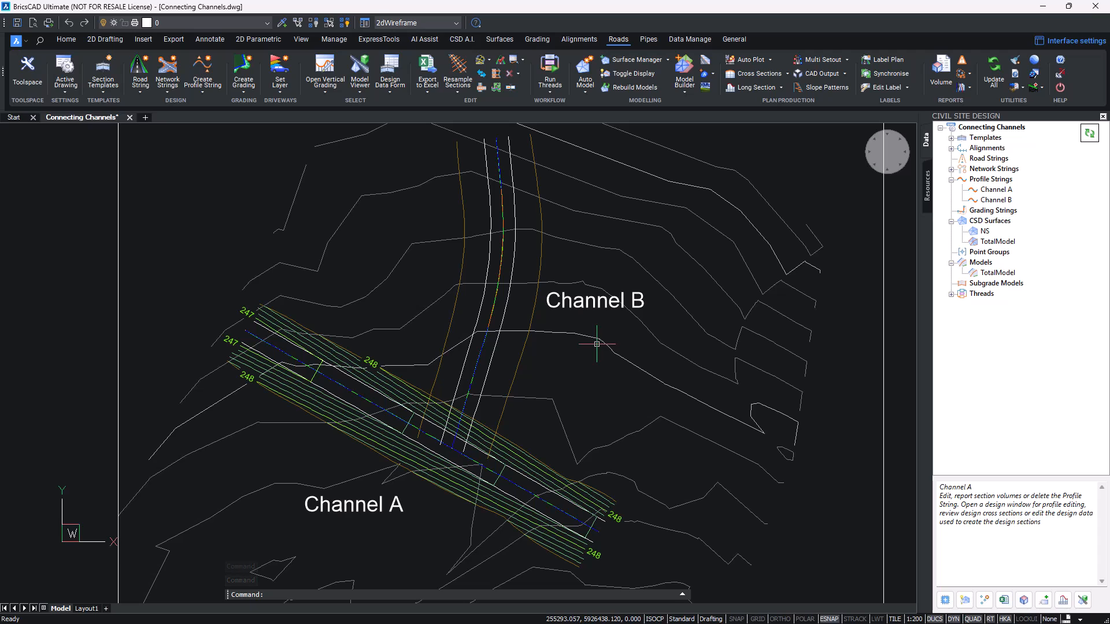
pyautogui.moveTo(398, 375)
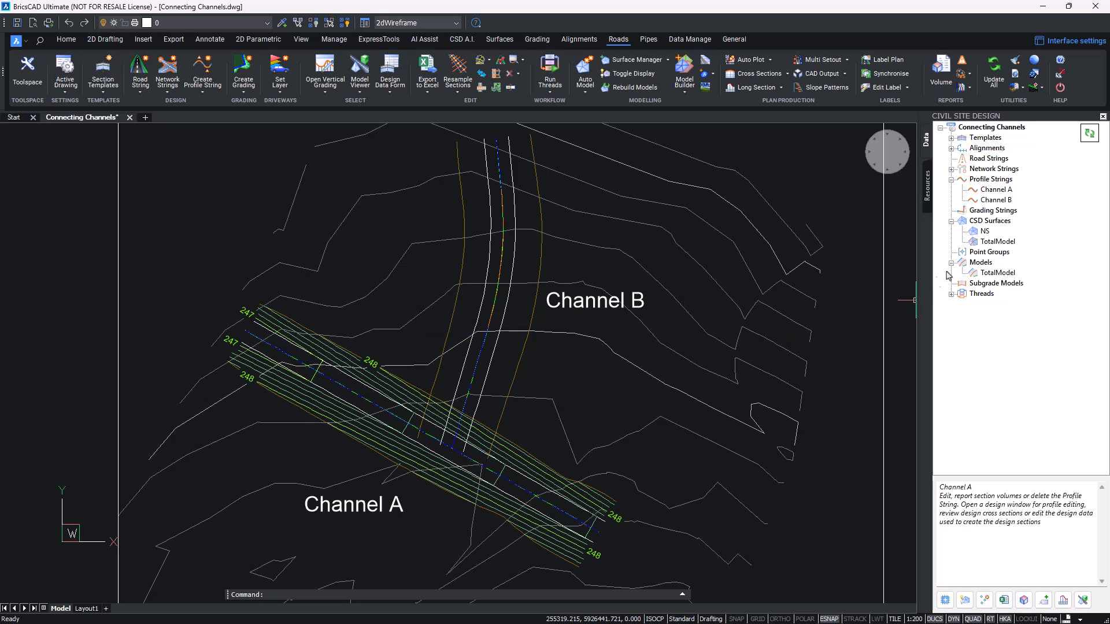
# Step: Show the CSD Surfaces context menu with Surface Manager, Paste Surfaces and Rebuild All Models
pyautogui.rightClick(988, 219)
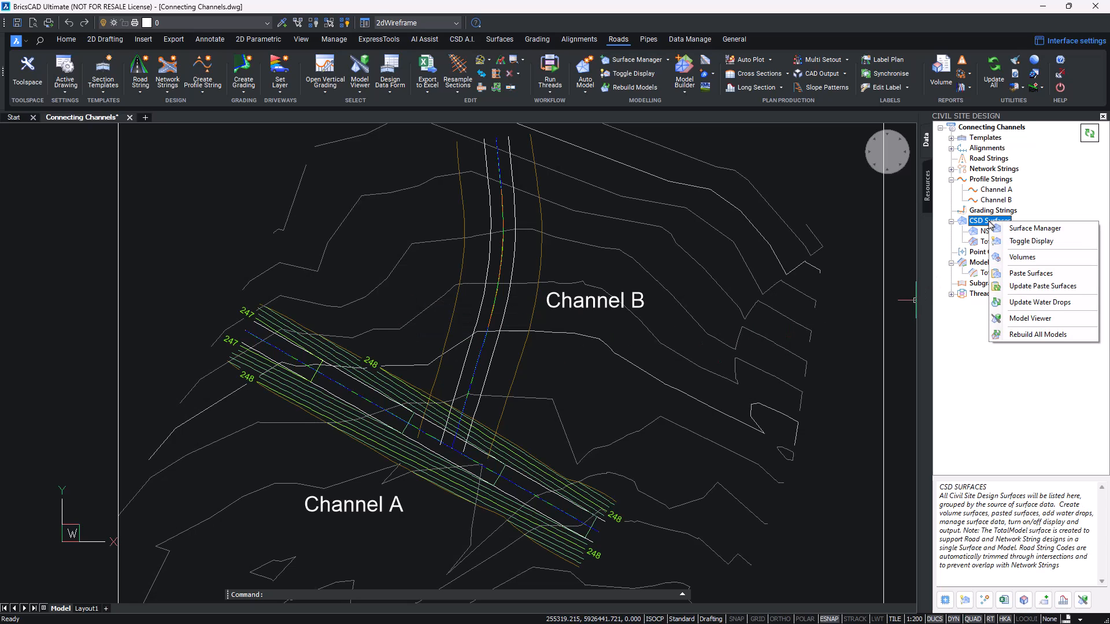
# Step: Create a new pasted surface group named 'Combined NS and Ch1'
pyautogui.click(1030, 273)
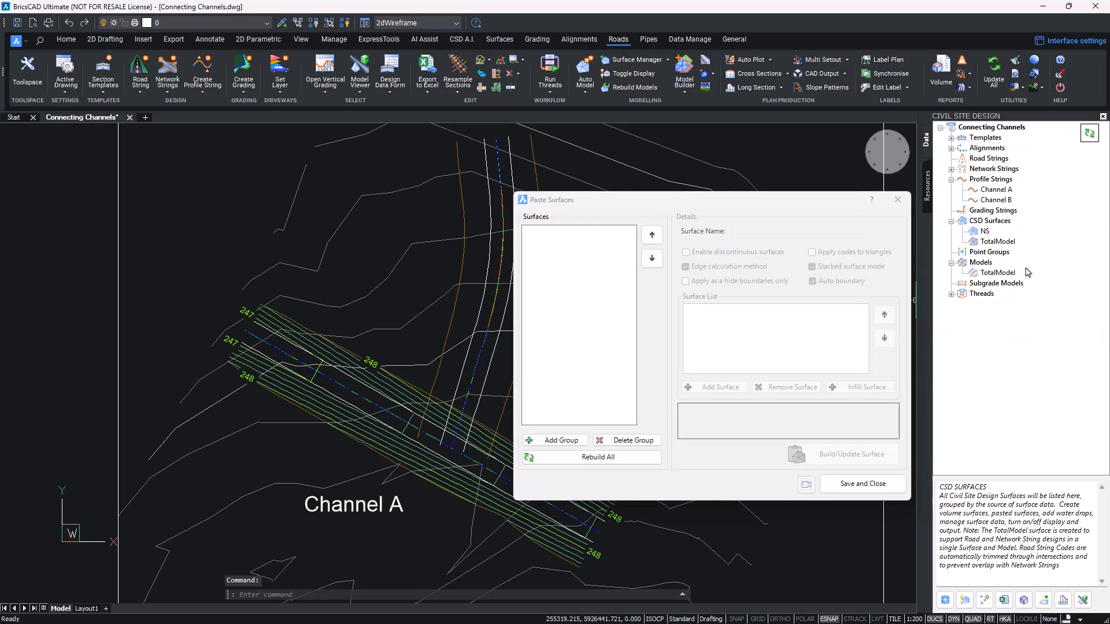
pyautogui.click(555, 439)
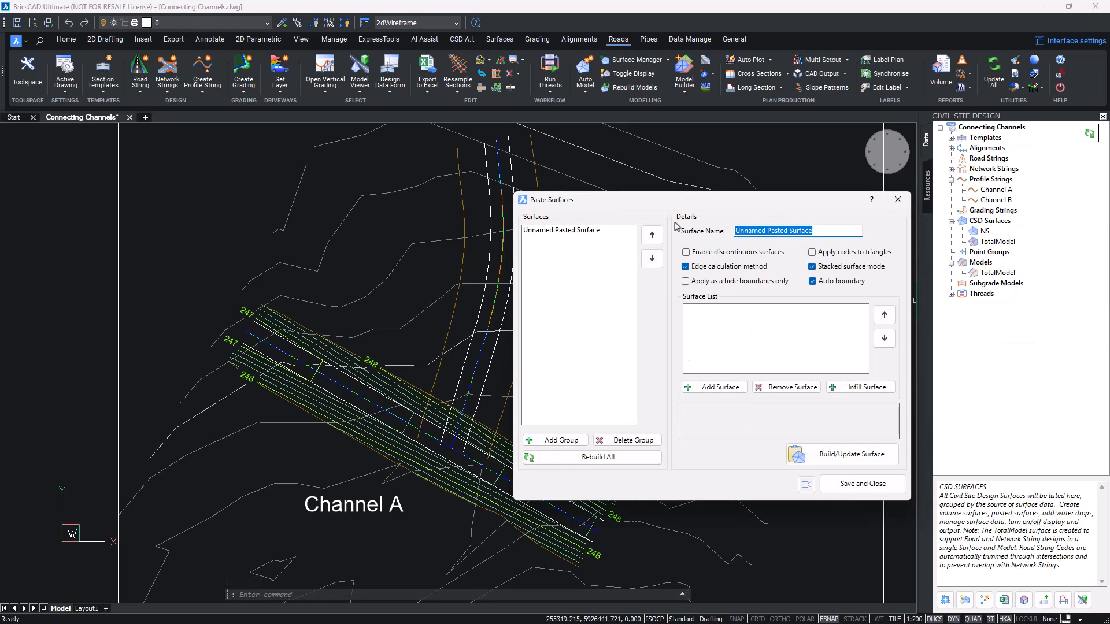
pyautogui.write('Combined NS and Ch1')
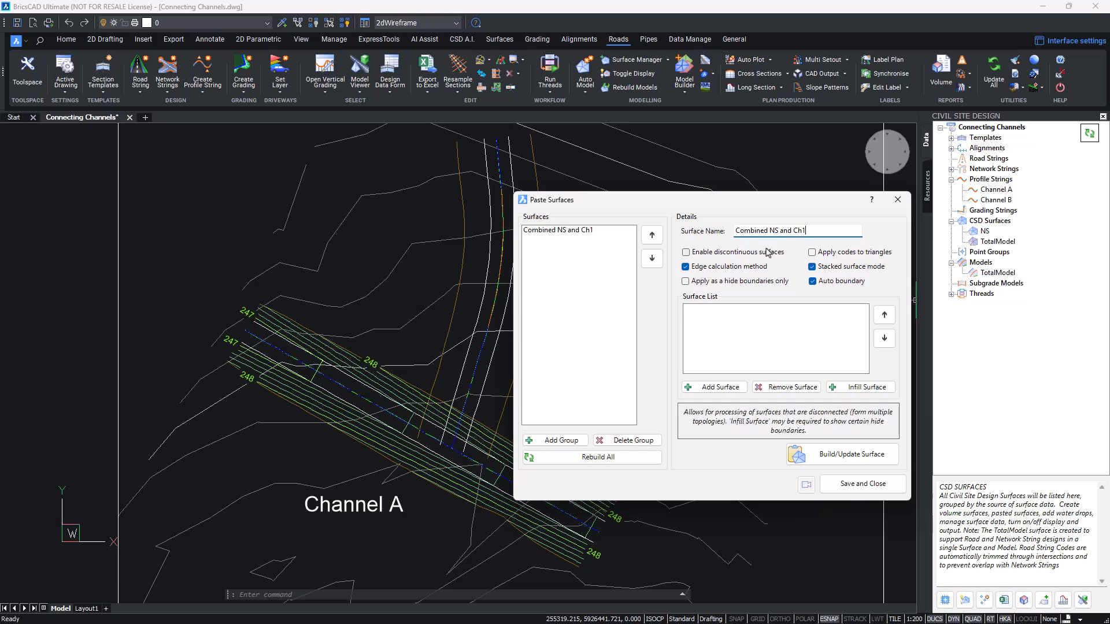
# Step: Add the NS and ARD-Channel A surfaces and build the combined pasted surface
pyautogui.click(715, 386)
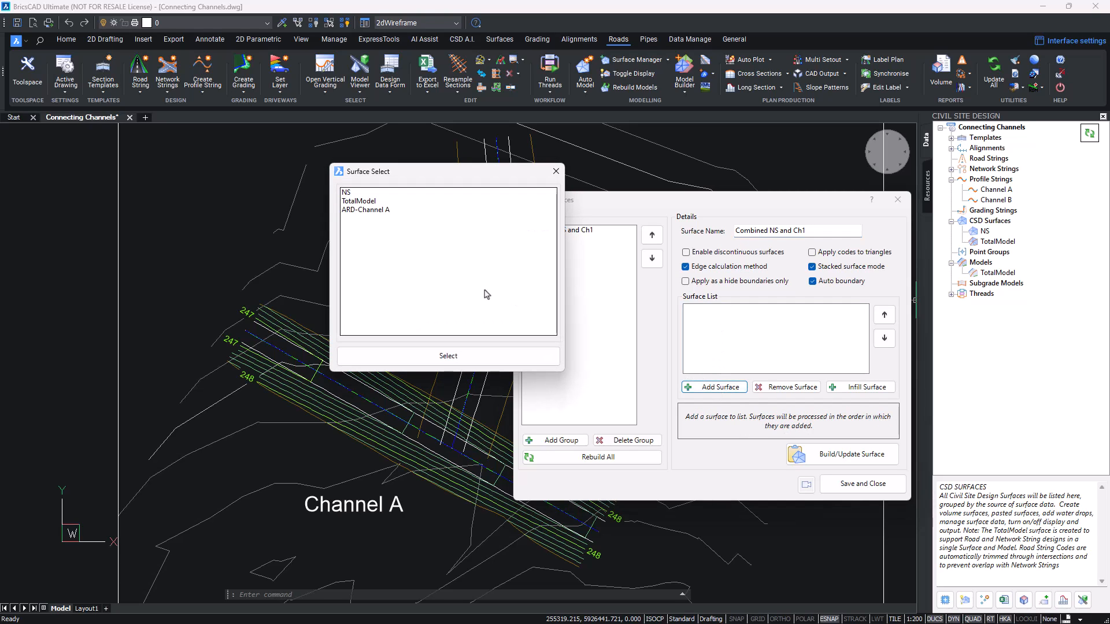
pyautogui.moveTo(360, 218)
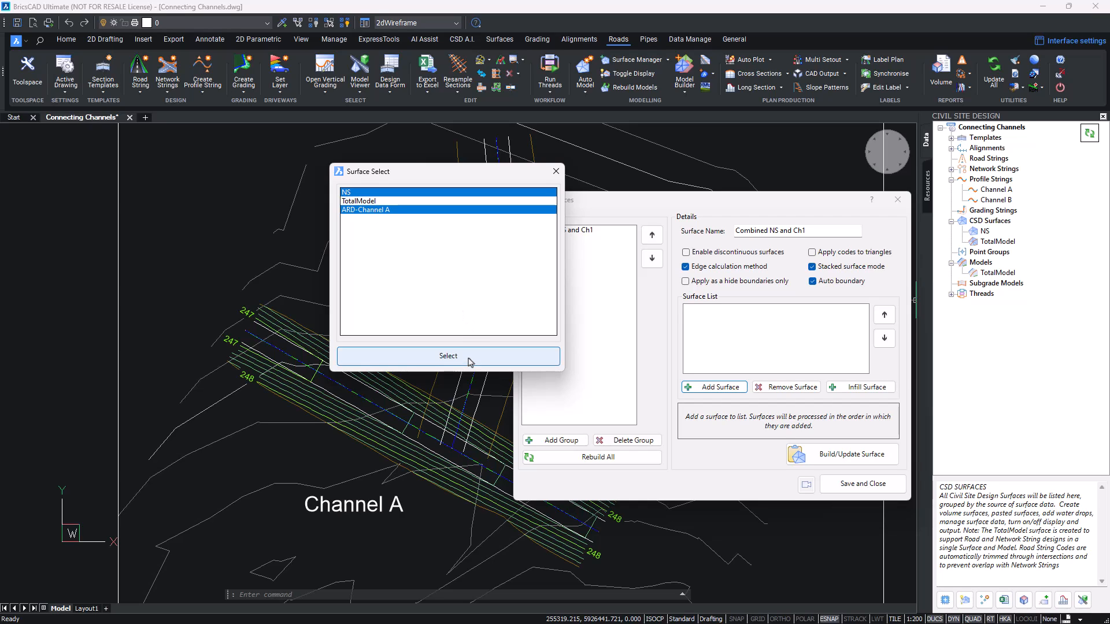
pyautogui.click(448, 357)
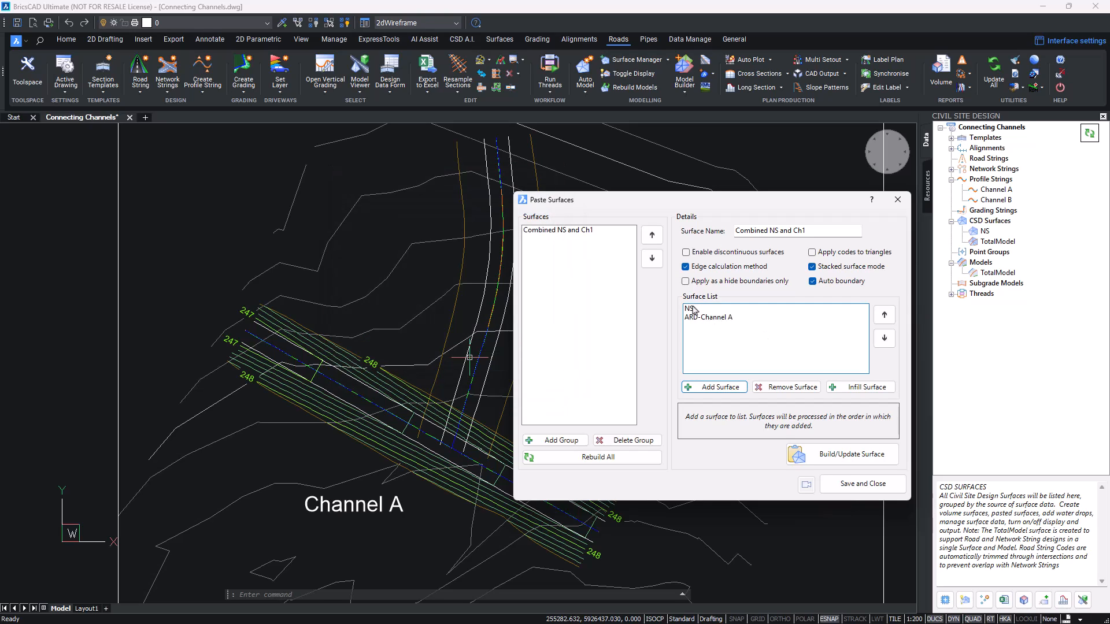
pyautogui.moveTo(393, 432)
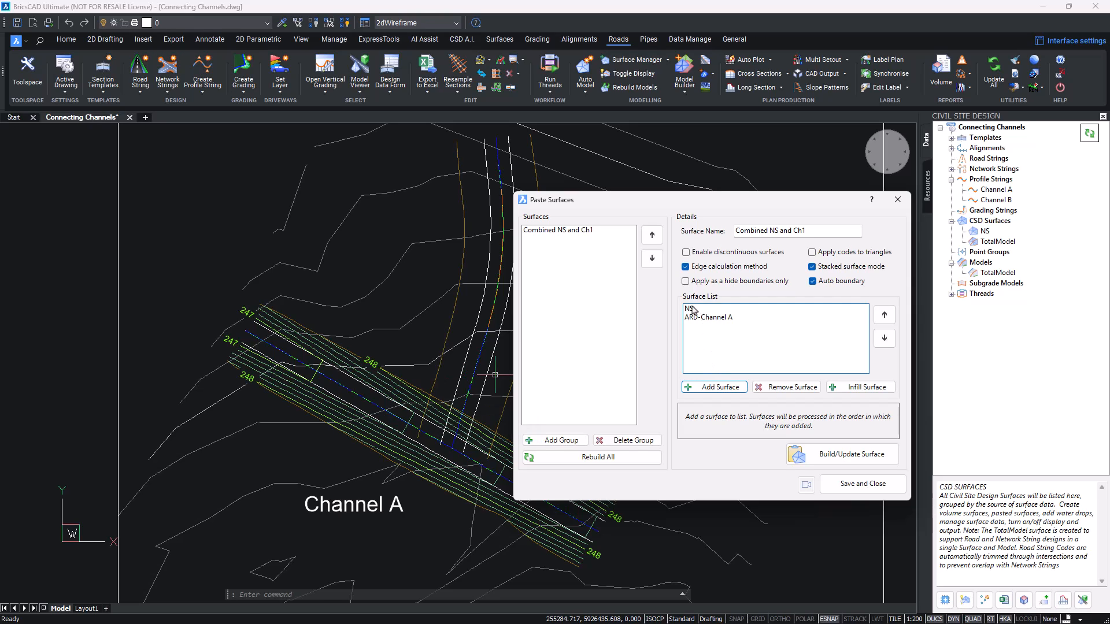
pyautogui.click(688, 308)
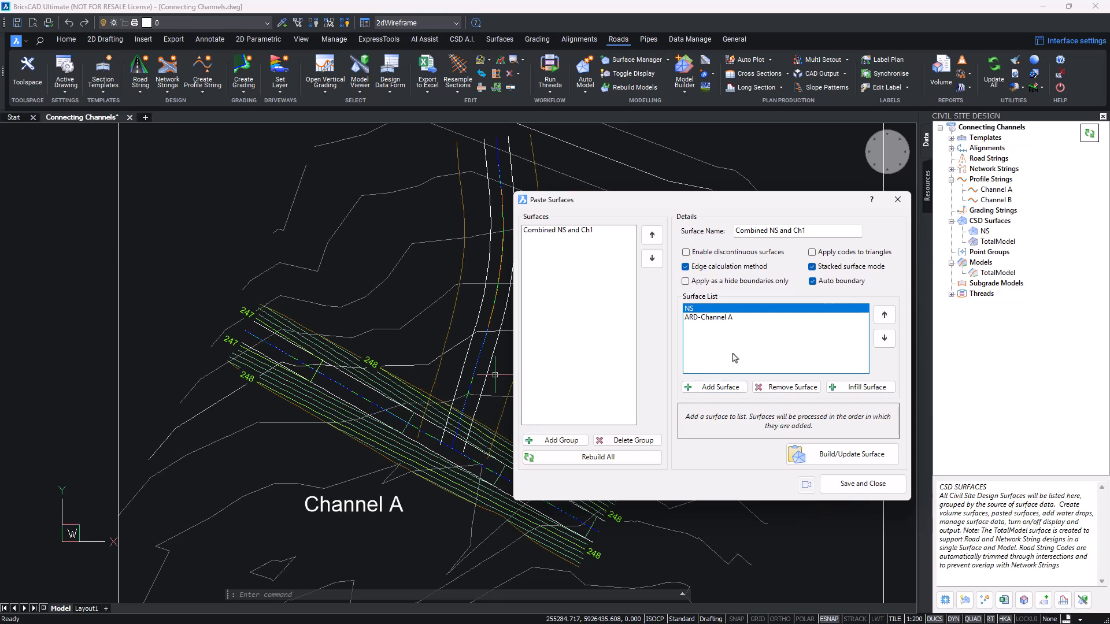
pyautogui.click(851, 454)
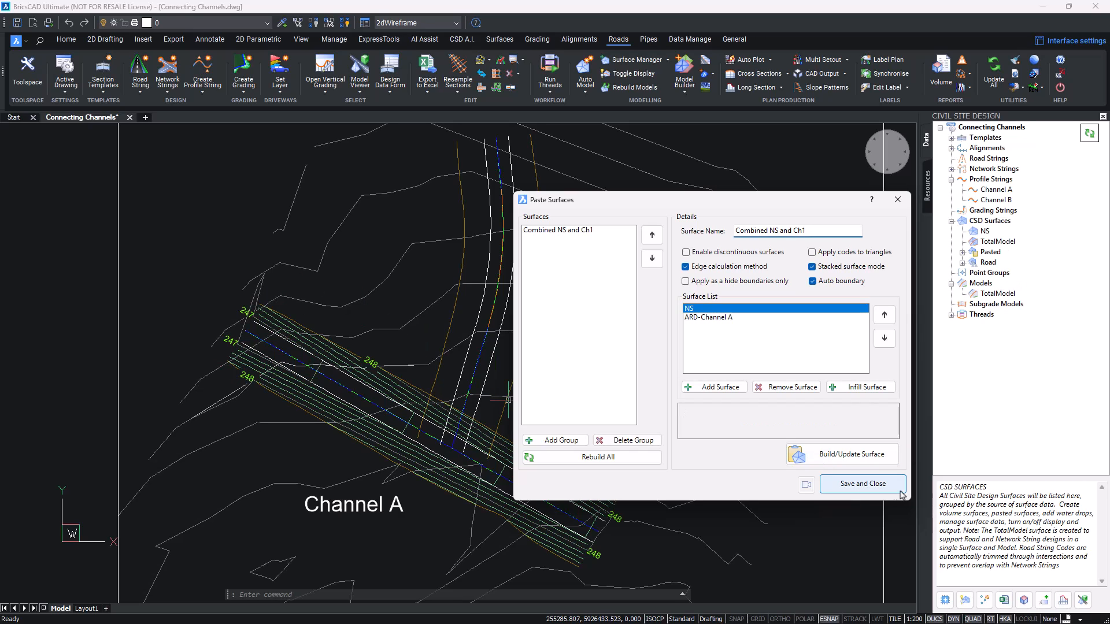
# Step: Save the pasted surface and turn off the NS surface contours
pyautogui.click(862, 484)
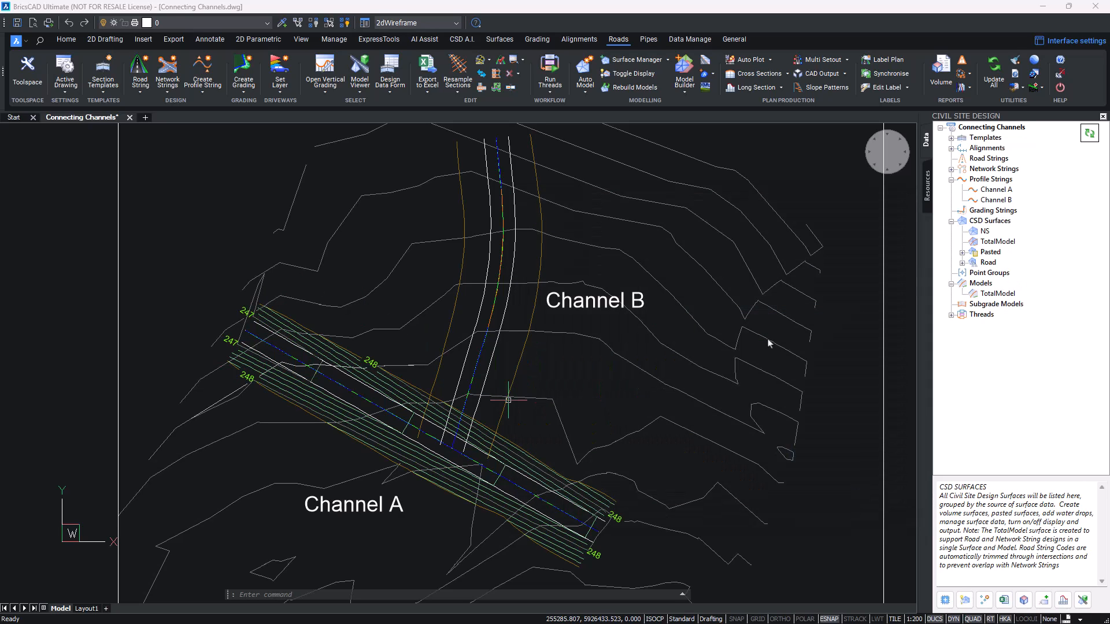
pyautogui.rightClick(985, 231)
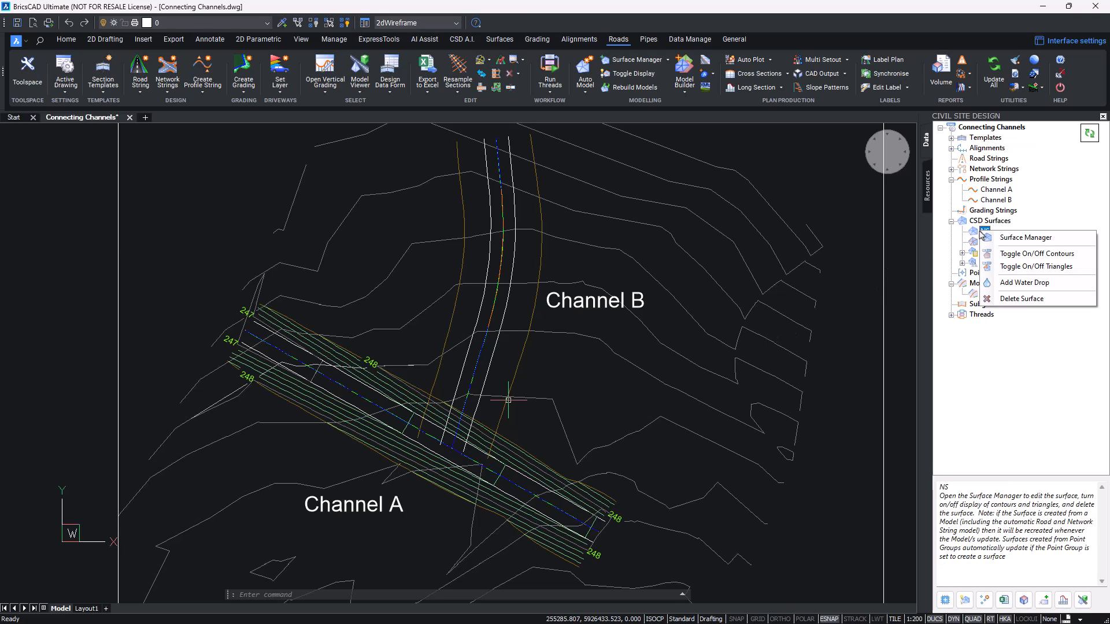
pyautogui.click(1036, 253)
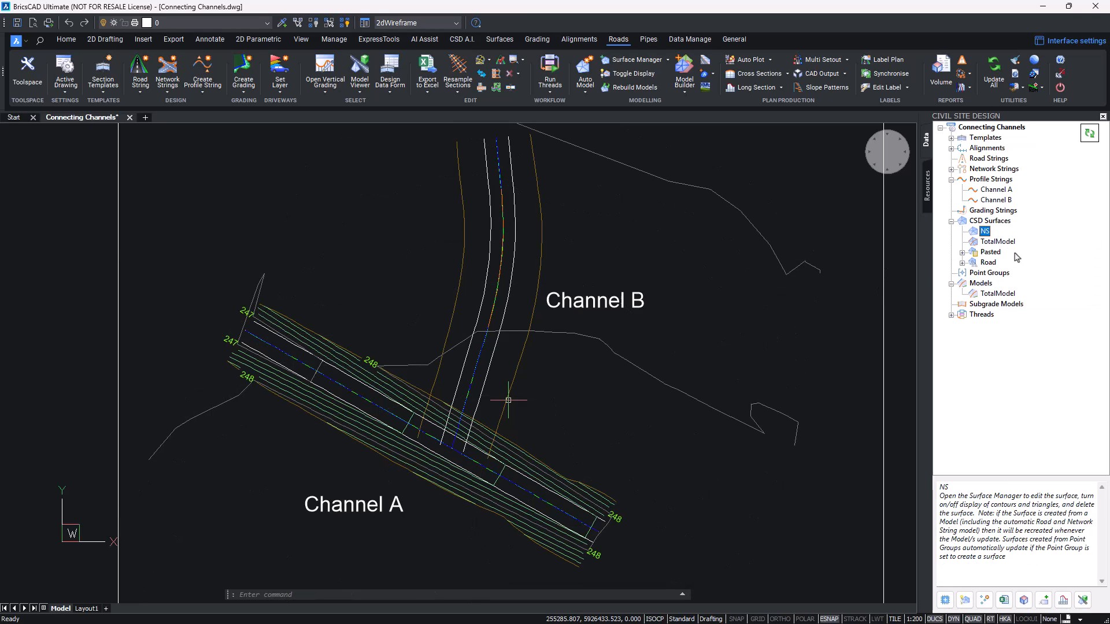
# Step: Expand the Pasted group to show PST-Combined NS and Ch1 under CSD Surfaces
pyautogui.click(964, 252)
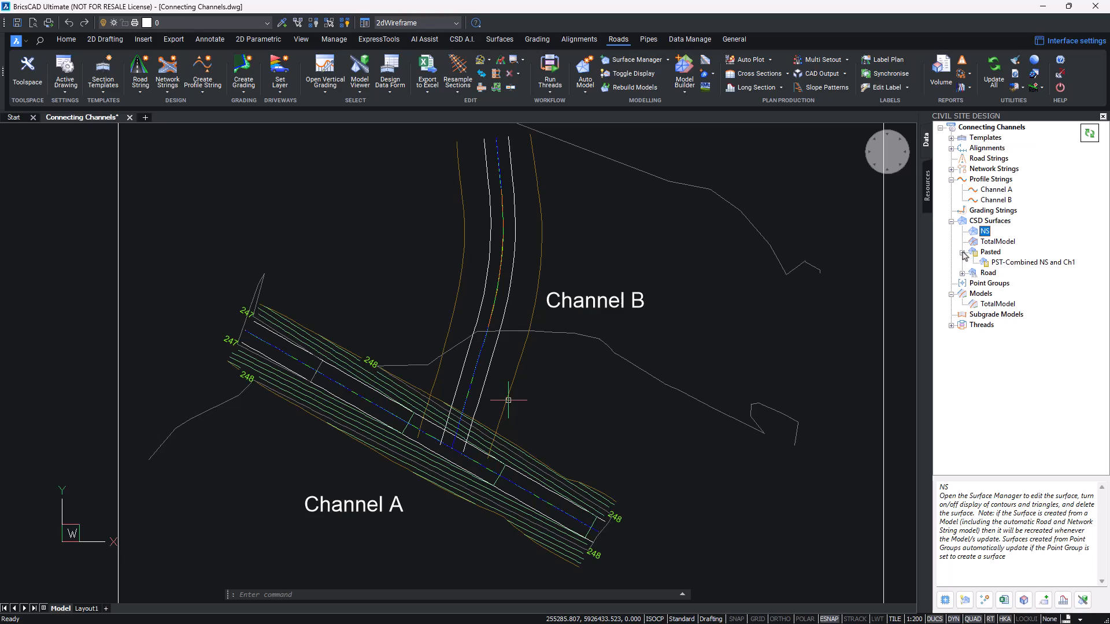
pyautogui.click(1033, 261)
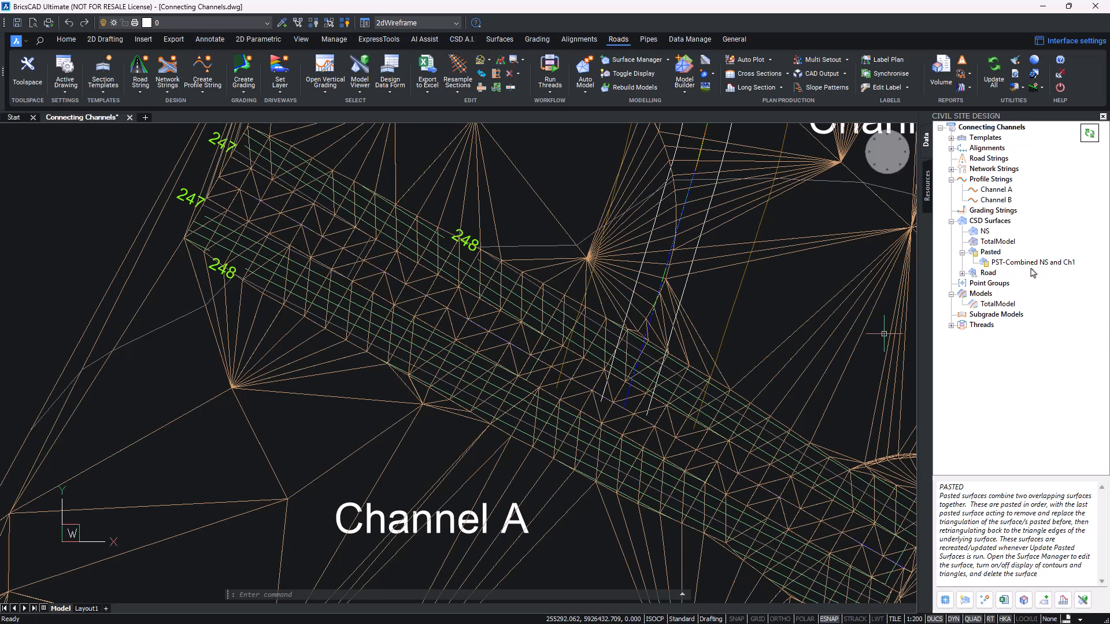
pyautogui.click(1032, 261)
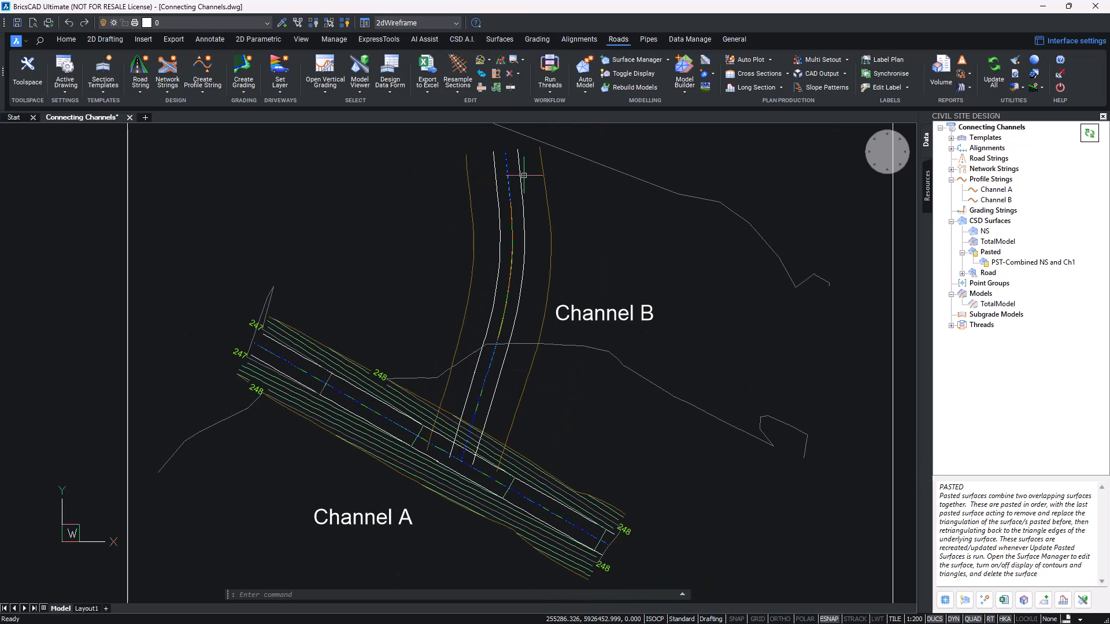
pyautogui.moveTo(536, 180)
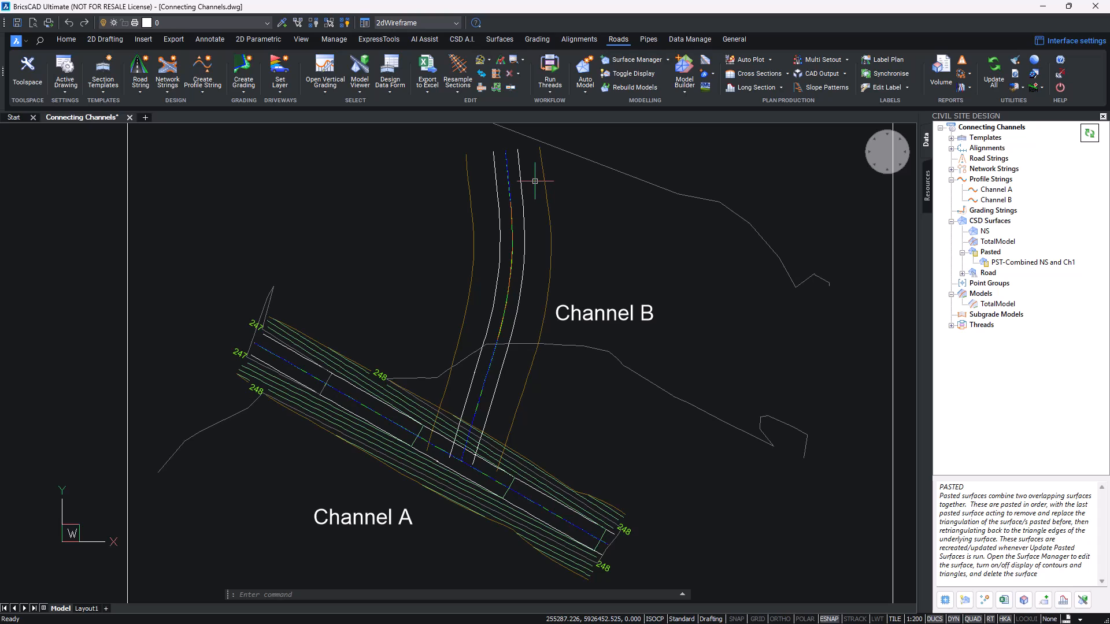
# Step: Set Channel B's design string surface to PST-Combined NS and Ch1 and confirm
pyautogui.click(998, 199)
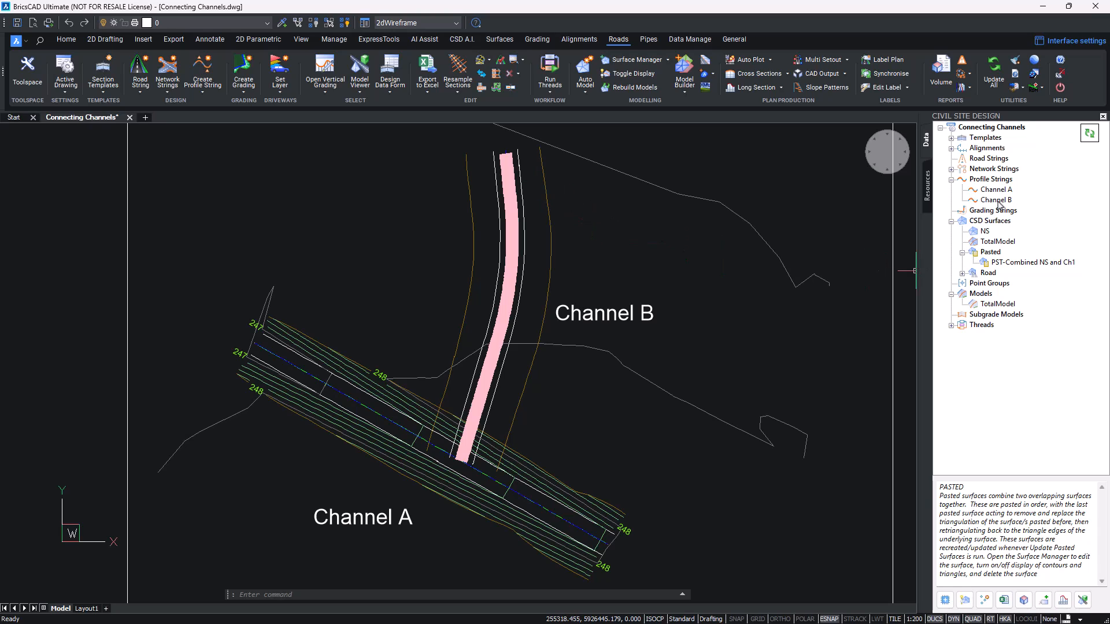
pyautogui.click(995, 199)
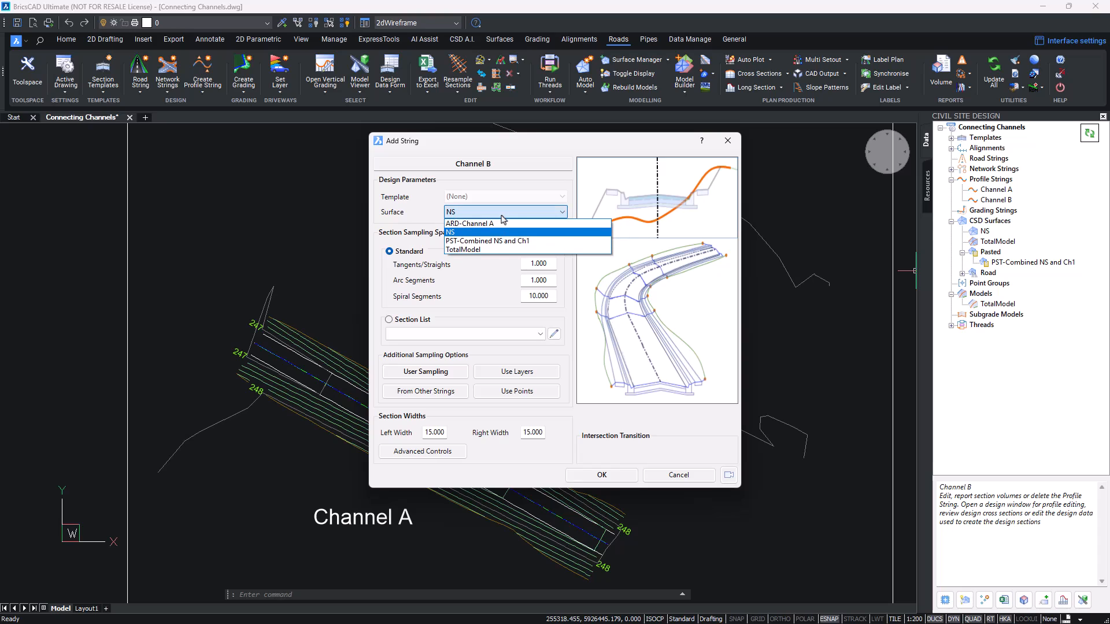
pyautogui.click(487, 241)
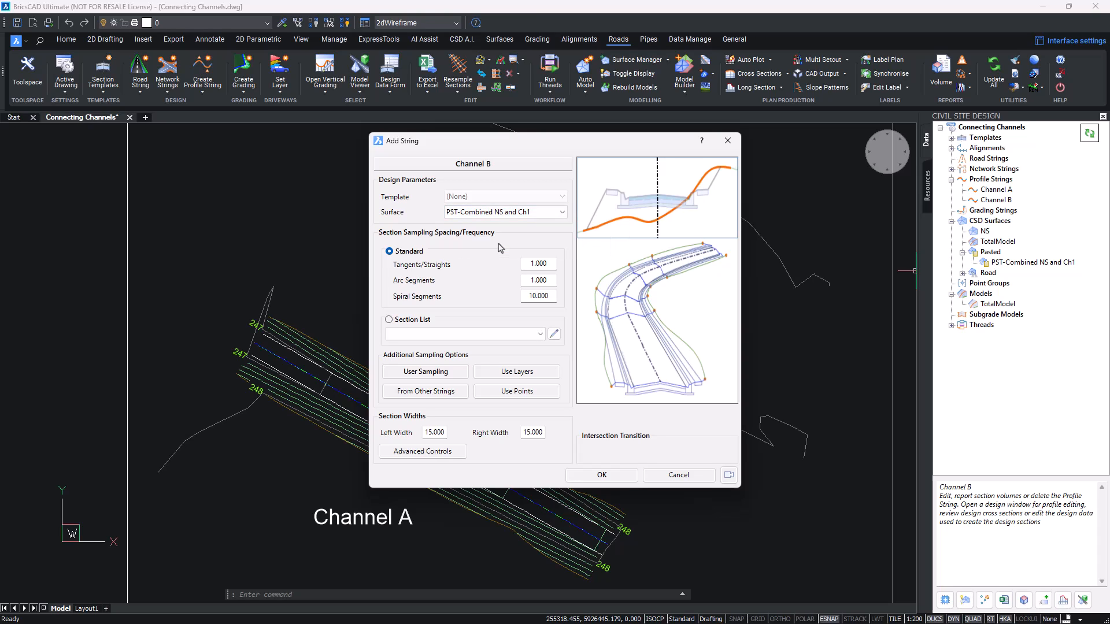
pyautogui.moveTo(472, 220)
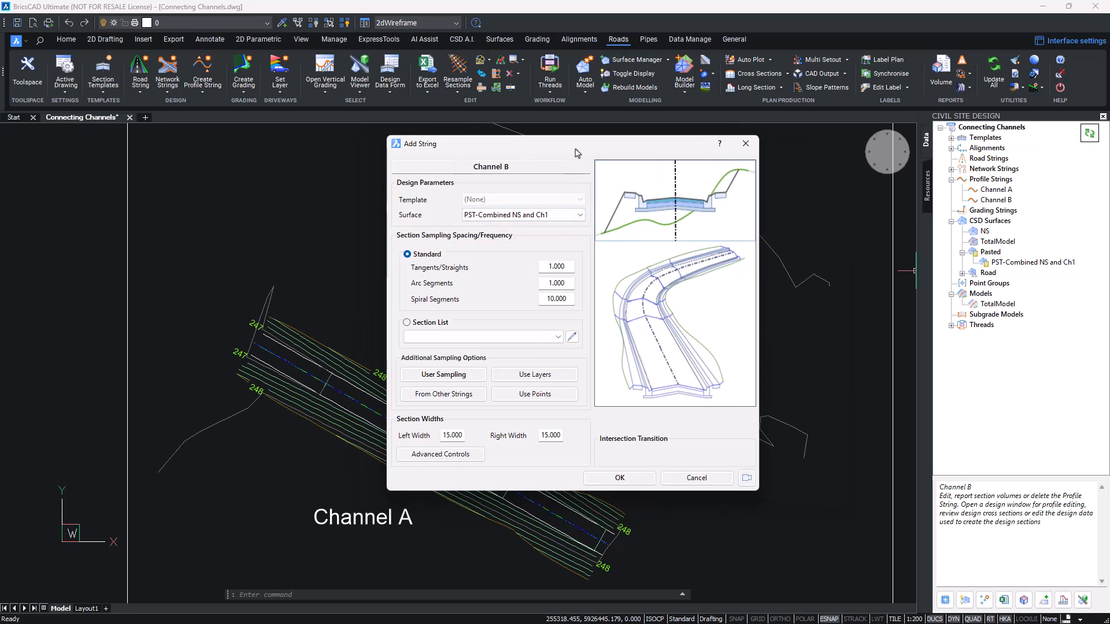
pyautogui.moveTo(577, 143); pyautogui.dragTo(756, 143)
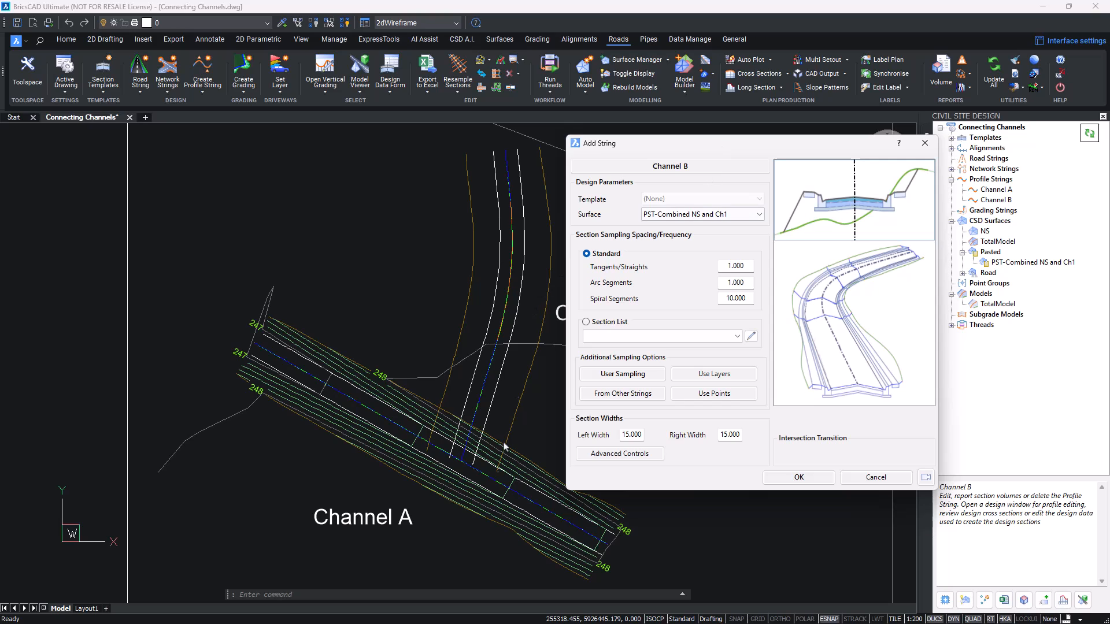
pyautogui.click(622, 393)
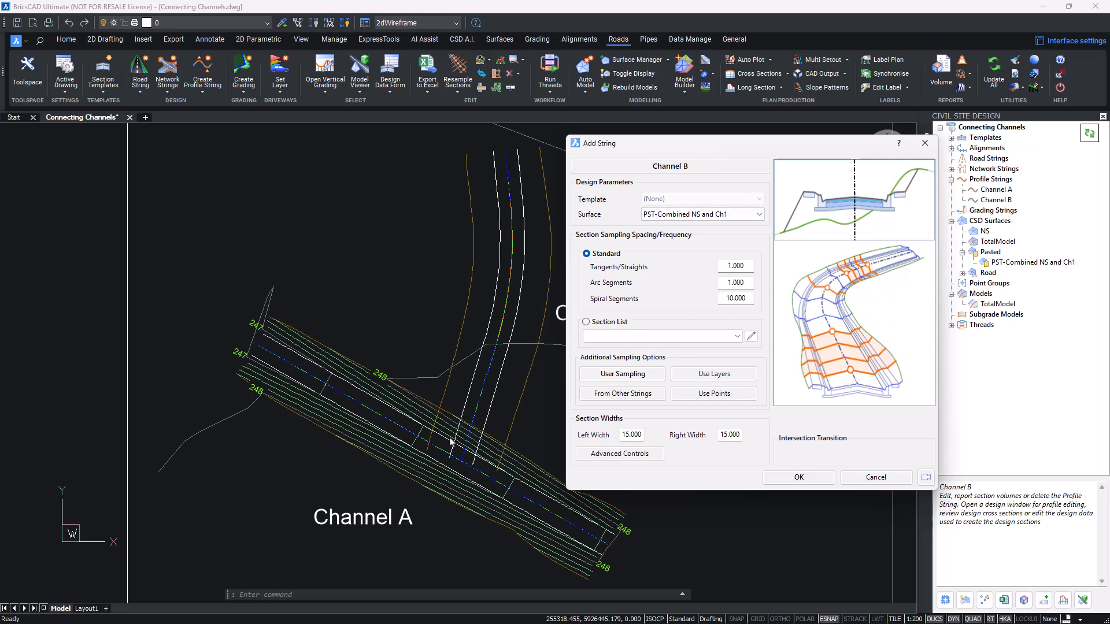
pyautogui.click(799, 478)
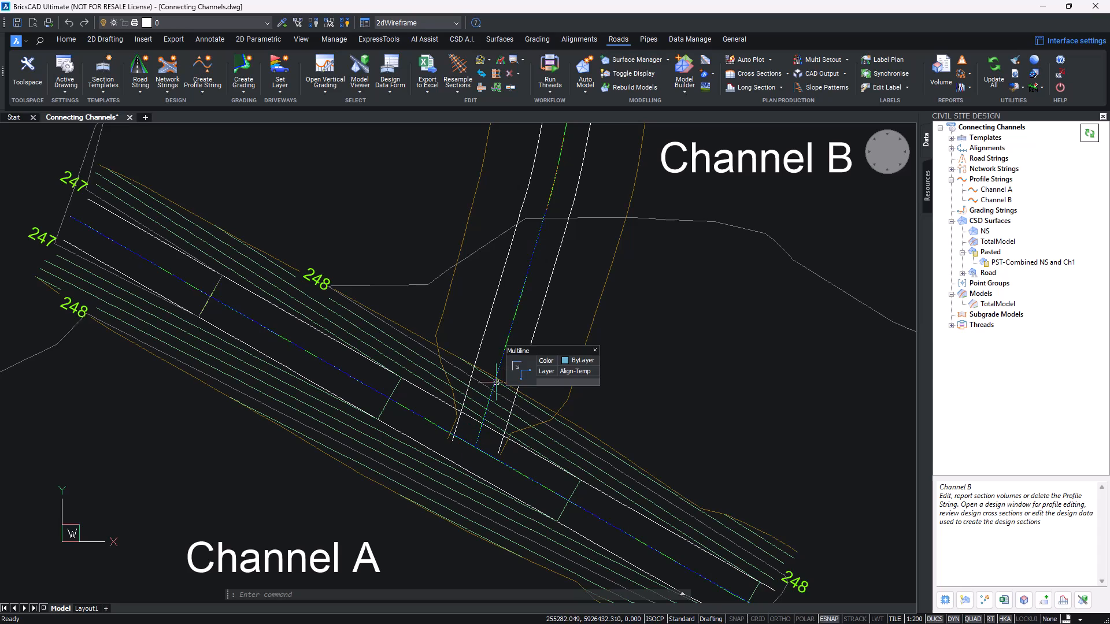
# Step: Insert extra Channel B sections from chainage 0 to 5 at .1 spacing
pyautogui.click(998, 199)
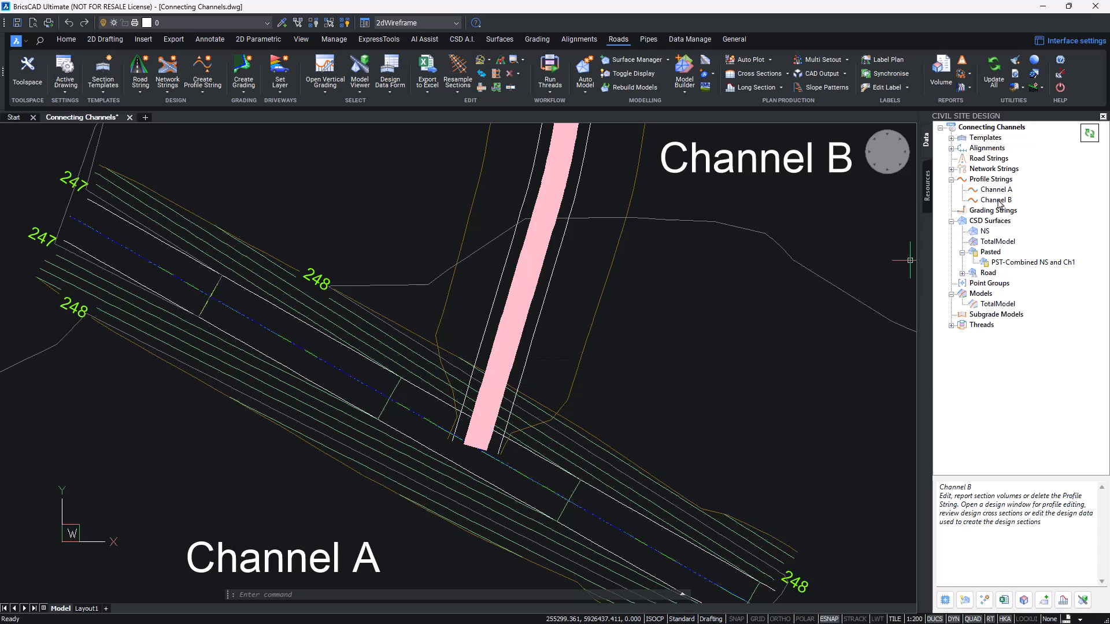
pyautogui.rightClick(996, 200)
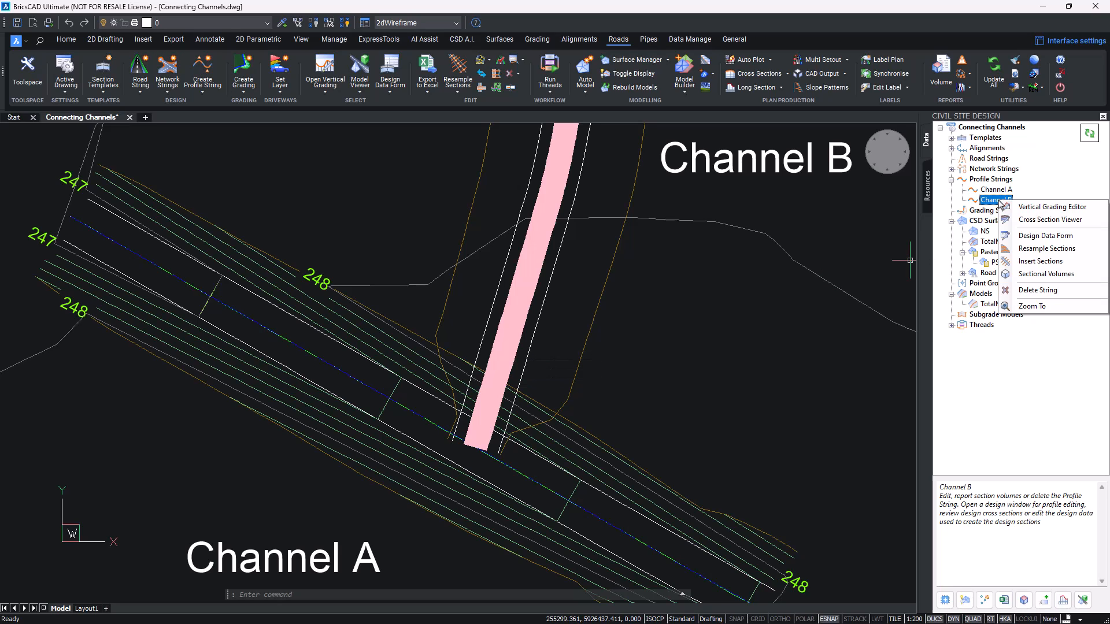
pyautogui.click(1041, 261)
pyautogui.write('0')
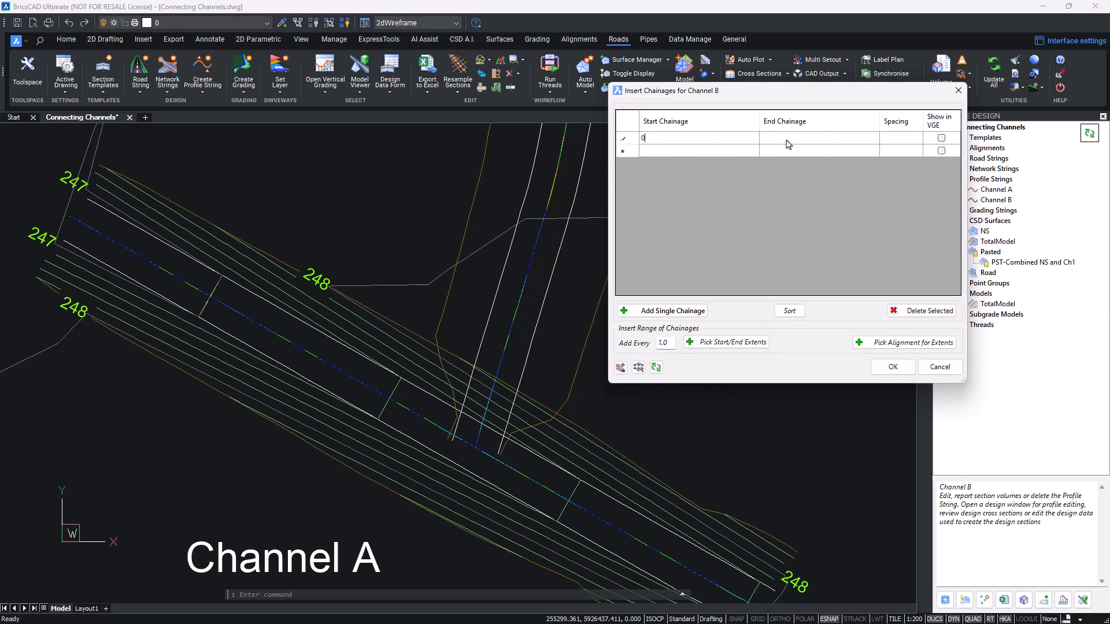
pyautogui.write('5')
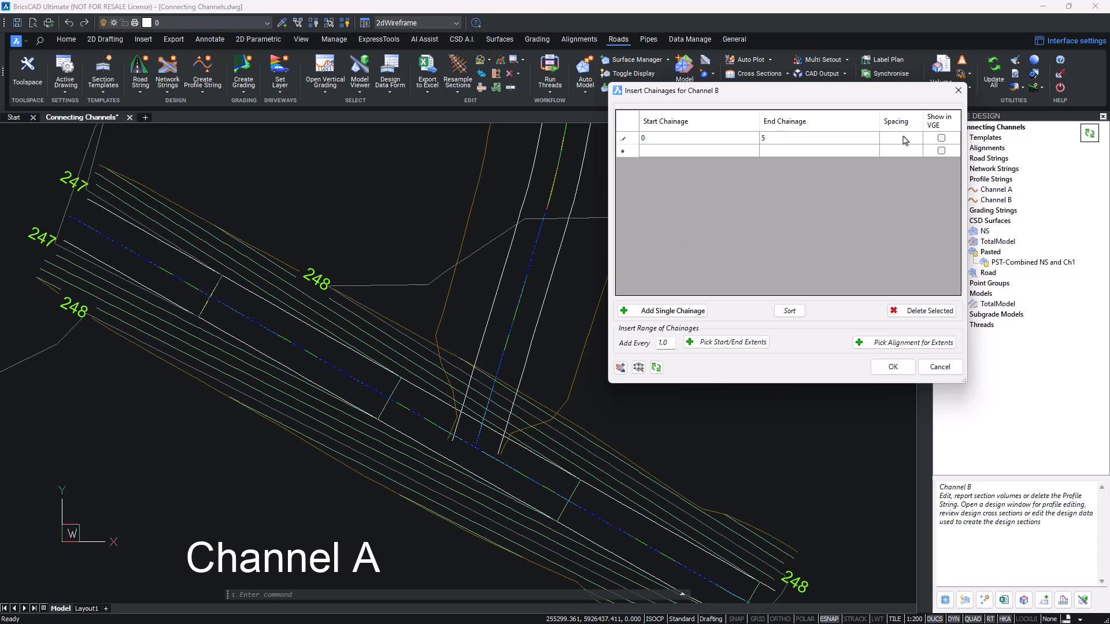
pyautogui.write('.1')
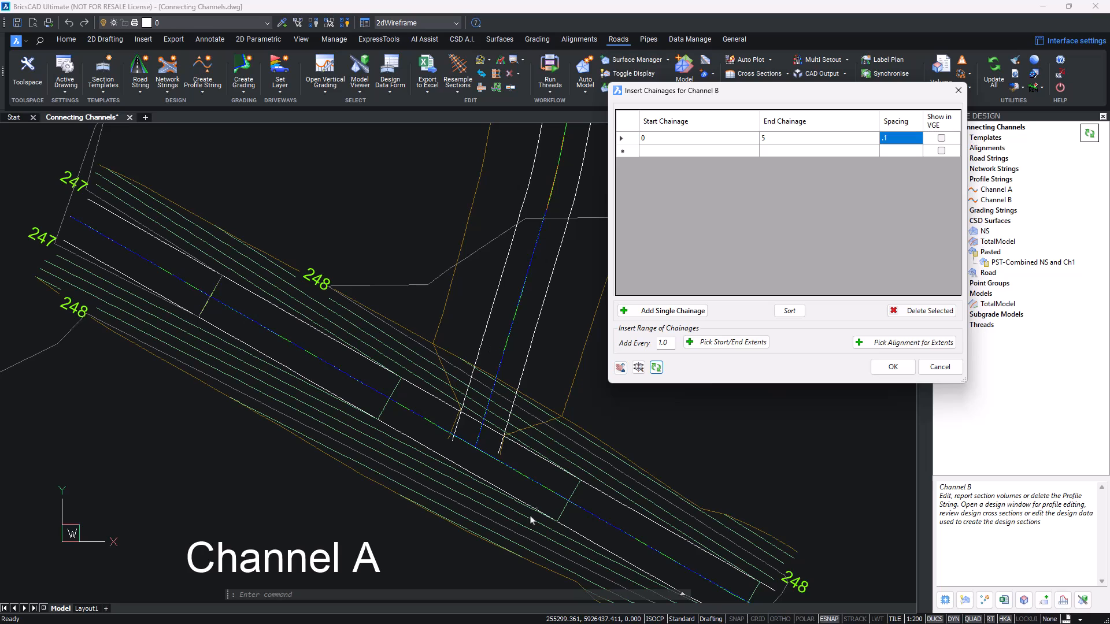
pyautogui.moveTo(629, 412)
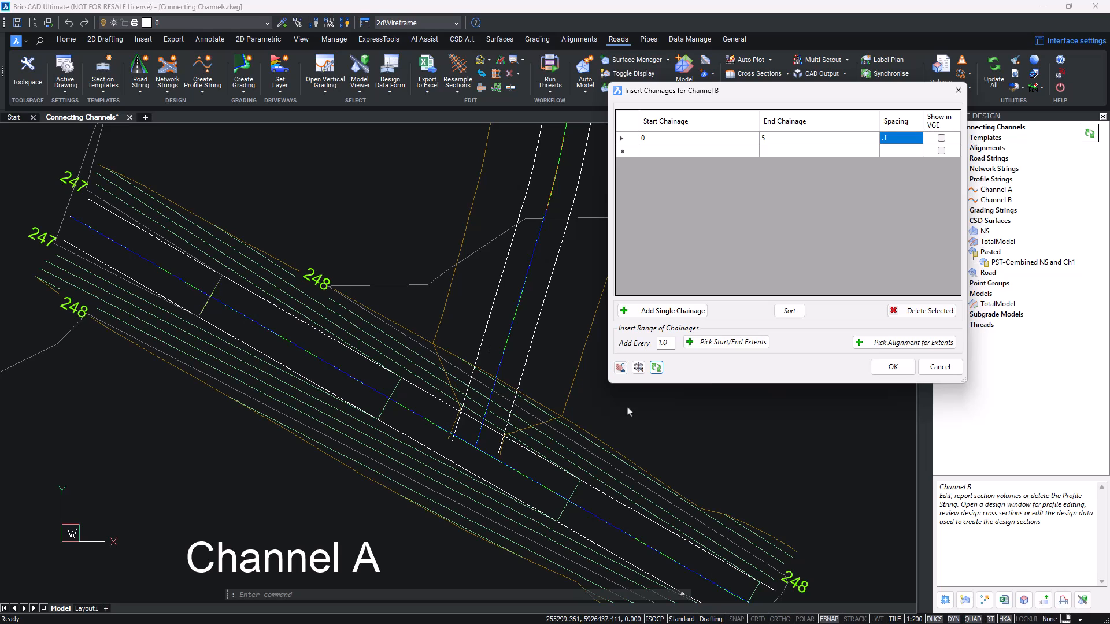
pyautogui.click(893, 366)
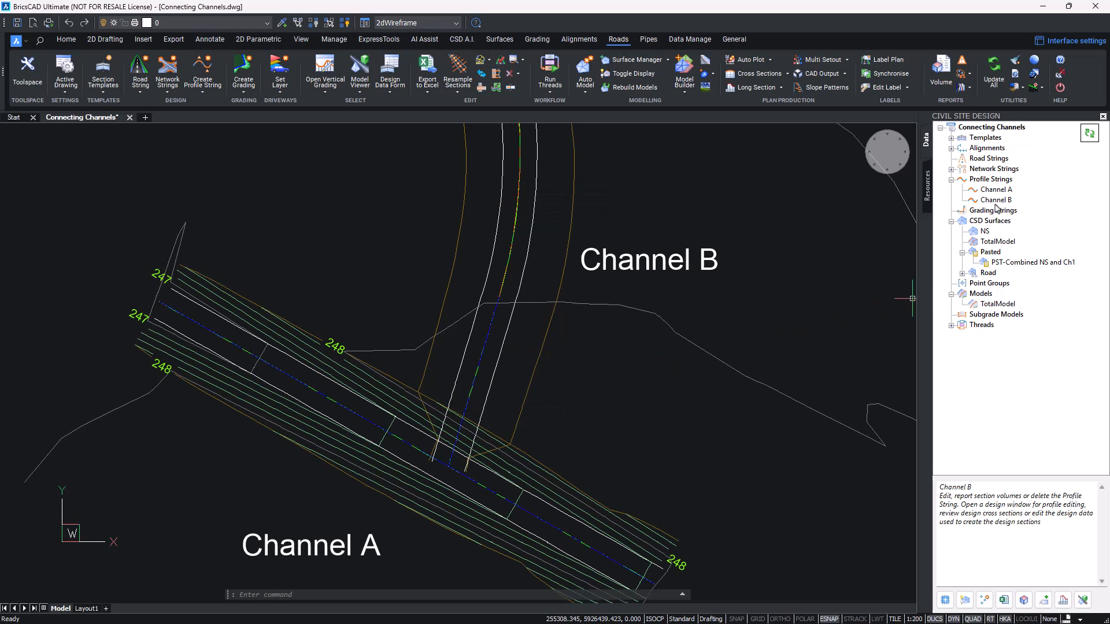
# Step: Review Channel B's vertical profile and close it so the model updates with graded contours
pyautogui.click(995, 199)
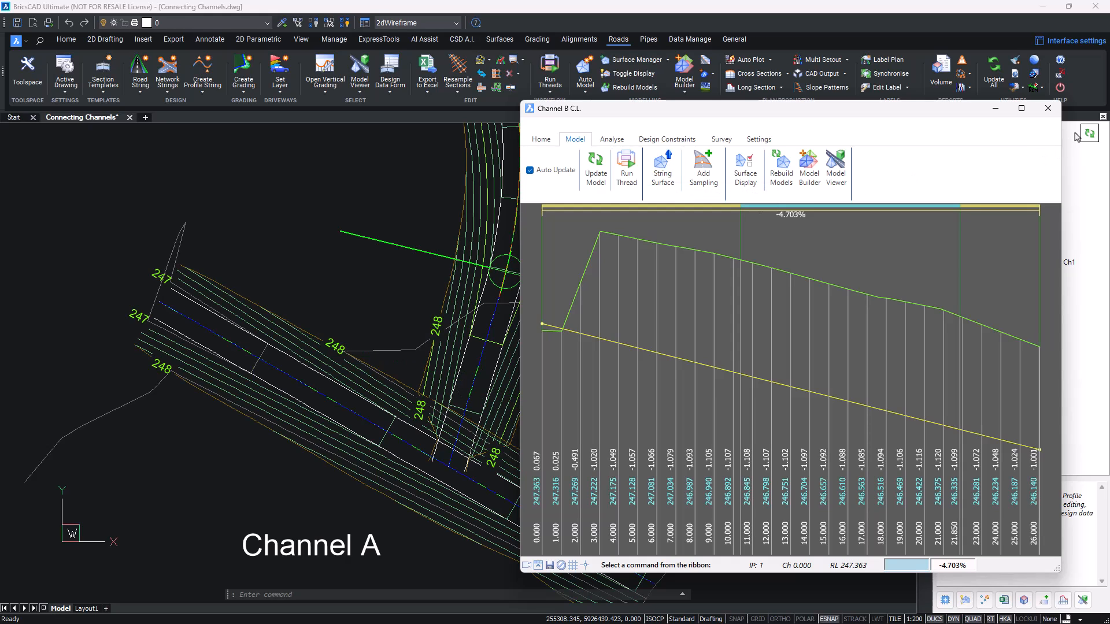
pyautogui.click(1048, 109)
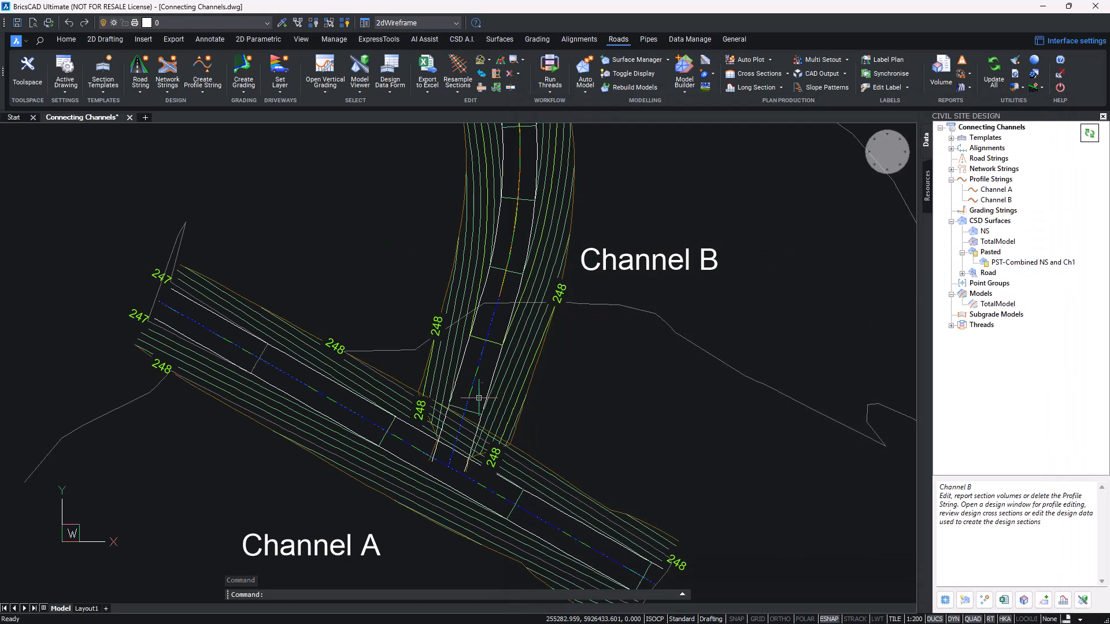
pyautogui.click(990, 221)
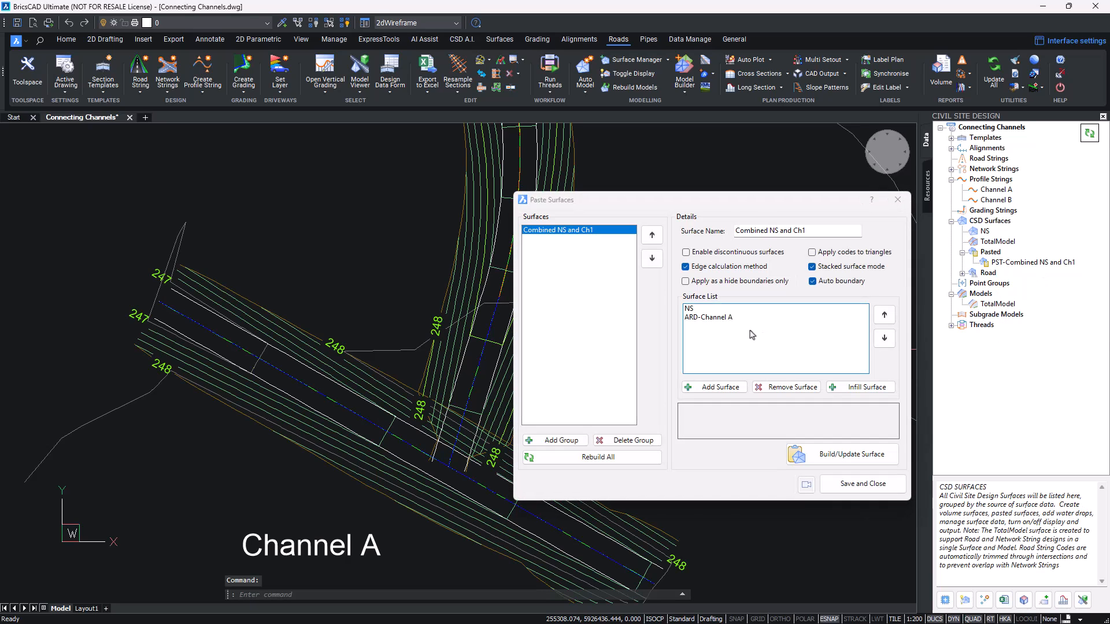
# Step: Create pasted surface group 'Combined Channels' from ARD-Channel A and ARD-Channel B
pyautogui.click(555, 440)
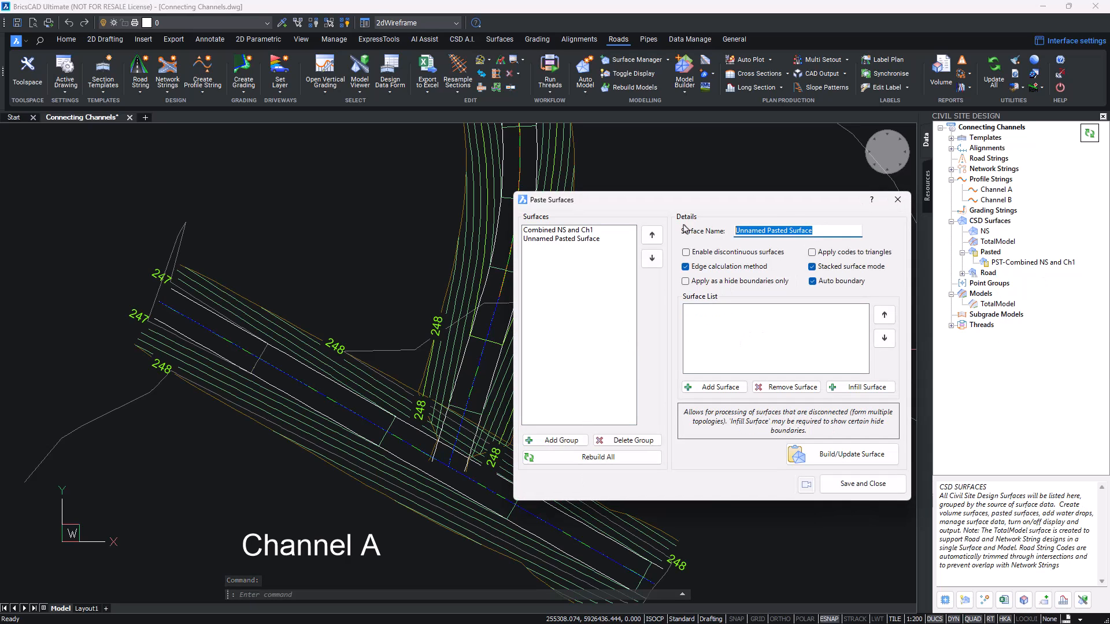
pyautogui.write('Combined Chann')
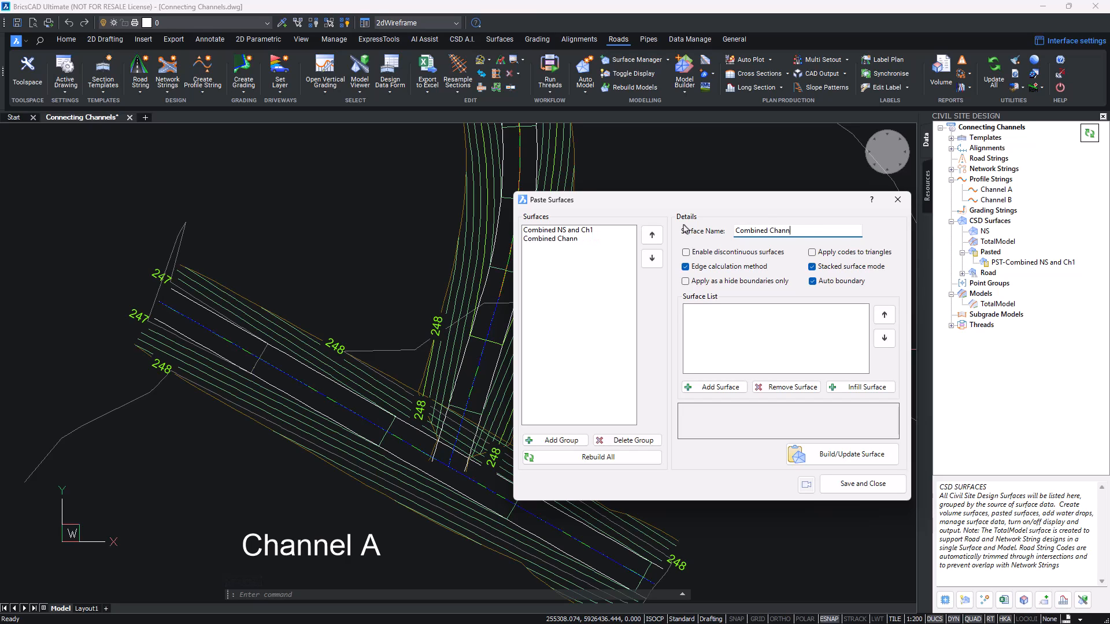
pyautogui.click(714, 387)
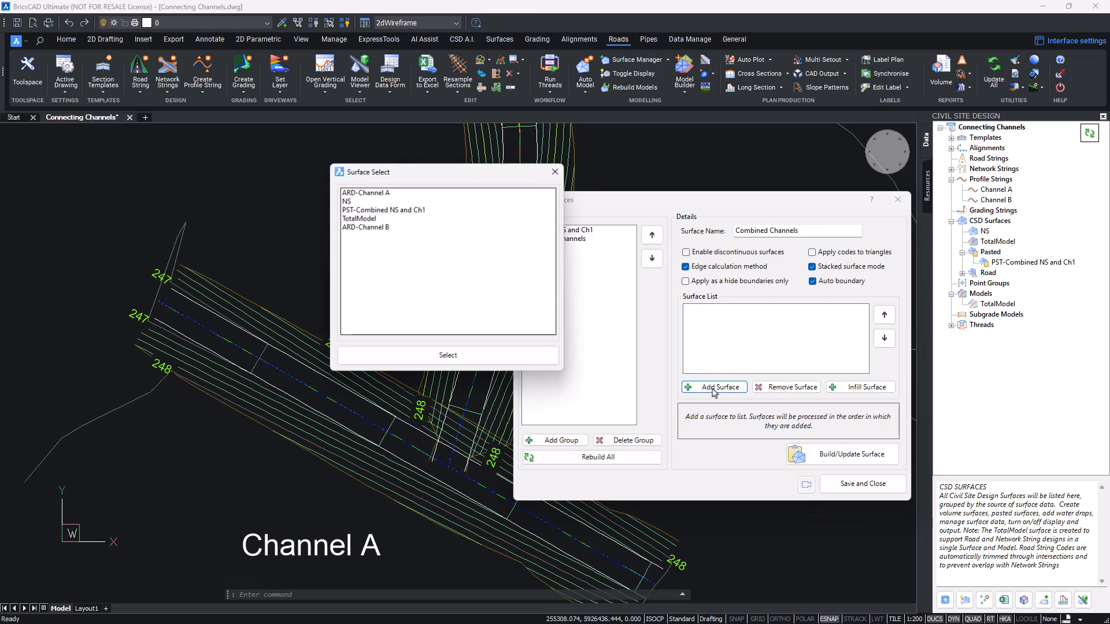
pyautogui.click(365, 227)
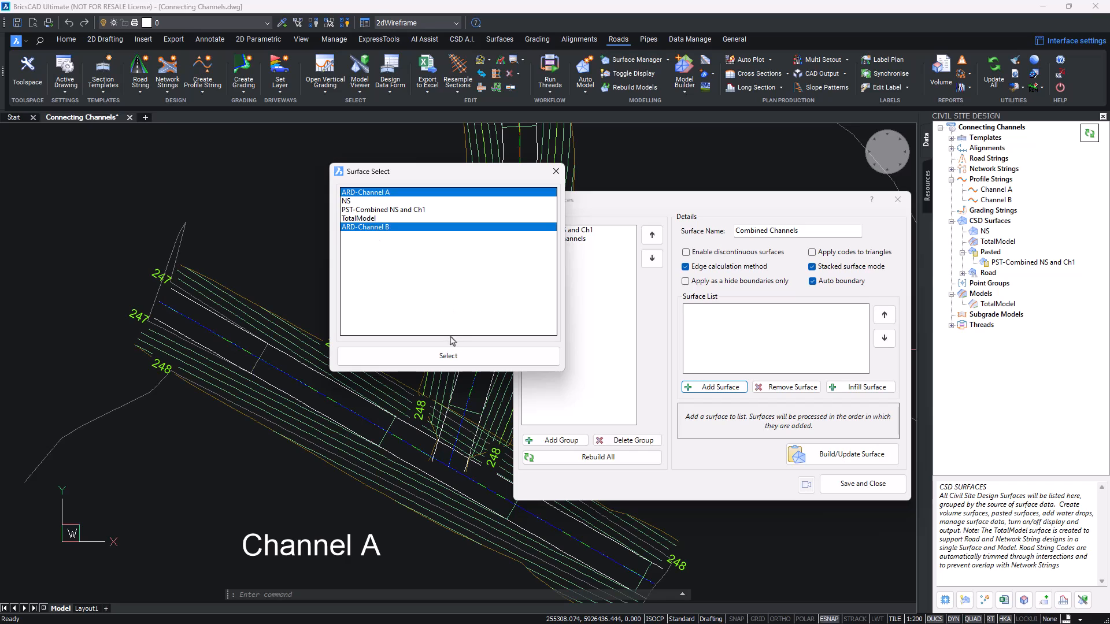
pyautogui.click(449, 356)
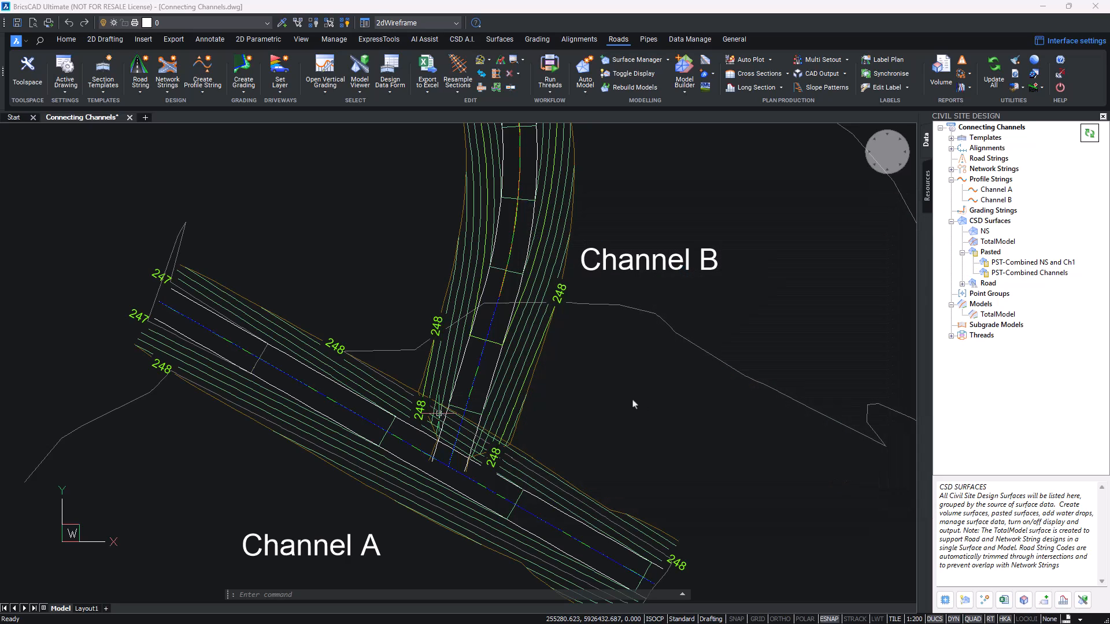
pyautogui.moveTo(611, 377)
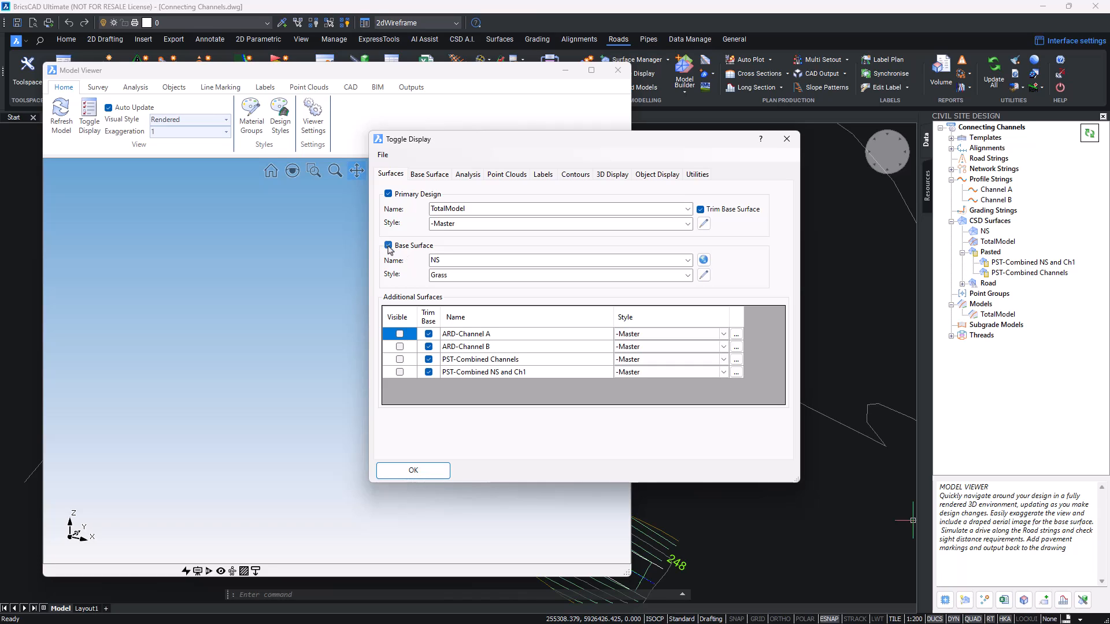
# Step: Hide the base surface and show PST-Combined Channels as the primary design in Model Viewer
pyautogui.click(389, 245)
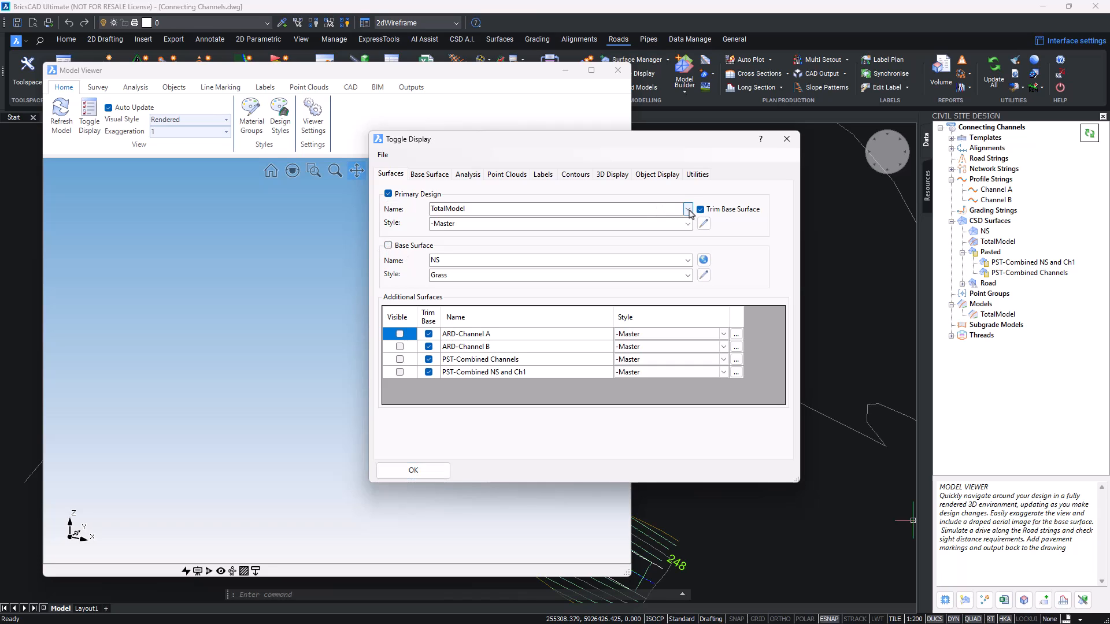
pyautogui.click(687, 208)
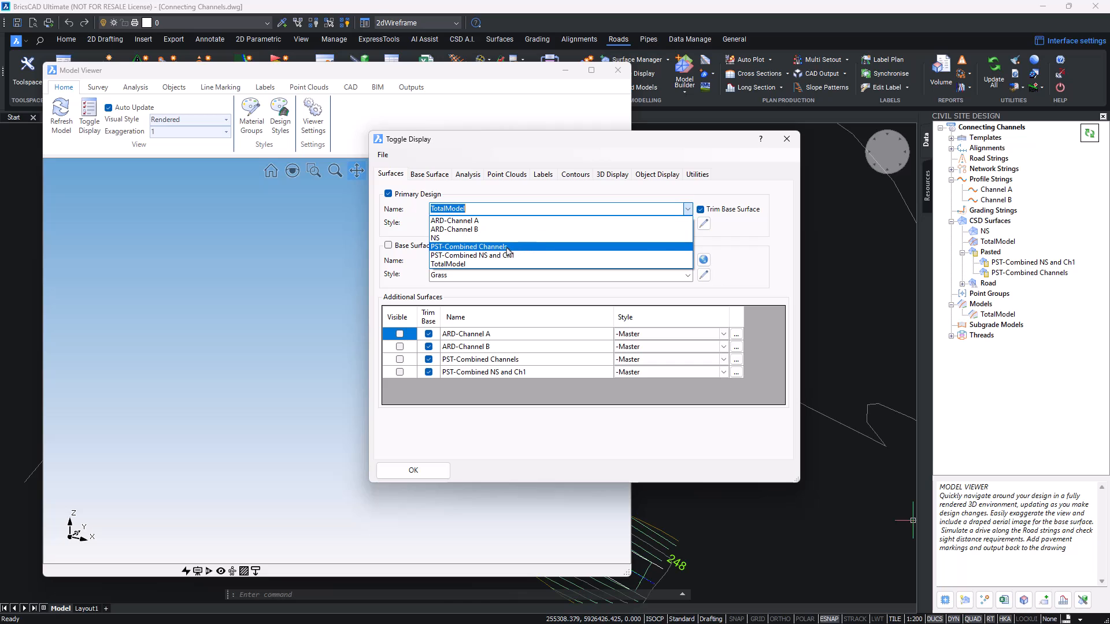
pyautogui.click(468, 247)
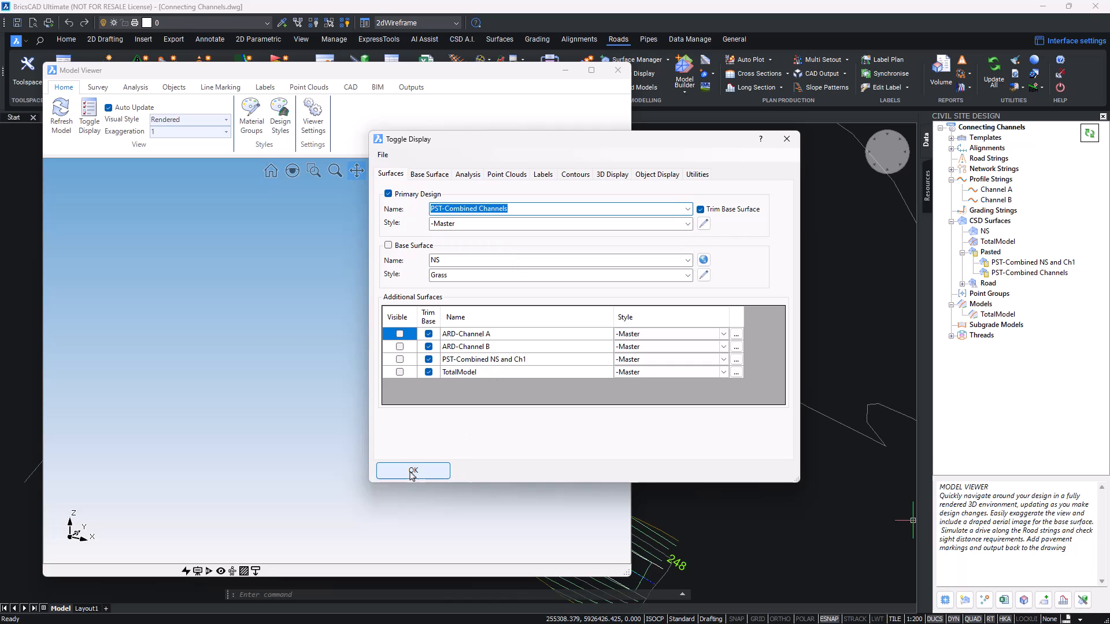
pyautogui.click(413, 471)
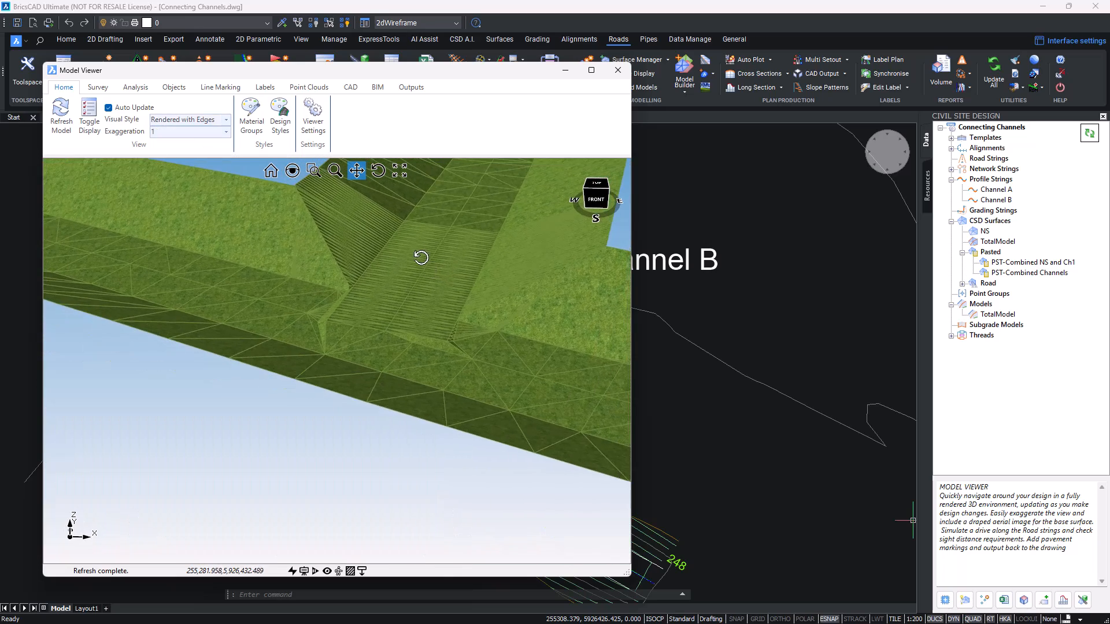
# Step: Orbit the combined channels surface to inspect the junction, then close Model Viewer
pyautogui.moveTo(421, 258); pyautogui.dragTo(358, 358)
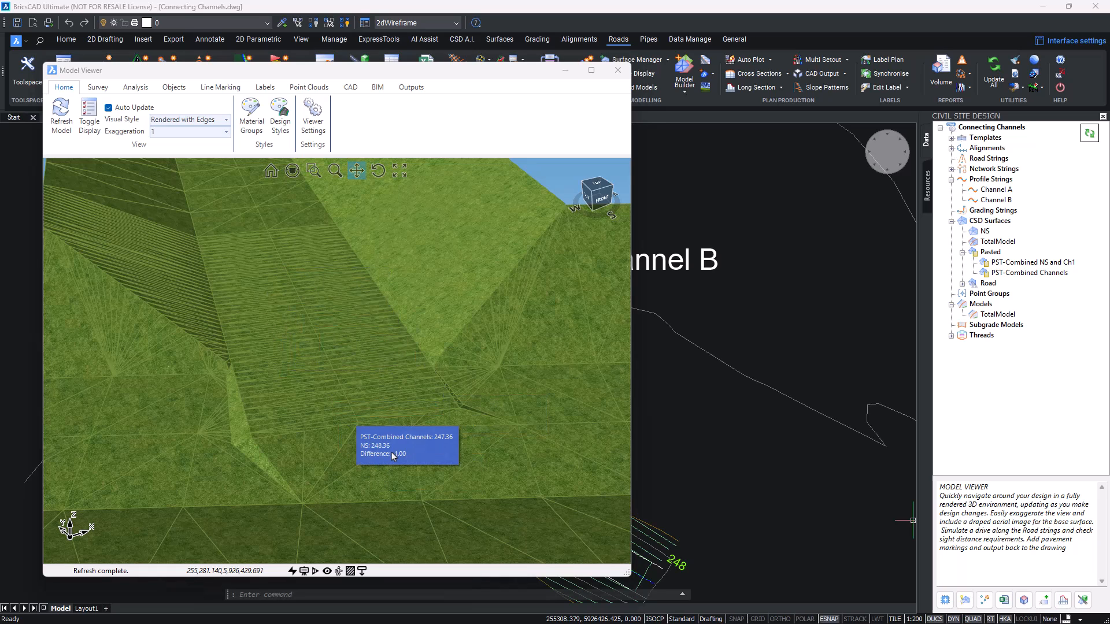
pyautogui.moveTo(230, 423)
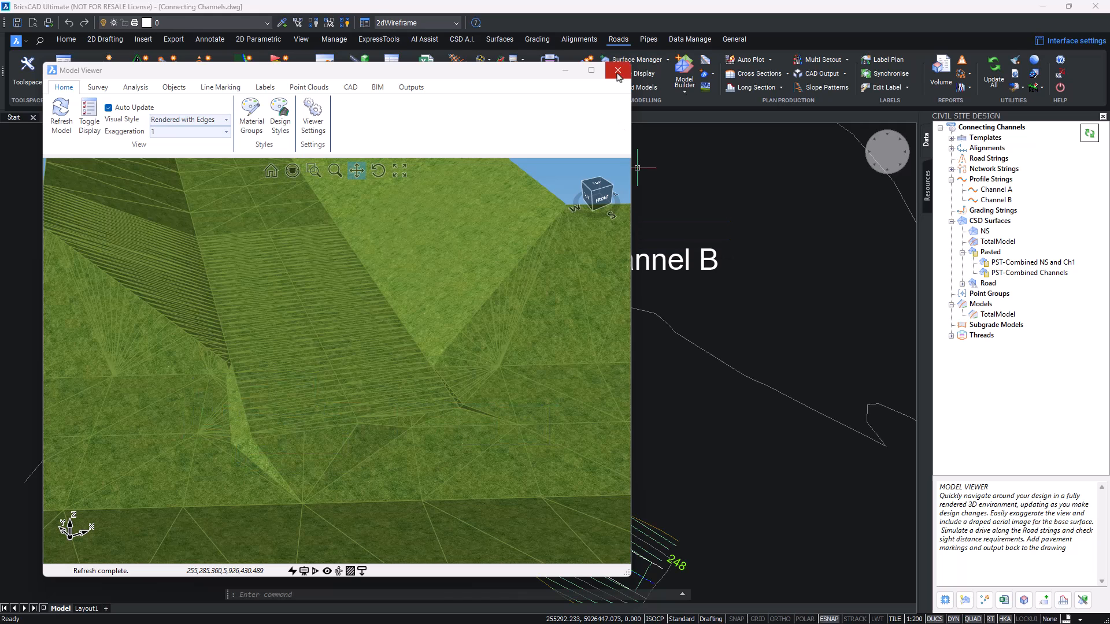
pyautogui.click(617, 69)
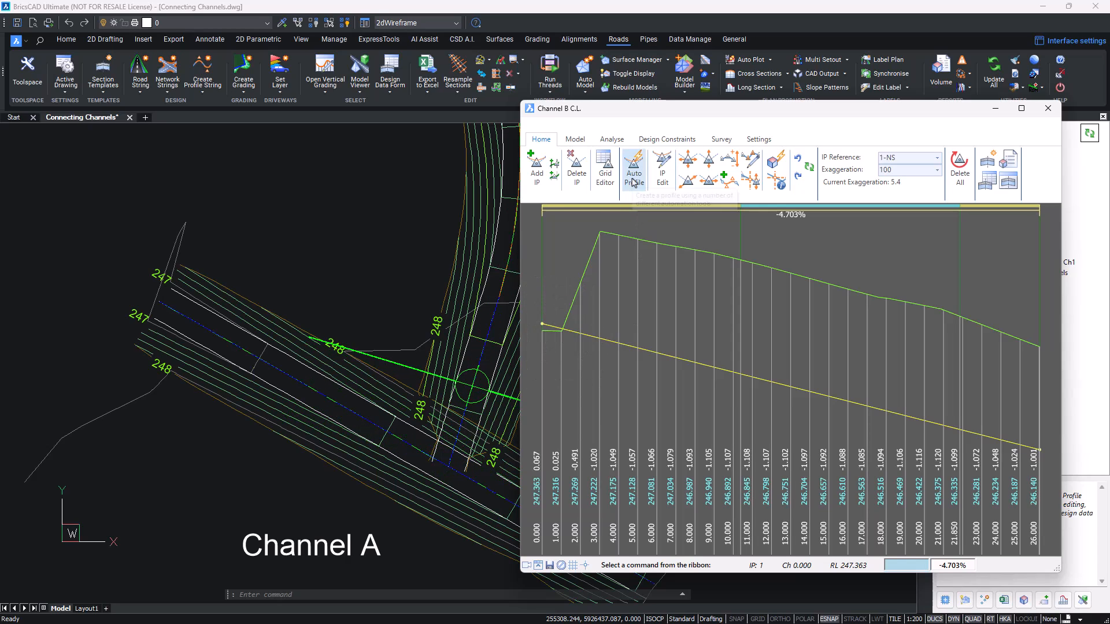
# Step: Auto Profile Channel B referencing ARD-Channel A to end chainage 1 and calculate the profile
pyautogui.click(634, 168)
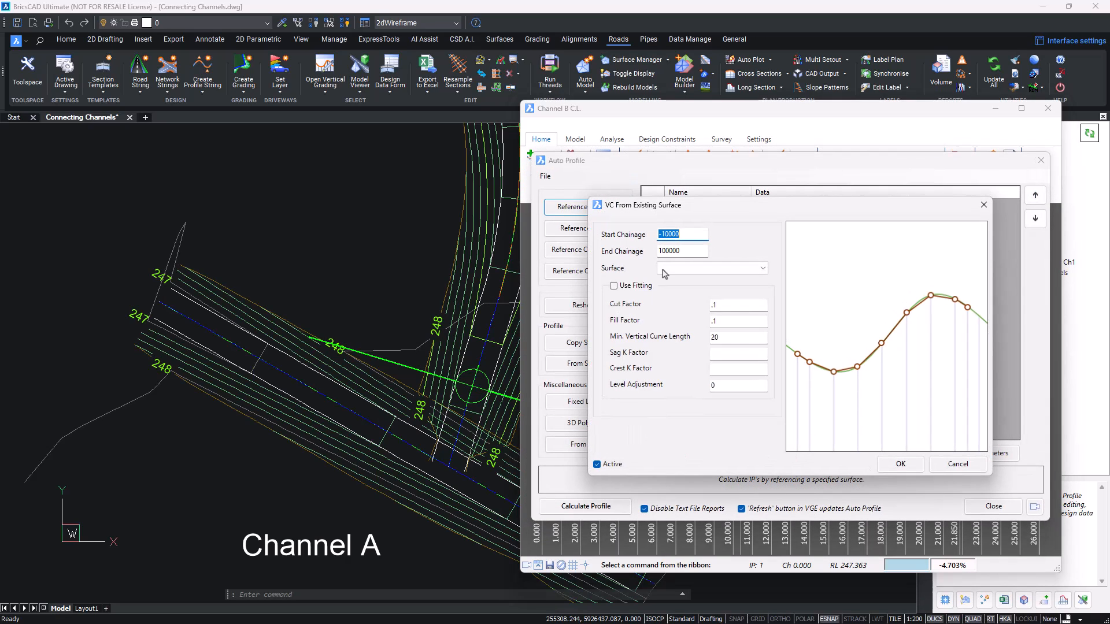
pyautogui.click(762, 268)
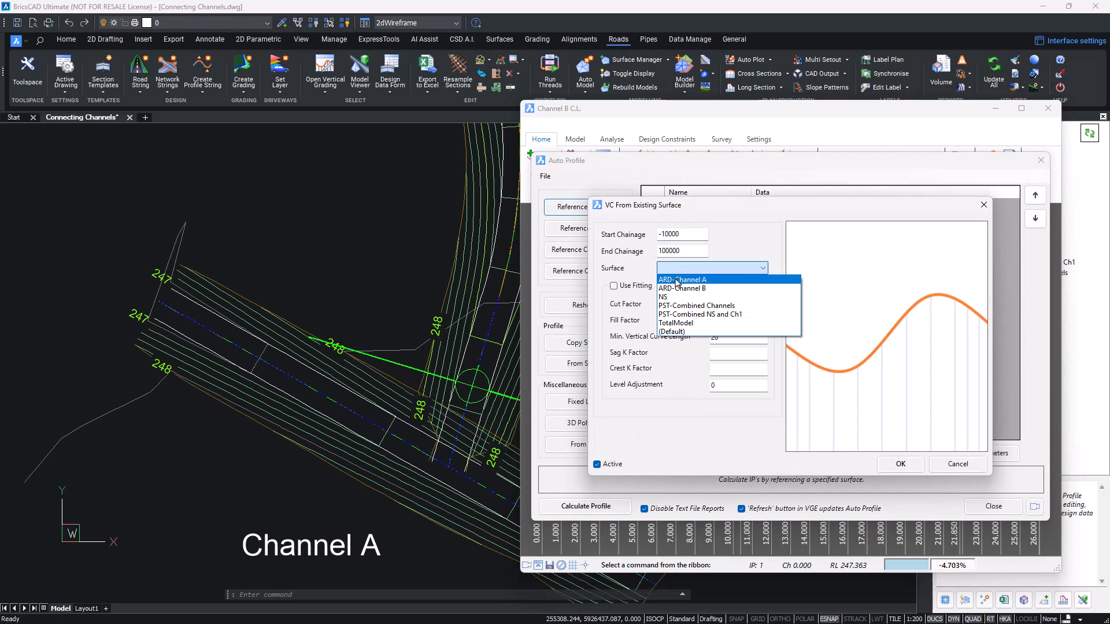
pyautogui.click(683, 279)
pyautogui.write('1')
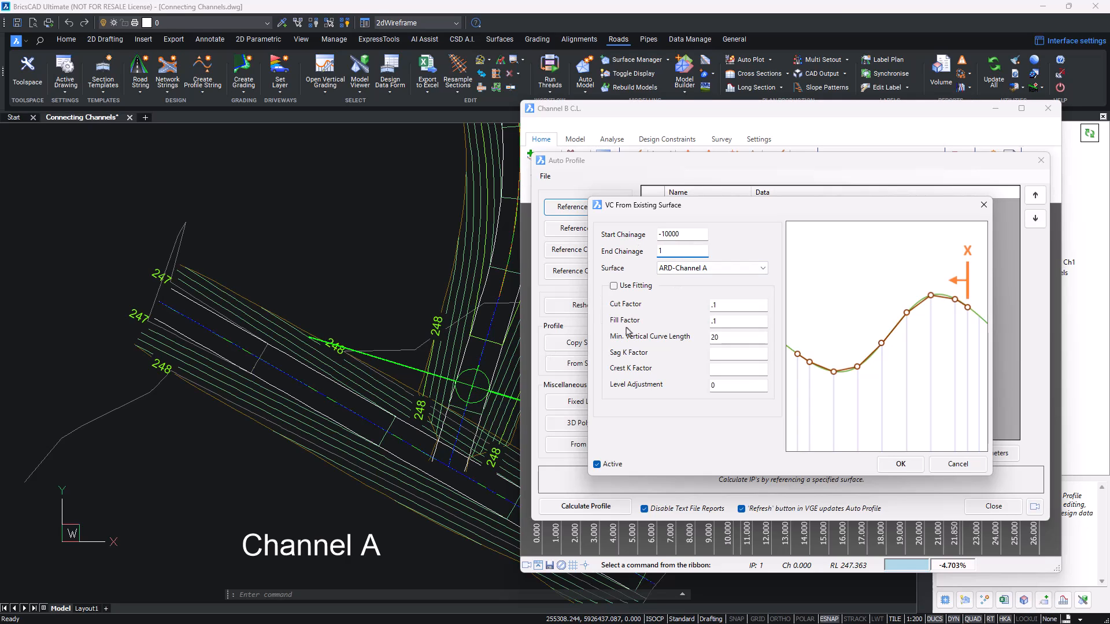
pyautogui.click(899, 465)
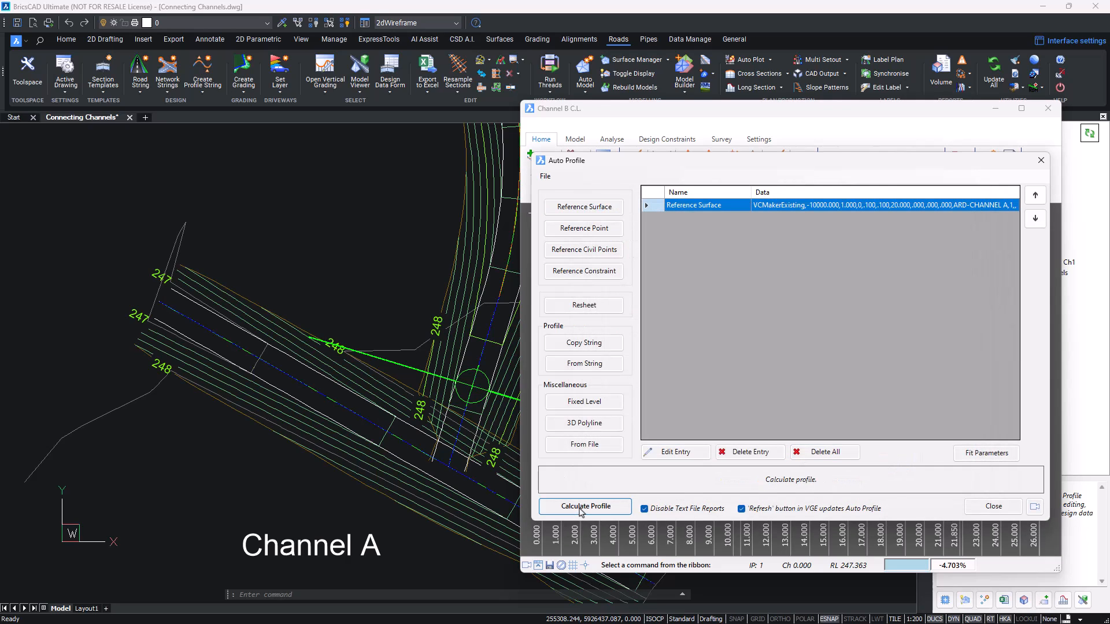
pyautogui.click(584, 506)
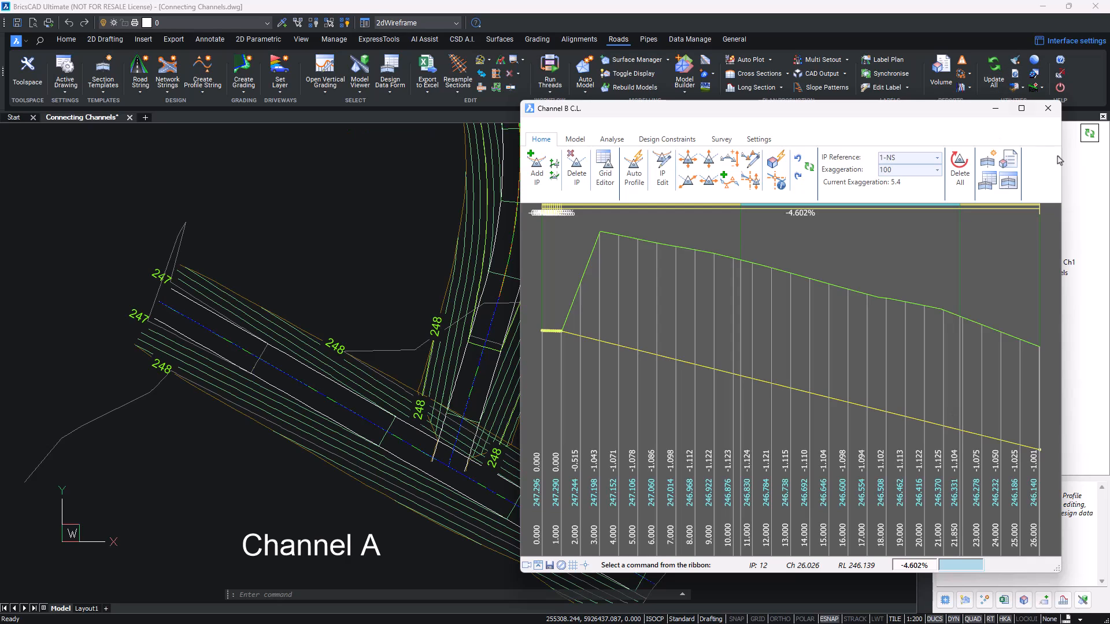
# Step: Close Channel B's Vertical Grade Editor and select Channel B in the Civil Site Design tree
pyautogui.click(1048, 109)
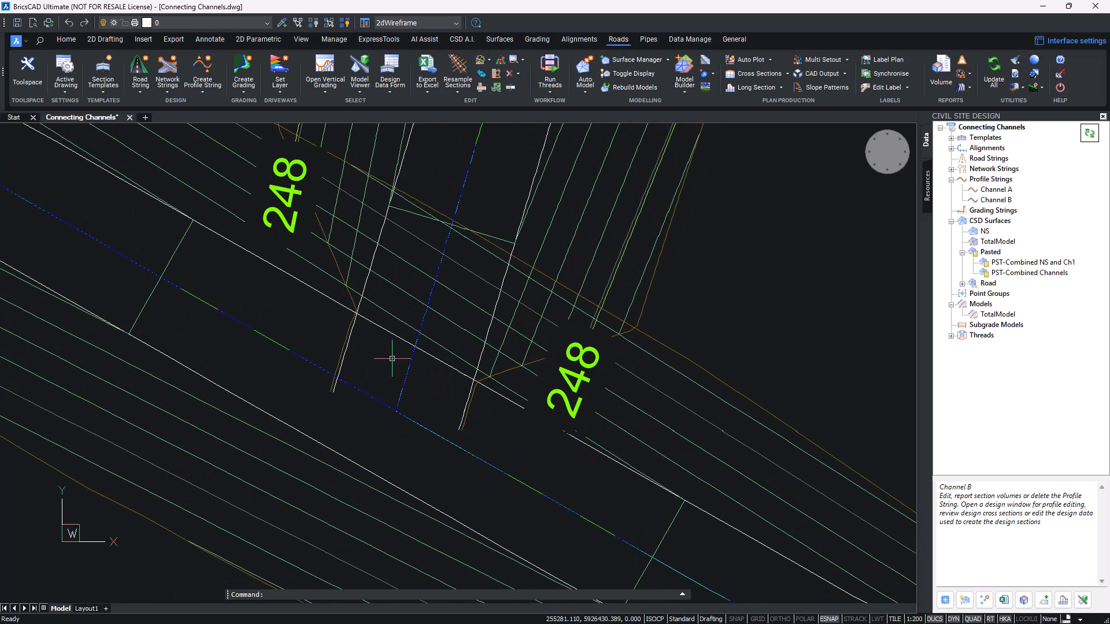
pyautogui.moveTo(471, 322)
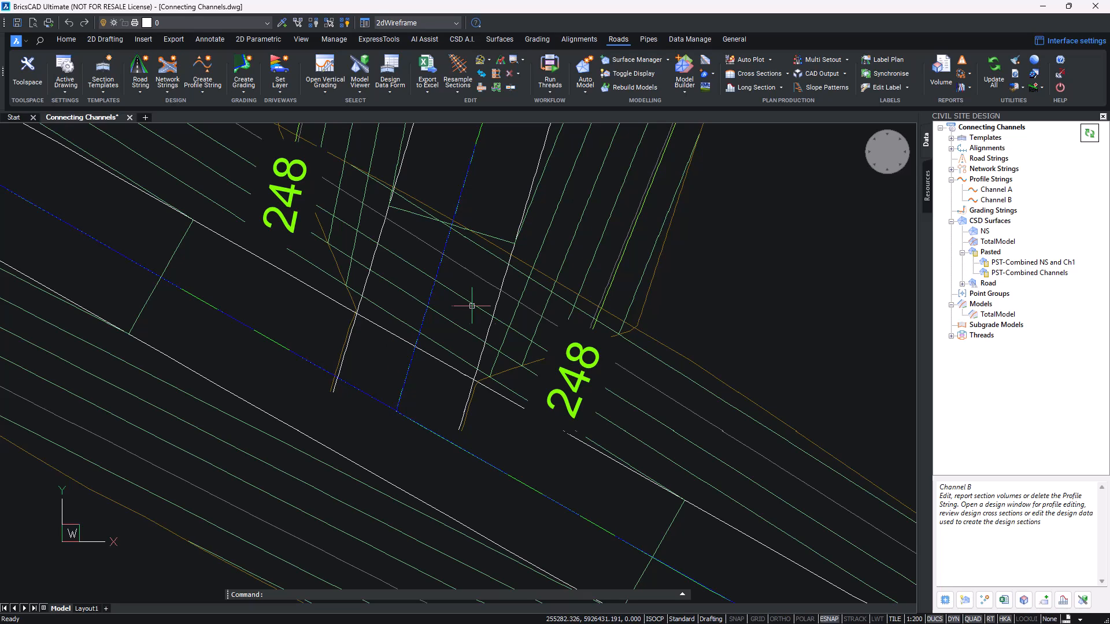
pyautogui.moveTo(722, 254)
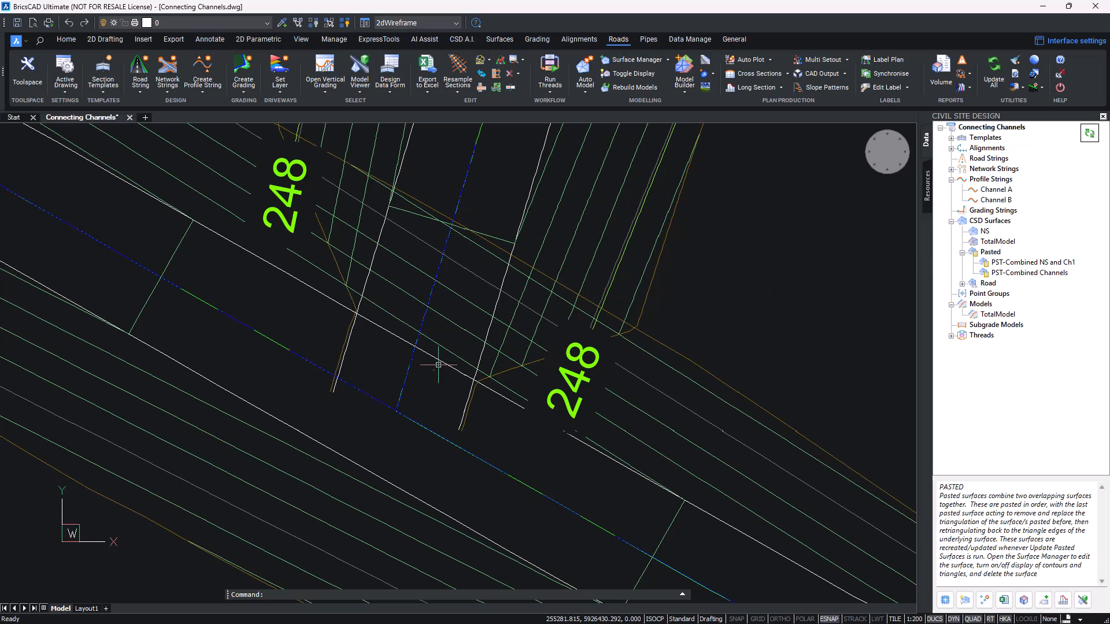
pyautogui.moveTo(430, 395)
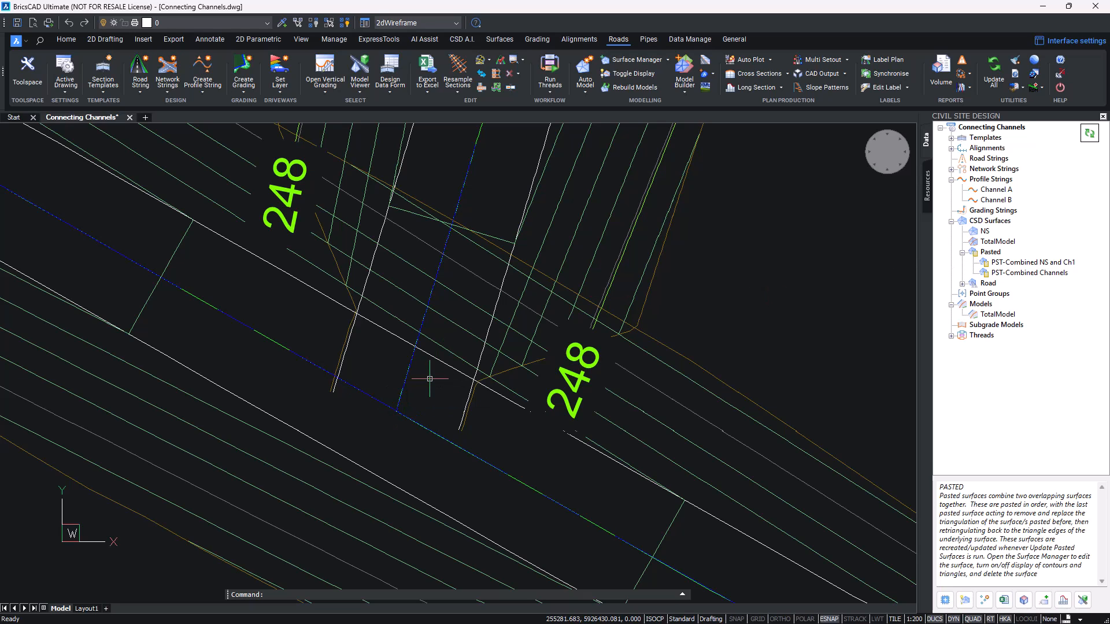
pyautogui.click(995, 199)
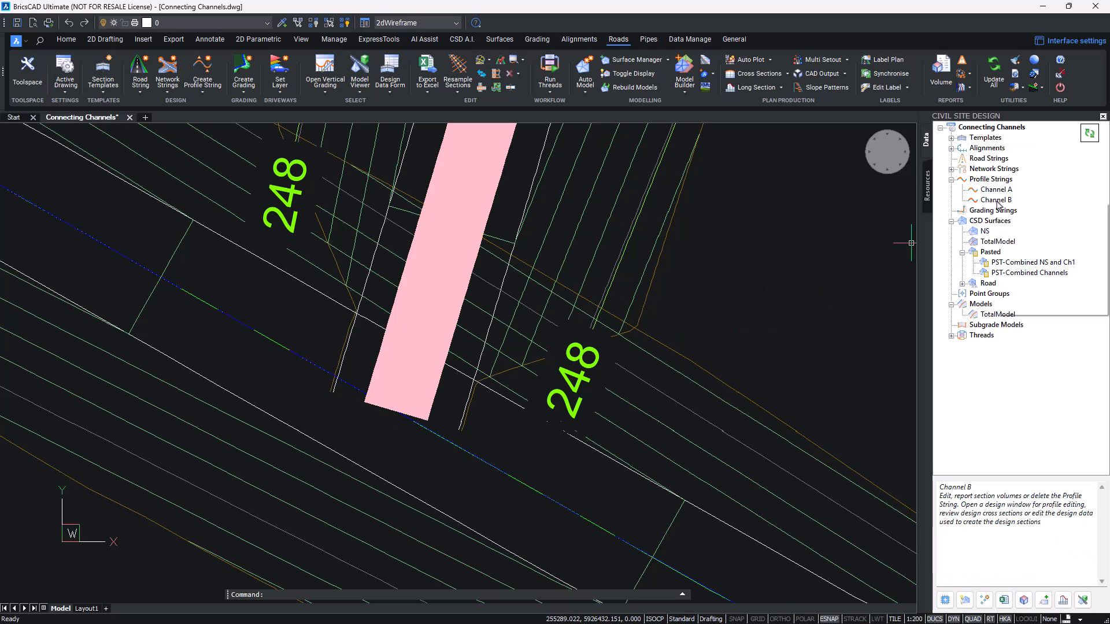
# Step: In Channel B's design data, add a Delete Section variation removing LLTOP from chainage 0 to 1.200
pyautogui.doubleClick(998, 199)
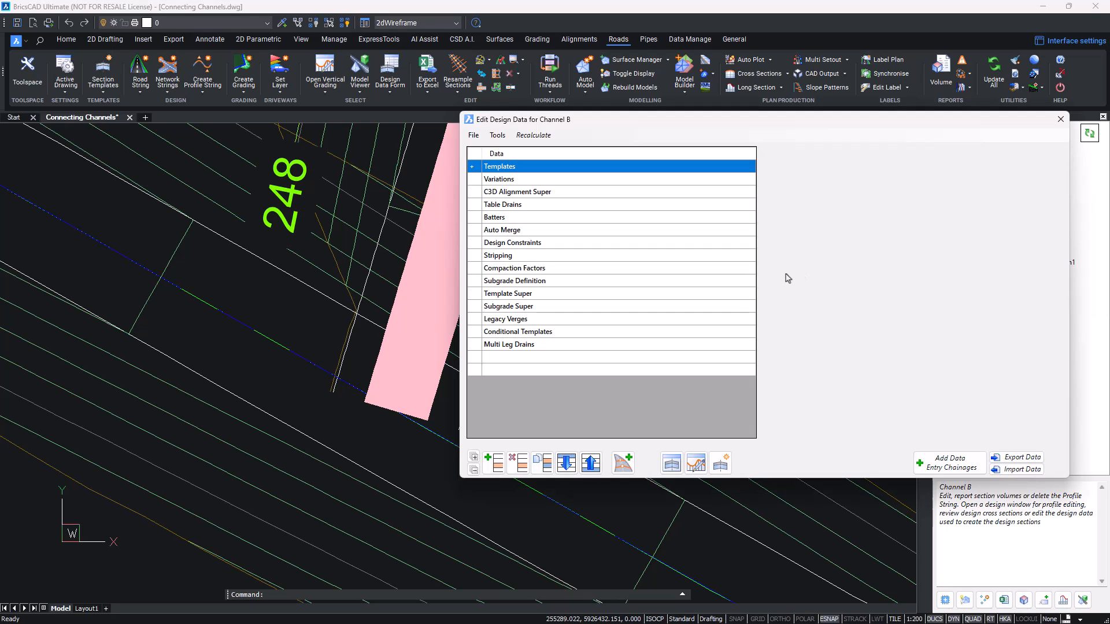
pyautogui.click(499, 178)
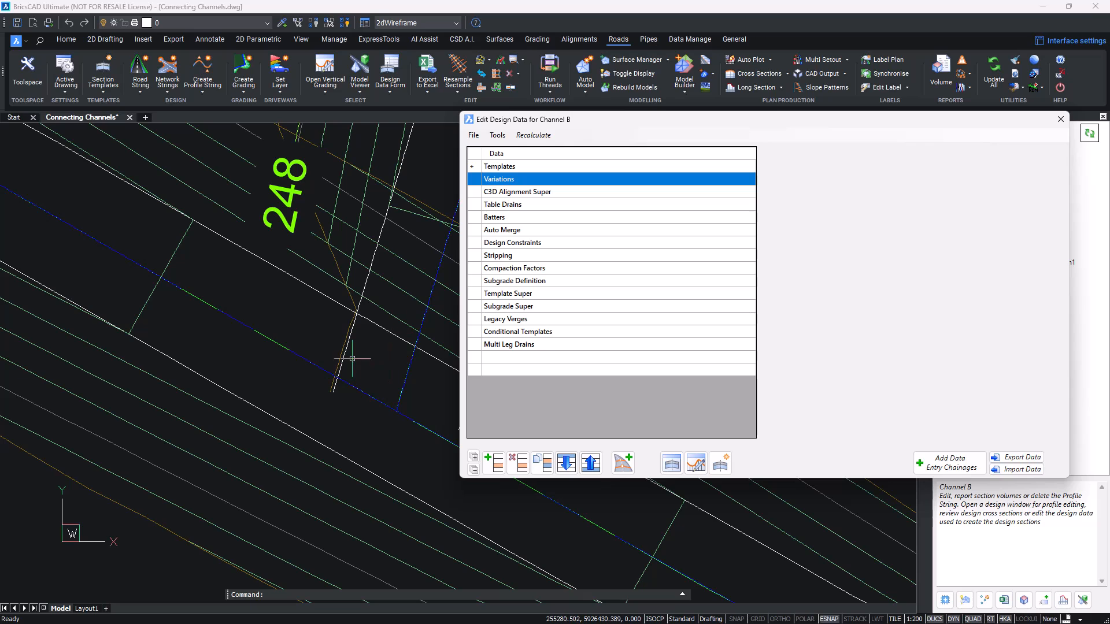
pyautogui.moveTo(525, 226)
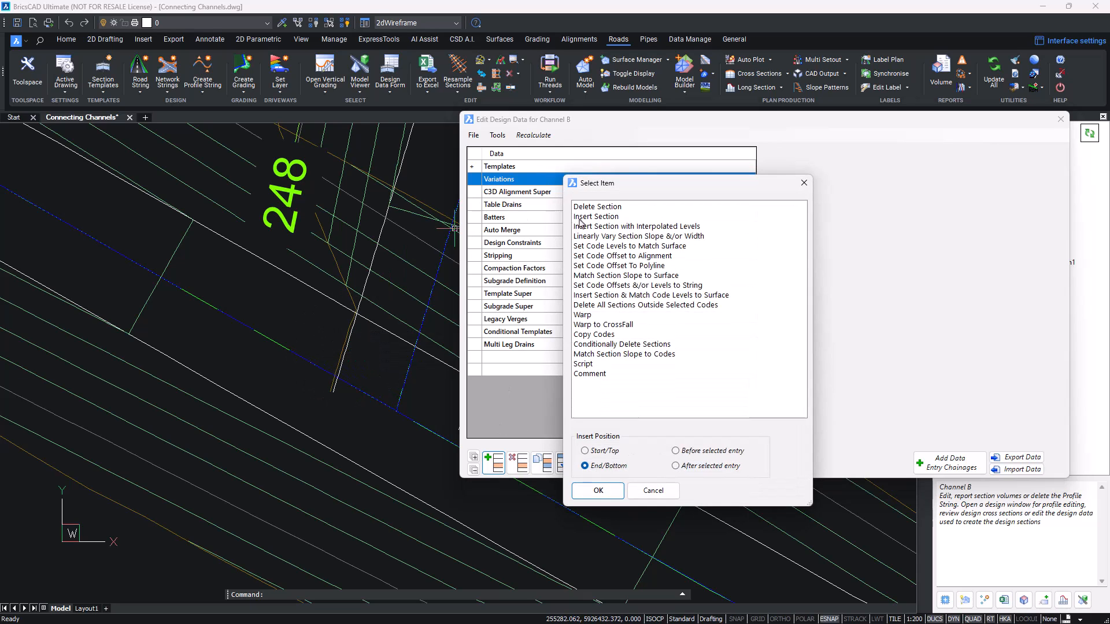
pyautogui.click(597, 206)
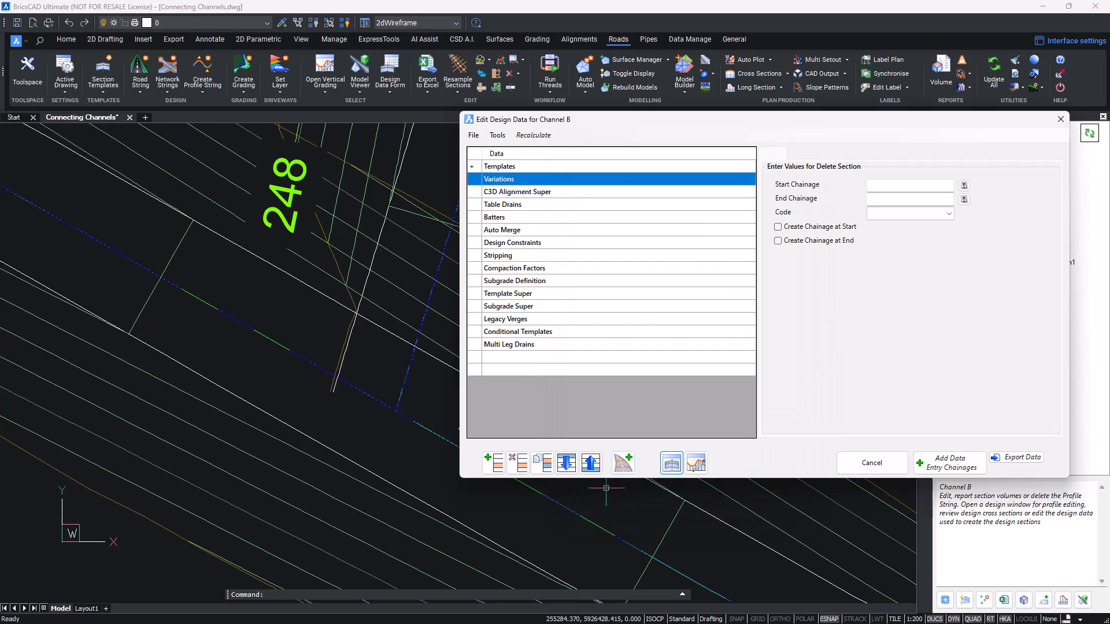
pyautogui.click(909, 185)
pyautogui.write('0')
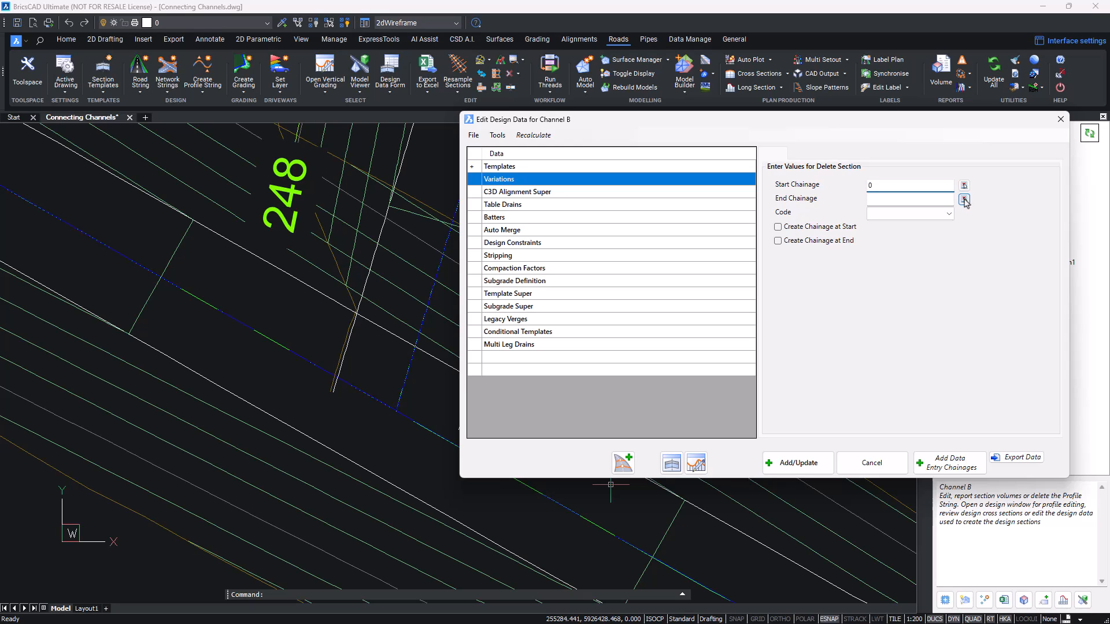
pyautogui.click(910, 185)
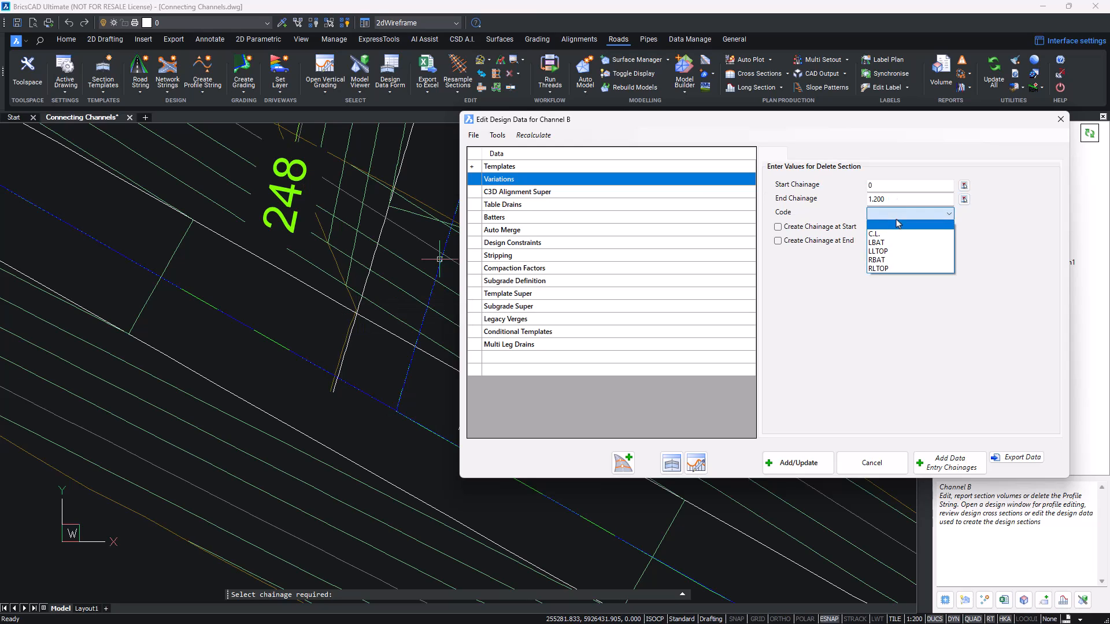
pyautogui.click(877, 251)
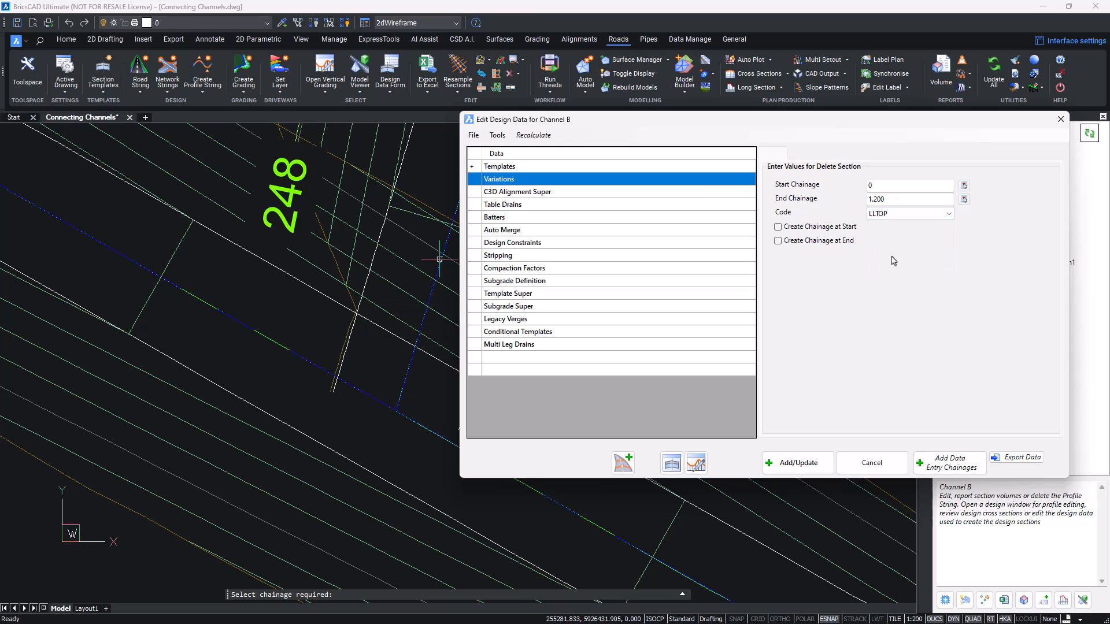
pyautogui.click(798, 463)
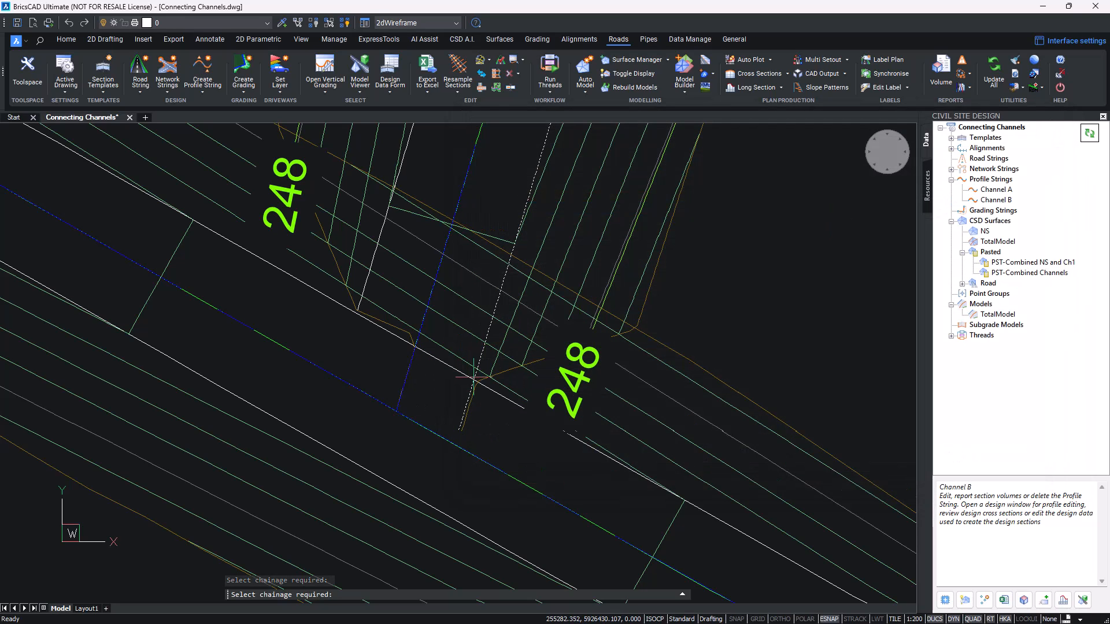
# Step: Add a second Delete Section variation removing RLTOP from chainage 0 to 0.800
pyautogui.click(948, 213)
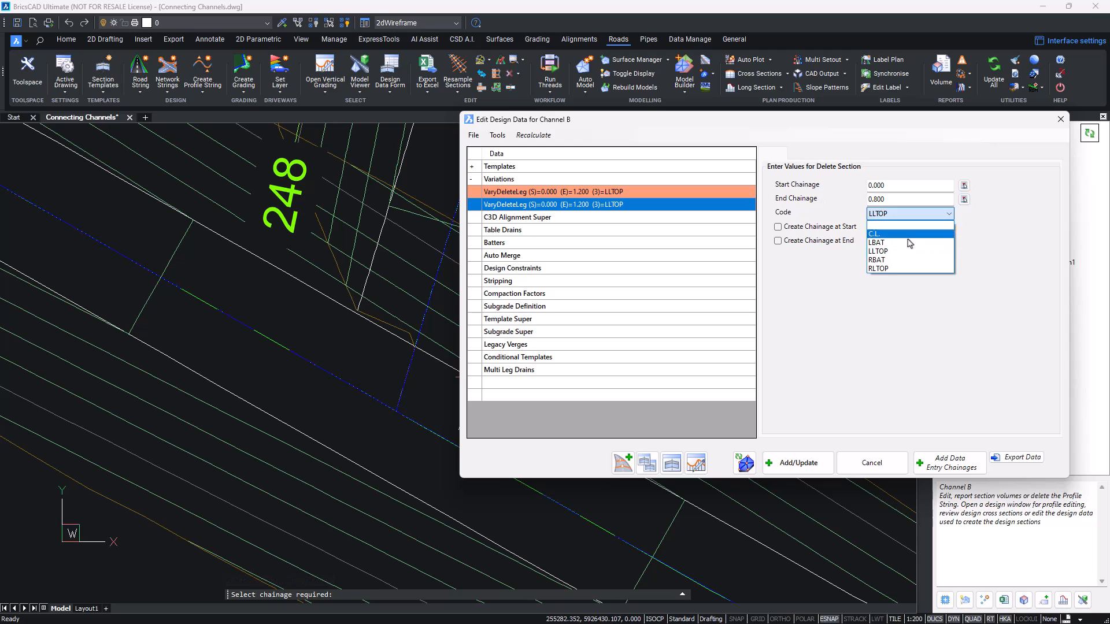
pyautogui.click(879, 268)
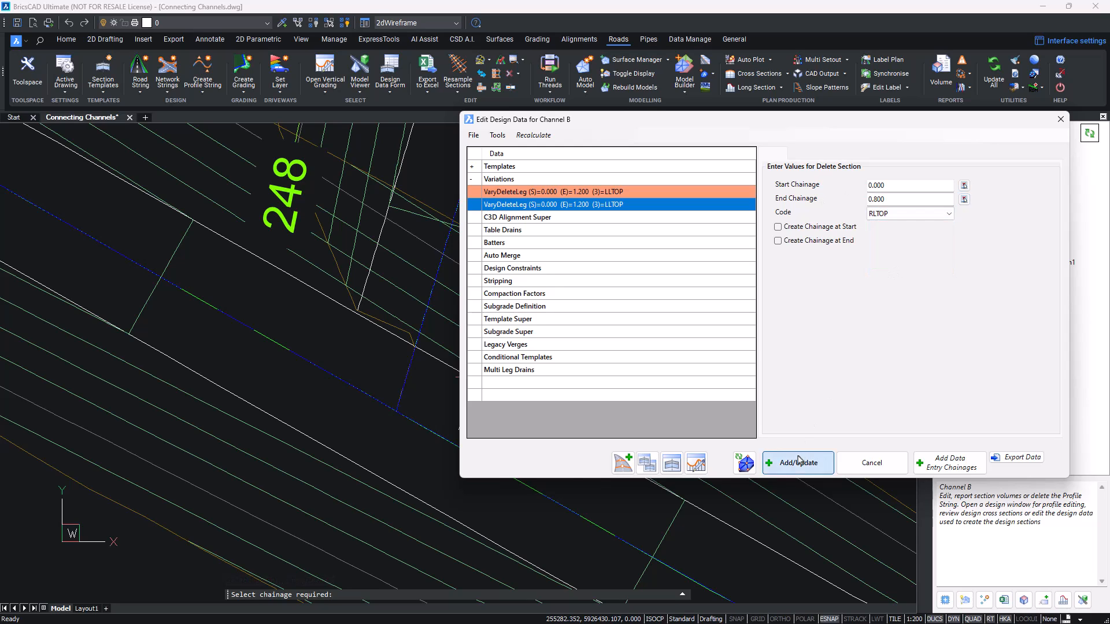
pyautogui.click(798, 462)
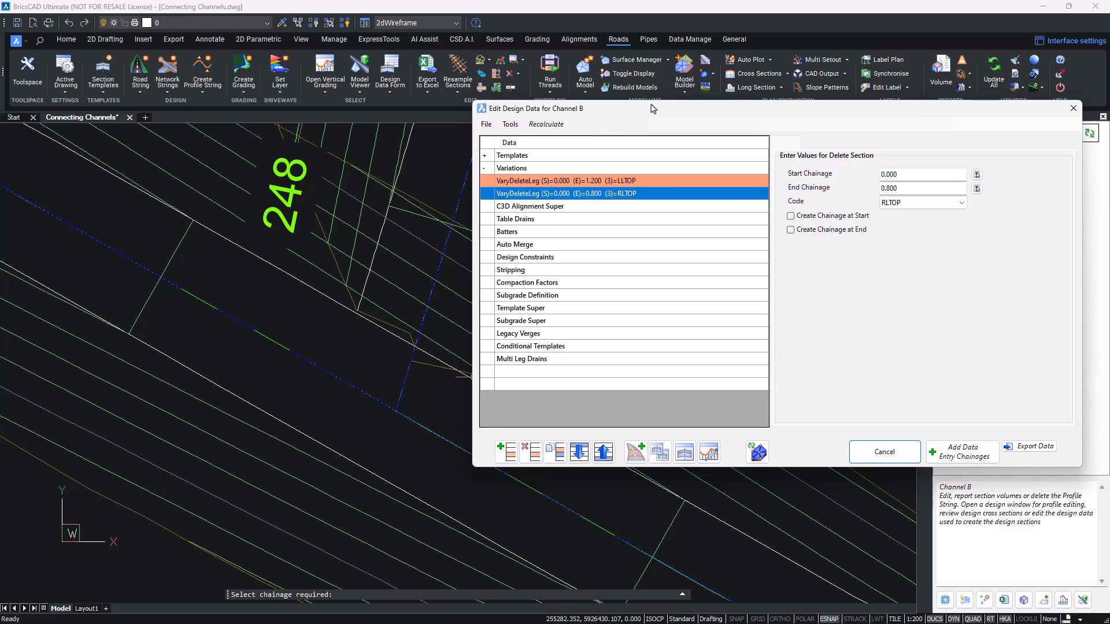
pyautogui.click(507, 231)
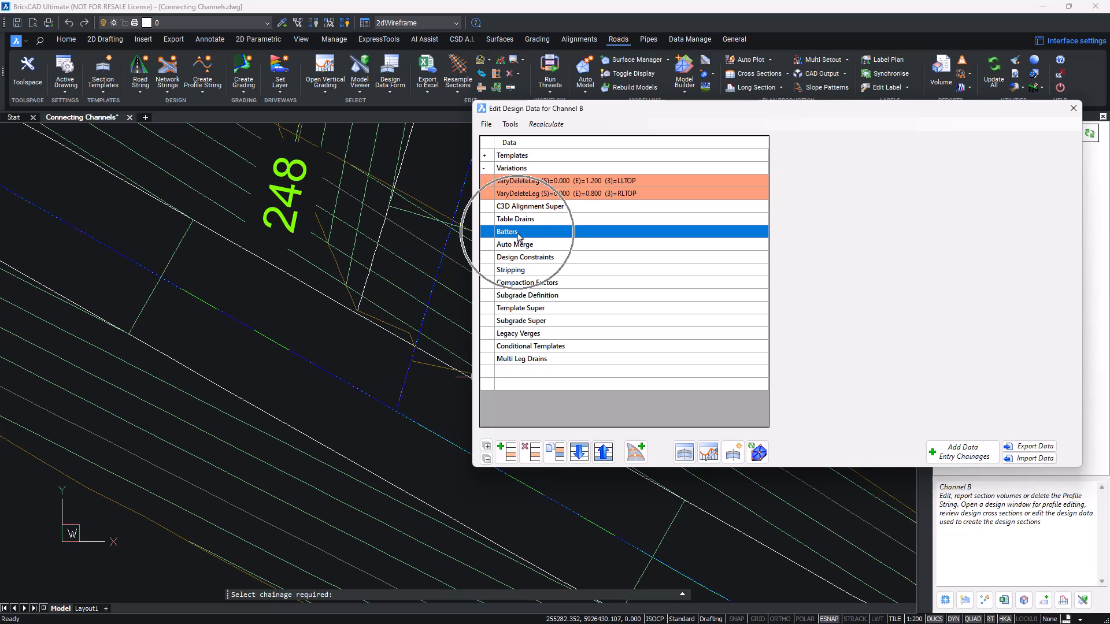
# Step: Add empty slope batters, left 0–1.2 and right 0–0.800, then close Channel B's design data
pyautogui.click(502, 451)
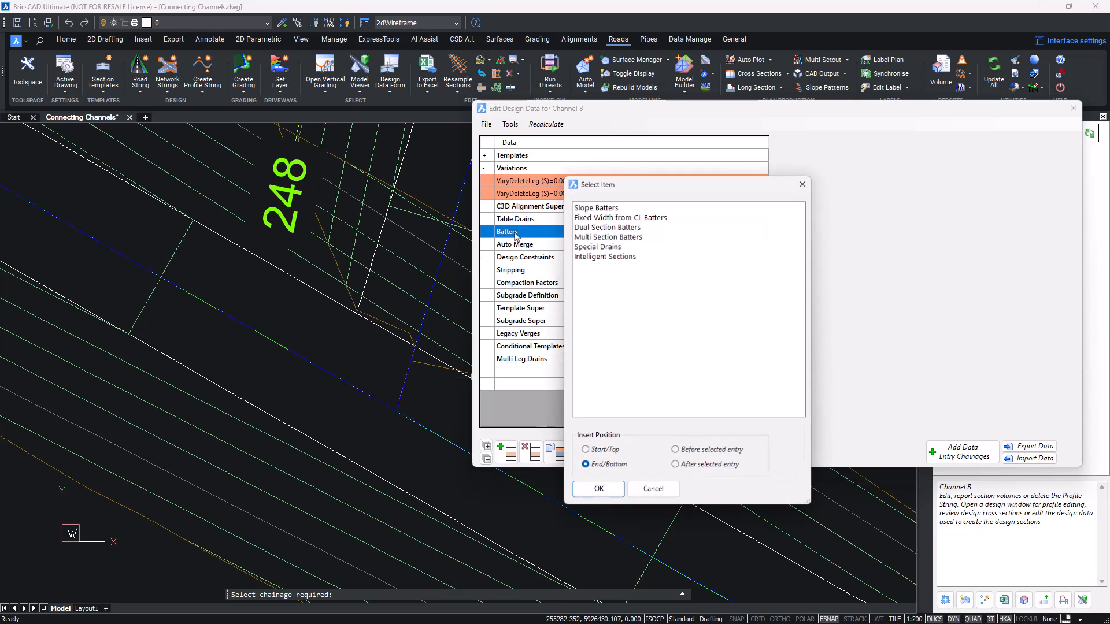
pyautogui.click(599, 488)
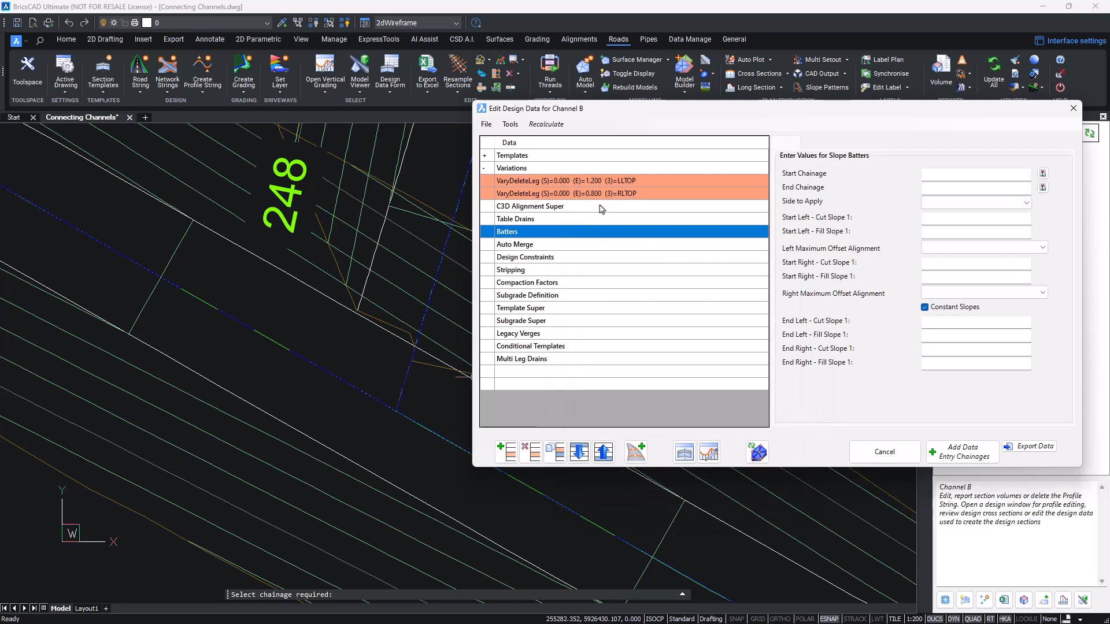
pyautogui.click(996, 173)
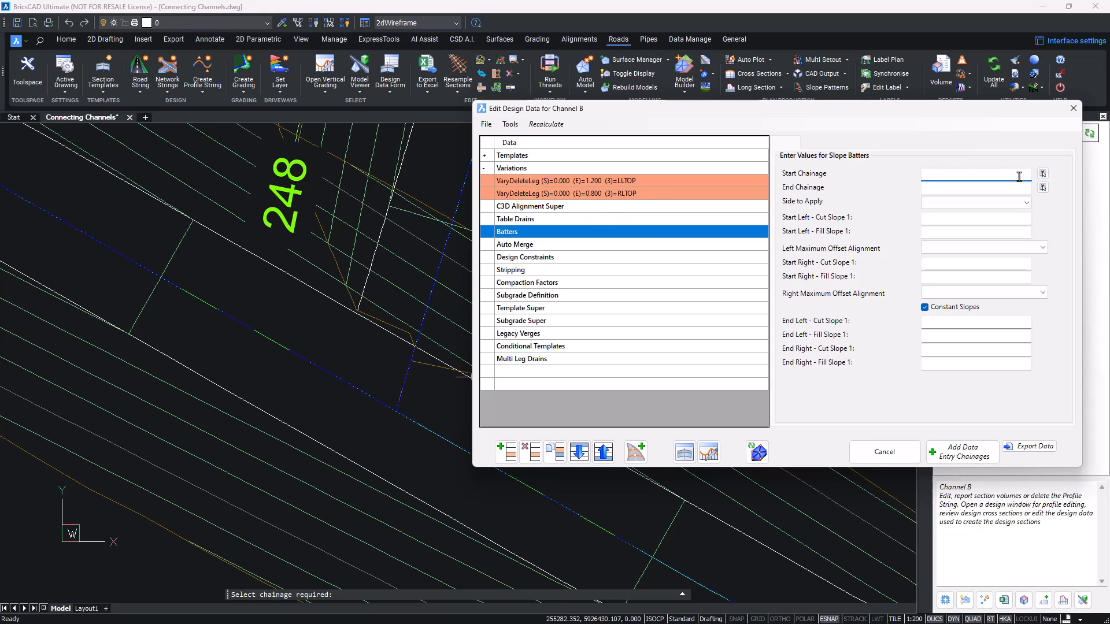
pyautogui.click(884, 451)
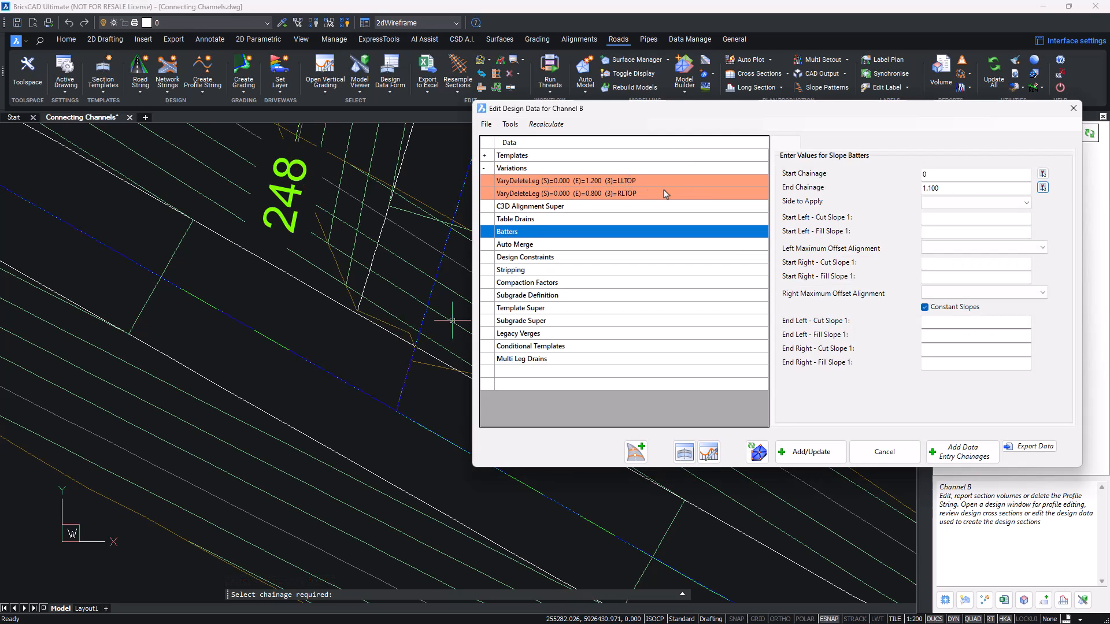
pyautogui.click(976, 187)
pyautogui.write('1.2')
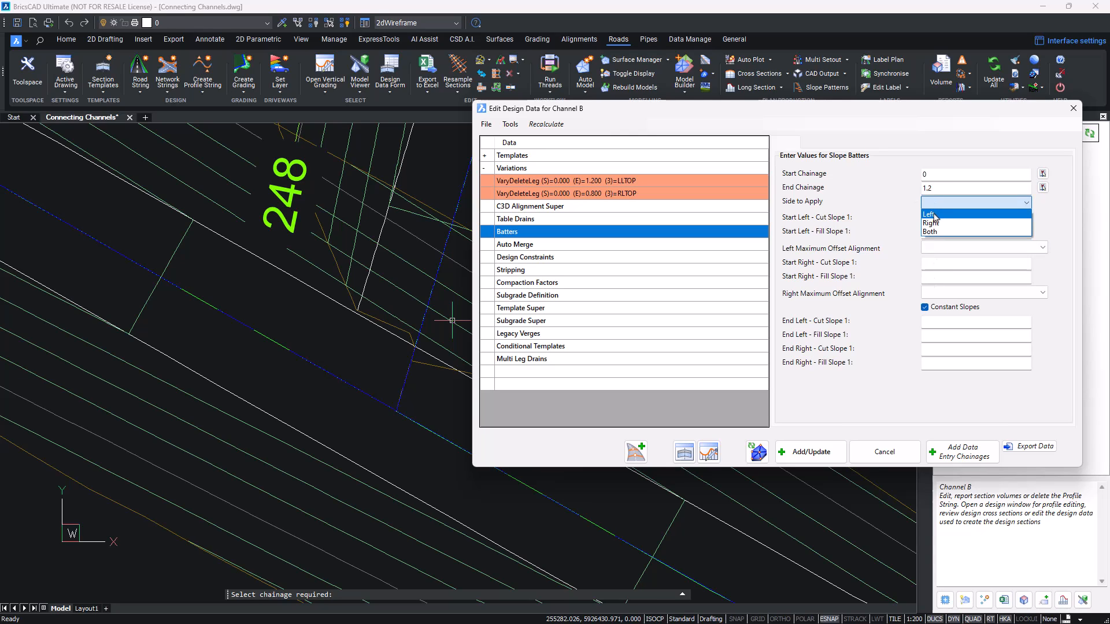
pyautogui.click(928, 214)
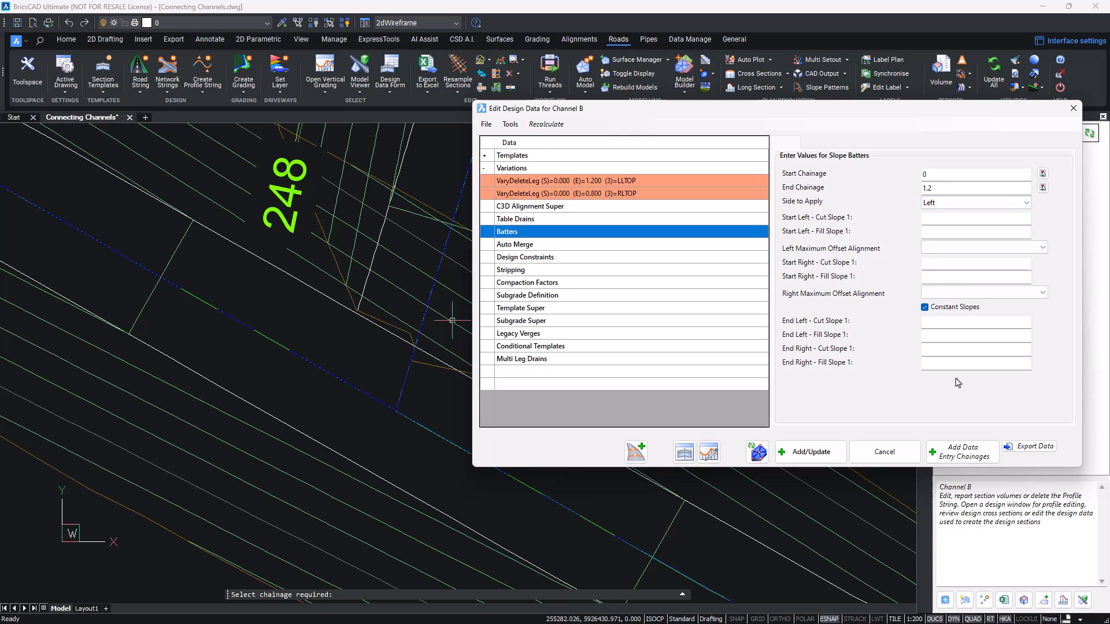
pyautogui.moveTo(953, 387)
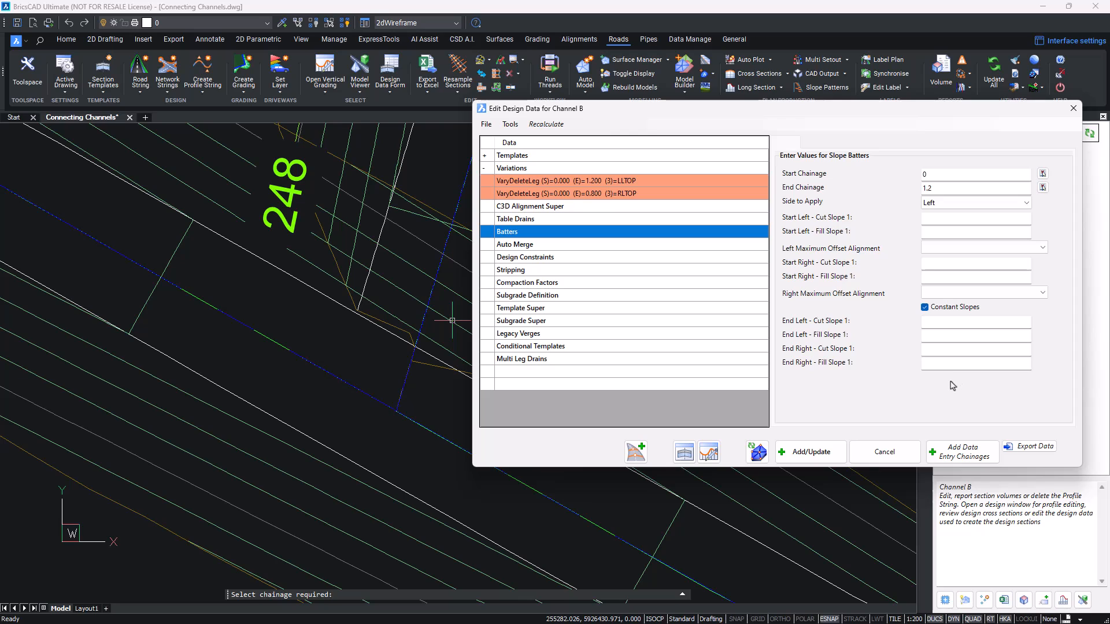
pyautogui.click(810, 451)
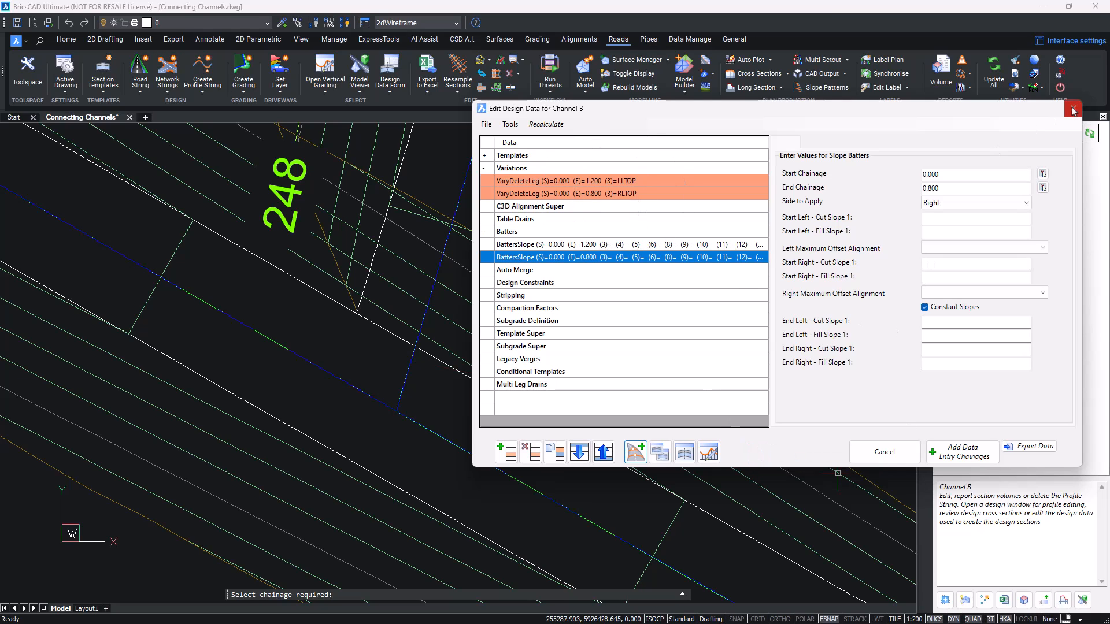
pyautogui.click(1074, 109)
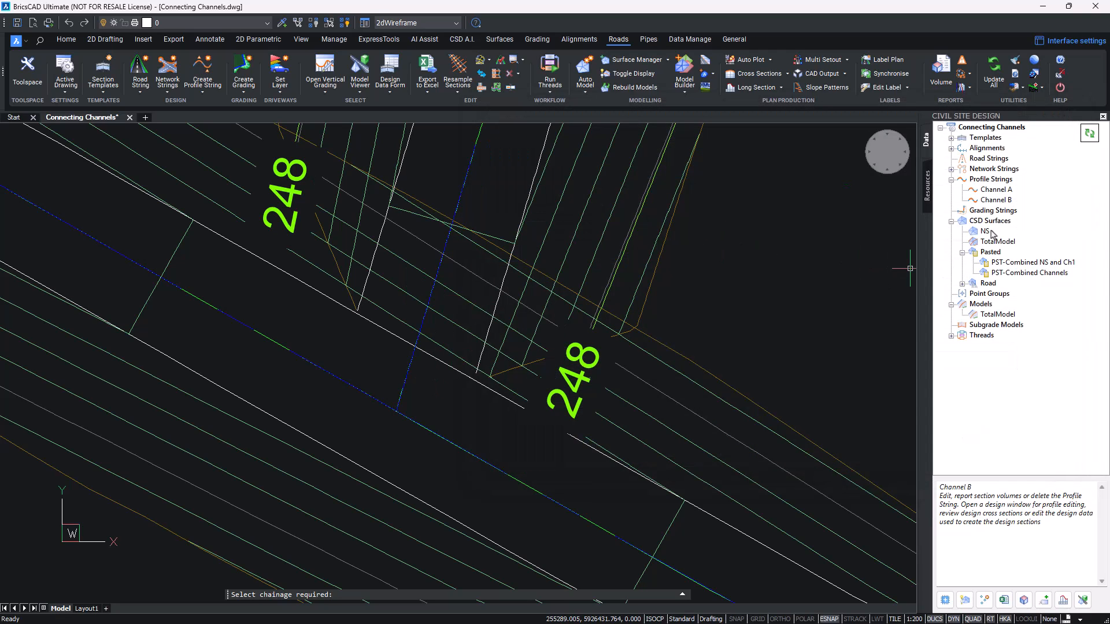
# Step: Run Update Paste Surfaces from the CSD Surfaces node to refresh the graded channel surfaces
pyautogui.rightClick(990, 219)
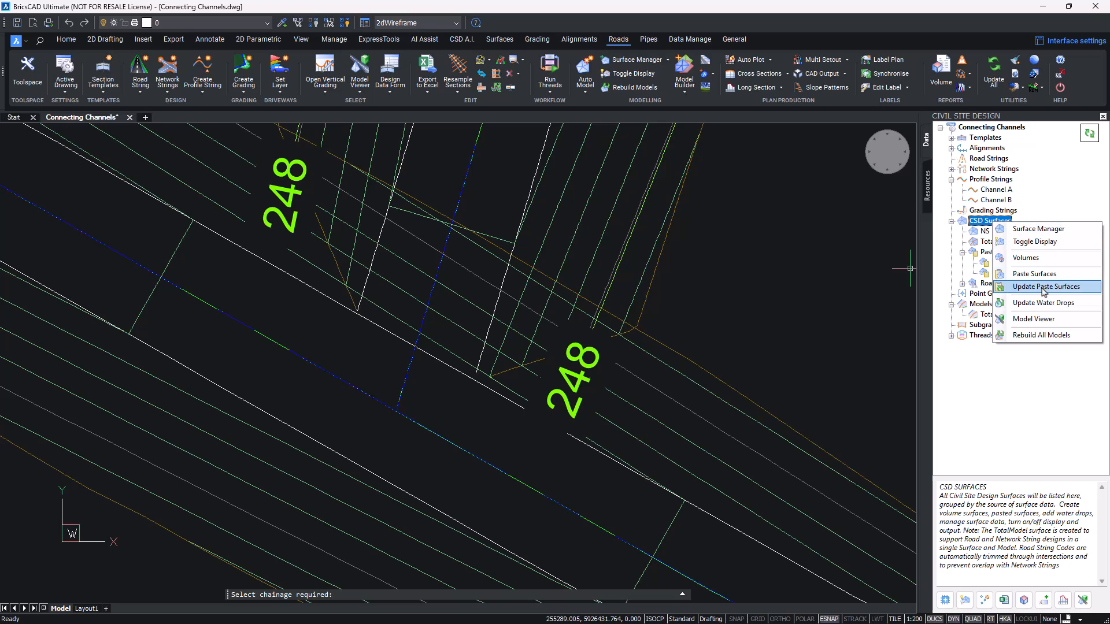
pyautogui.click(1039, 287)
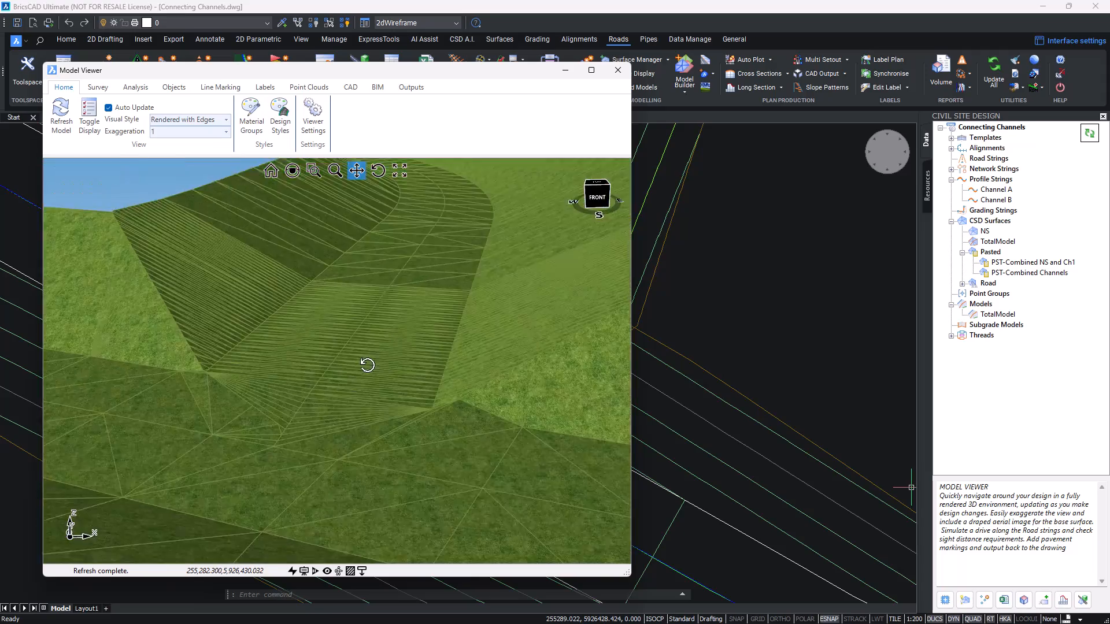
# Step: Orbit the Model Viewer around the channel junction to inspect the merged slopes side-on
pyautogui.moveTo(366, 364); pyautogui.dragTo(364, 338)
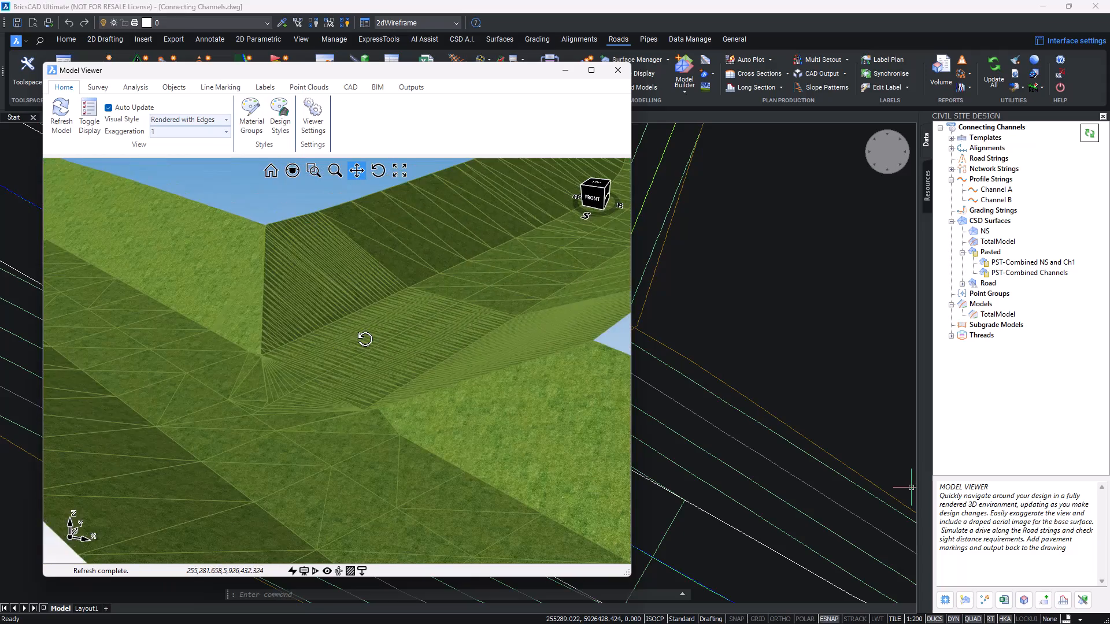
pyautogui.moveTo(364, 339); pyautogui.dragTo(471, 335)
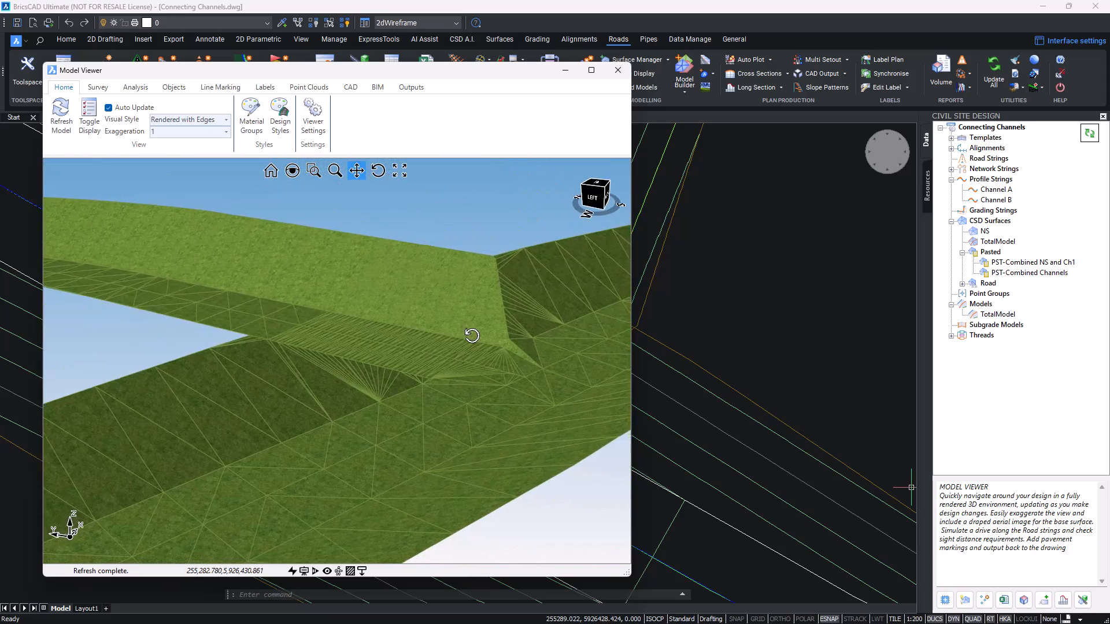